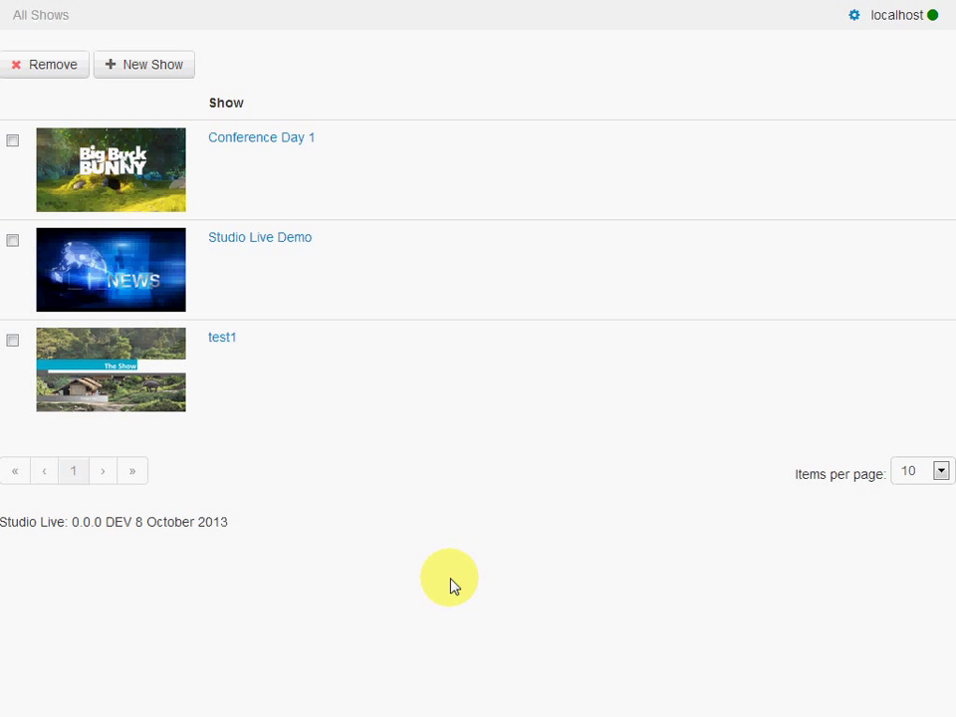
{"action": "mouse_move", "coordinate": [217, 35]}
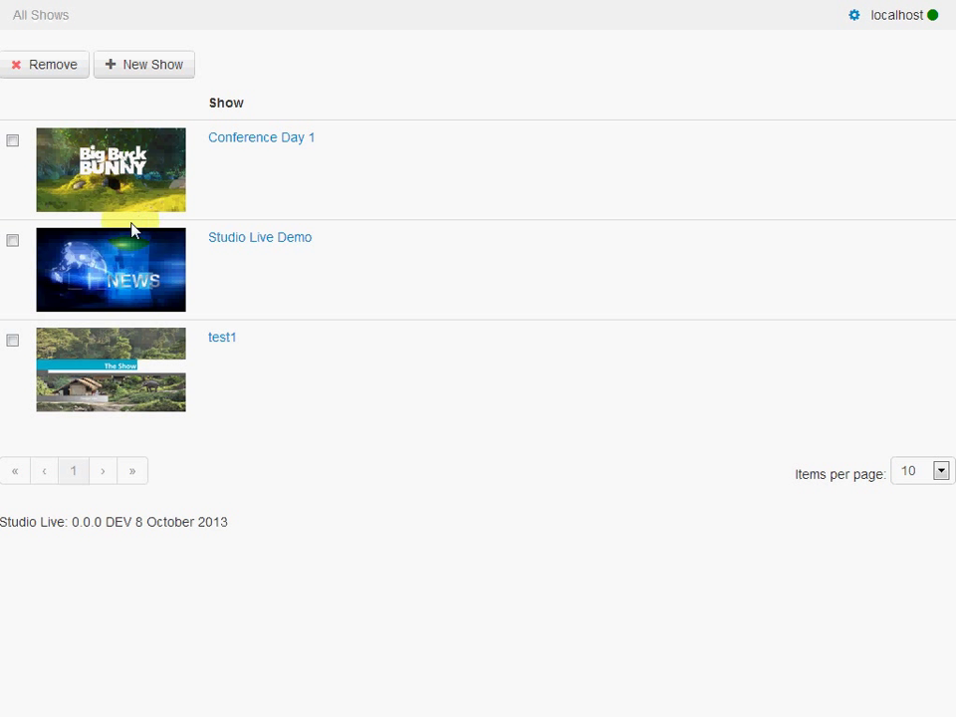
{"action": "mouse_move", "coordinate": [136, 412]}
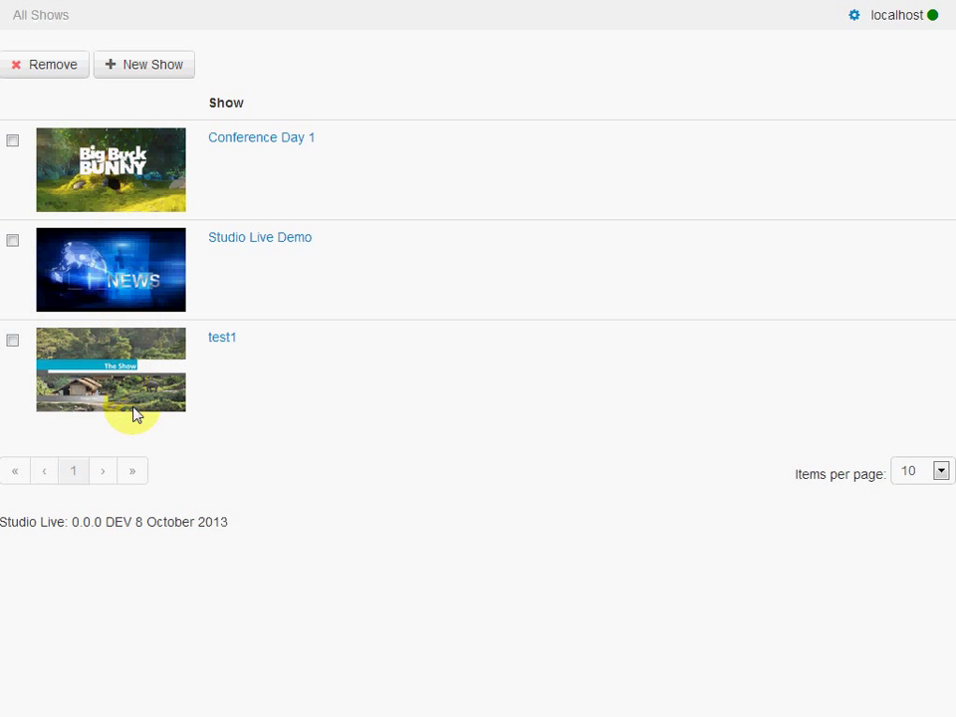
{"action": "mouse_move", "coordinate": [223, 343]}
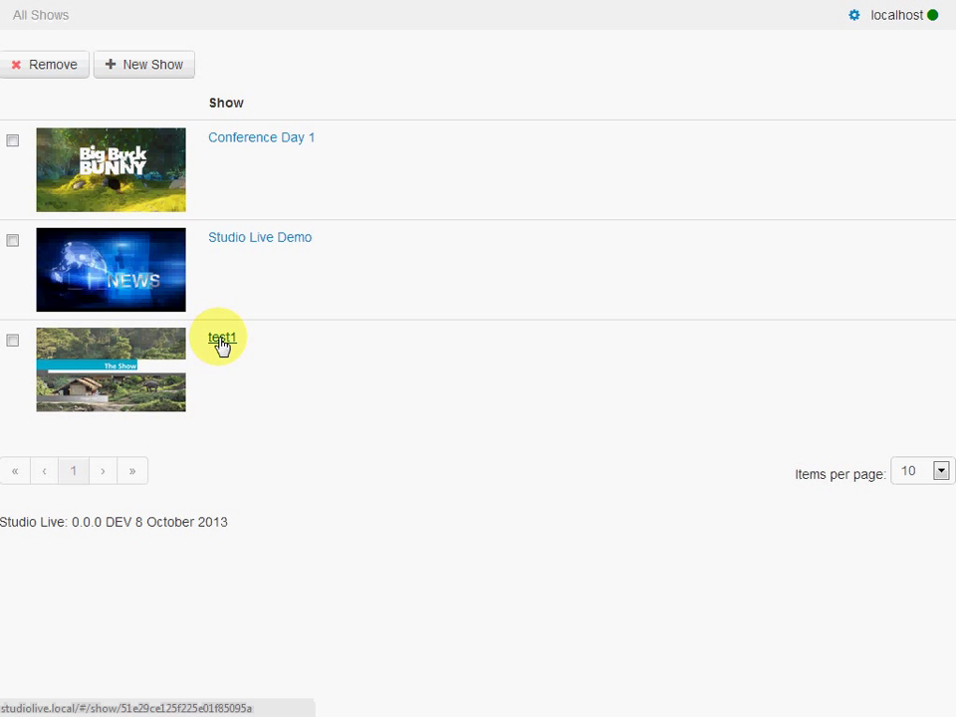
Open the test1 show from the All Shows list to see its scenes
{"action": "left_click", "coordinate": [221, 339]}
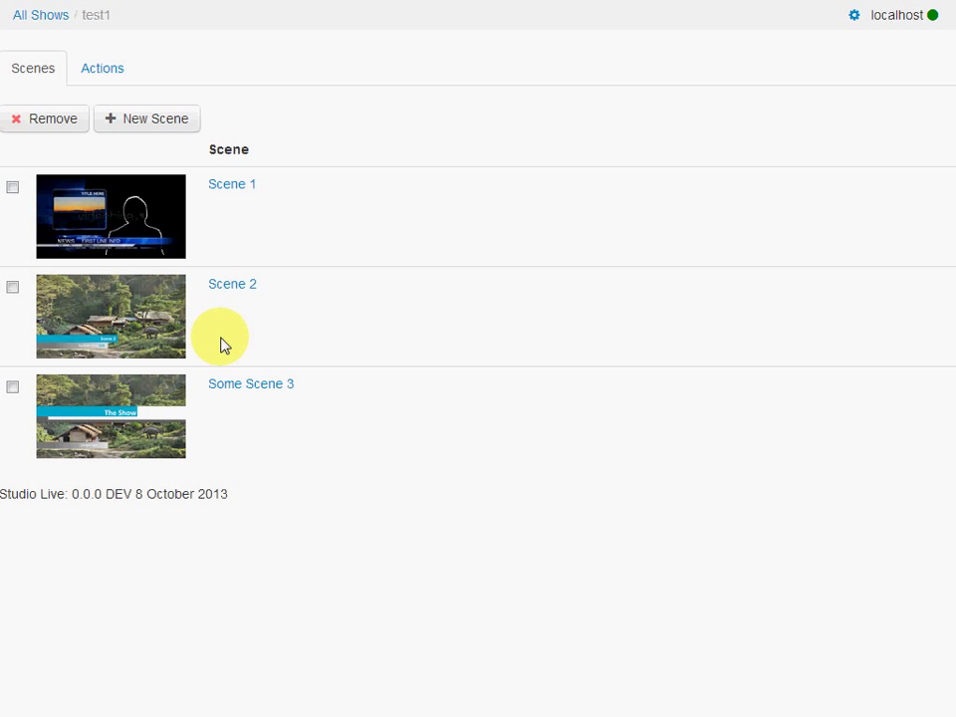
{"action": "mouse_move", "coordinate": [235, 221]}
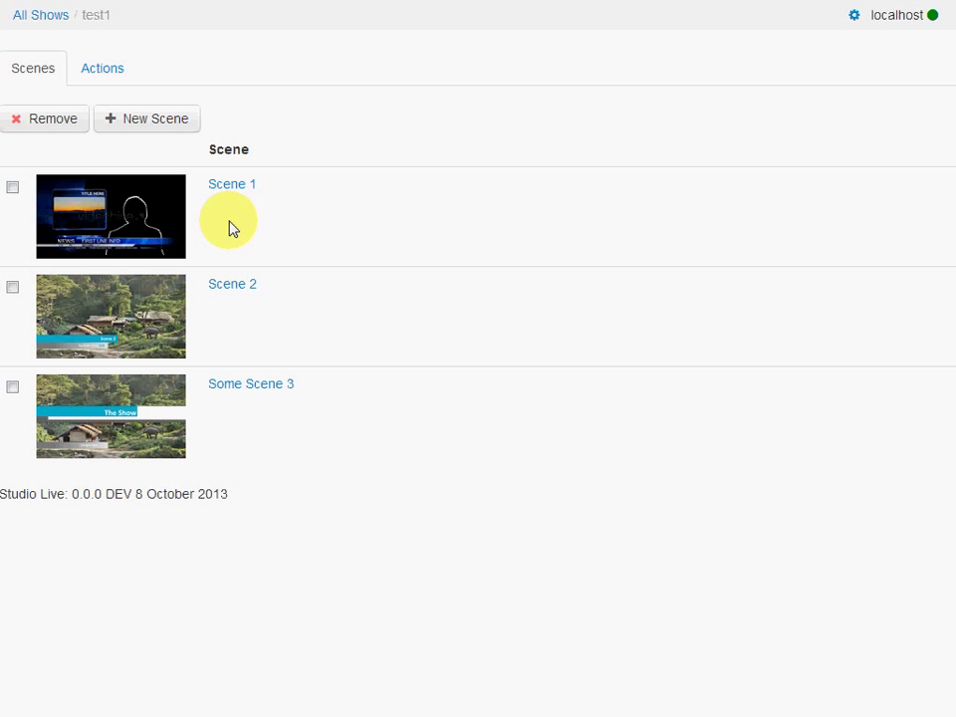
{"action": "mouse_move", "coordinate": [231, 235]}
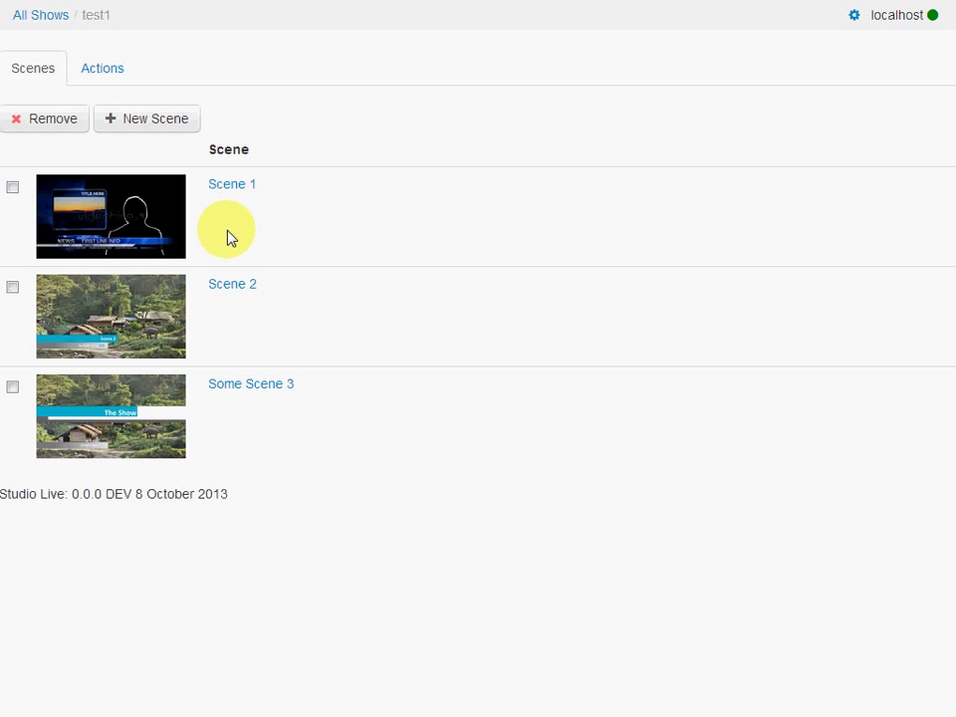
{"action": "mouse_move", "coordinate": [231, 189]}
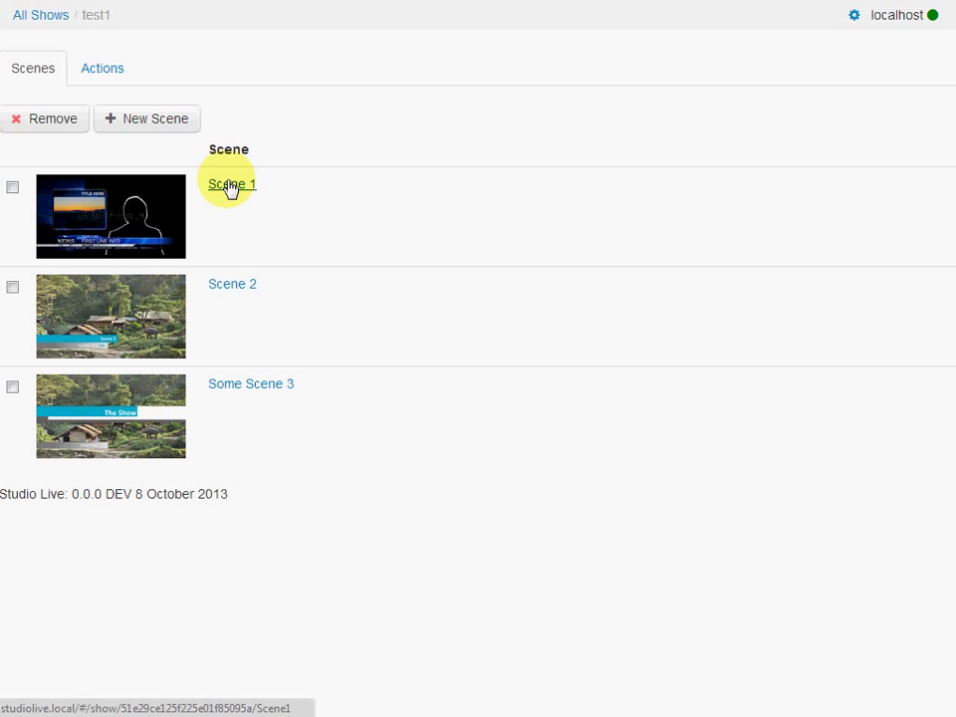
Open Scene 1 of test1 showing its Show Time controls and preview players
{"action": "left_click", "coordinate": [231, 184]}
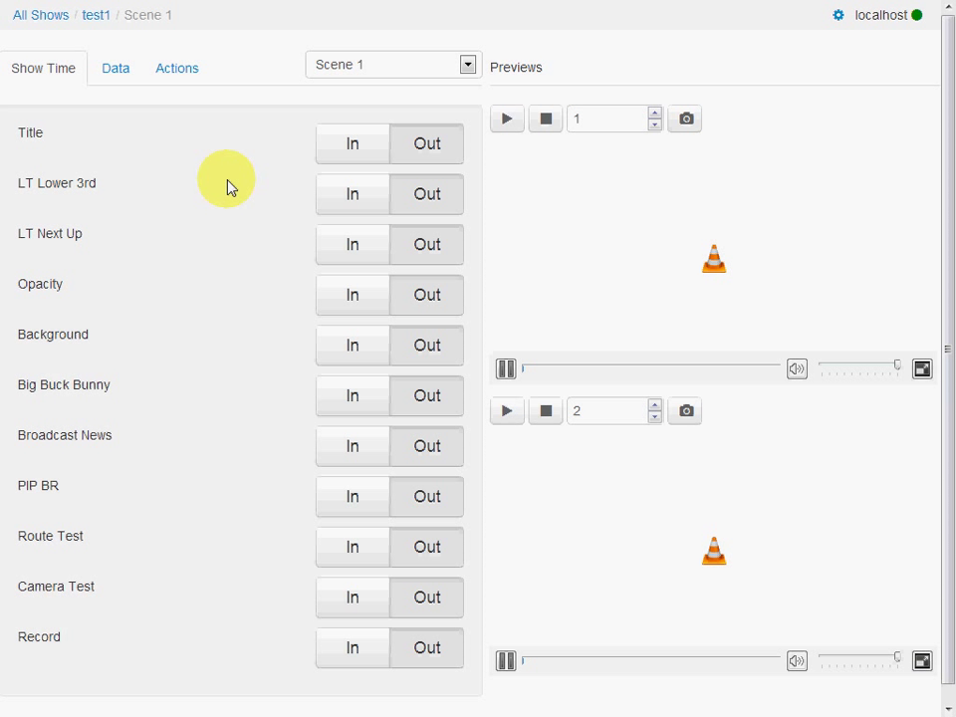
{"action": "mouse_move", "coordinate": [200, 177]}
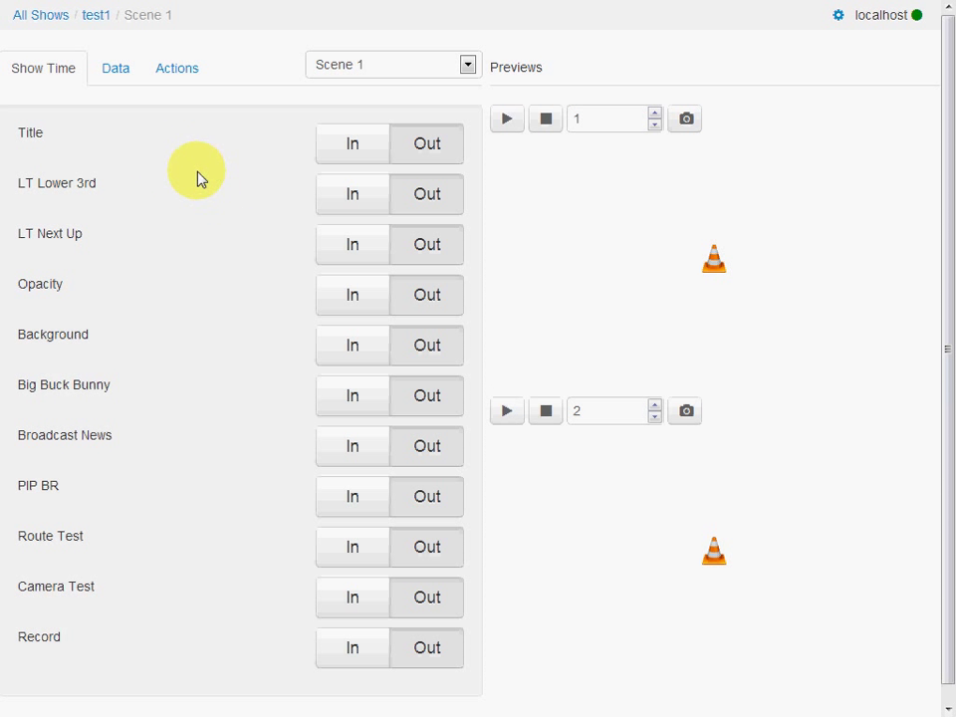
{"action": "mouse_move", "coordinate": [132, 577]}
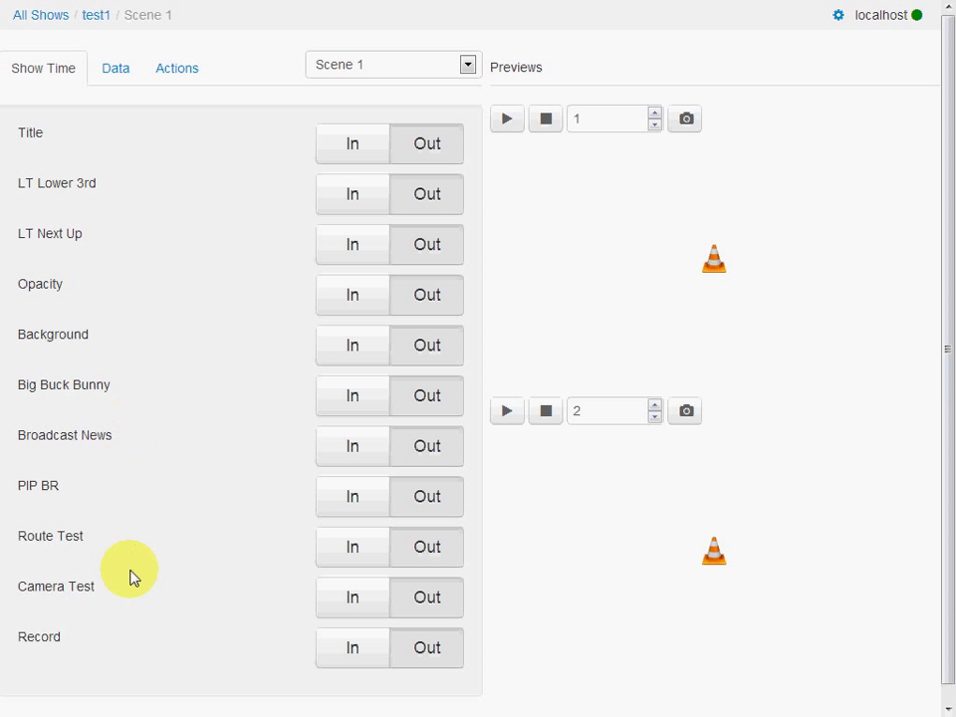
{"action": "mouse_move", "coordinate": [171, 169]}
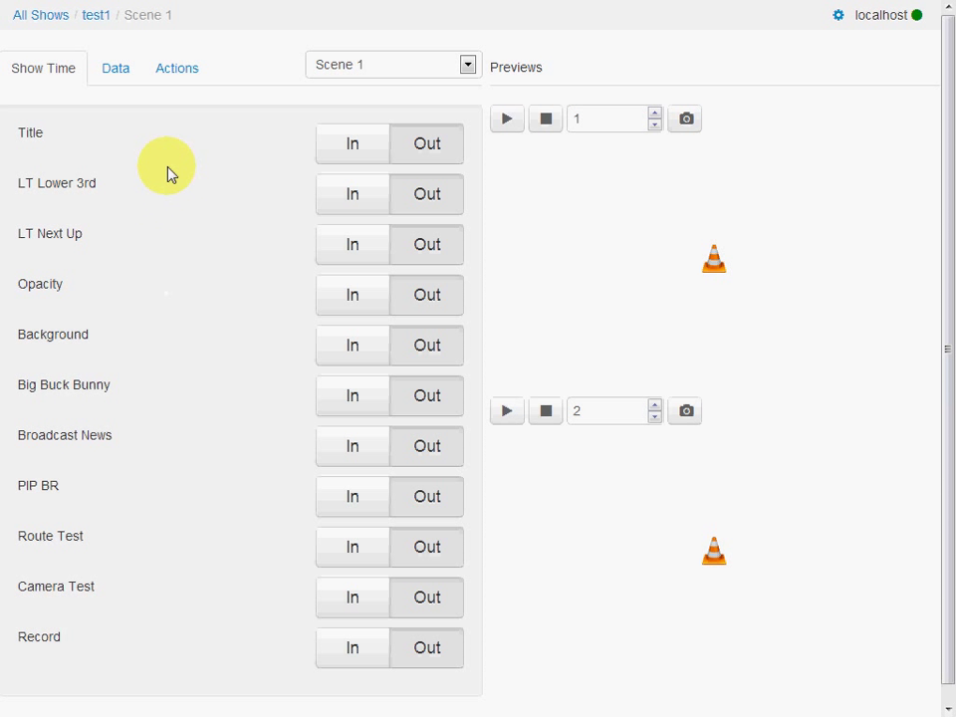
{"action": "mouse_move", "coordinate": [253, 175]}
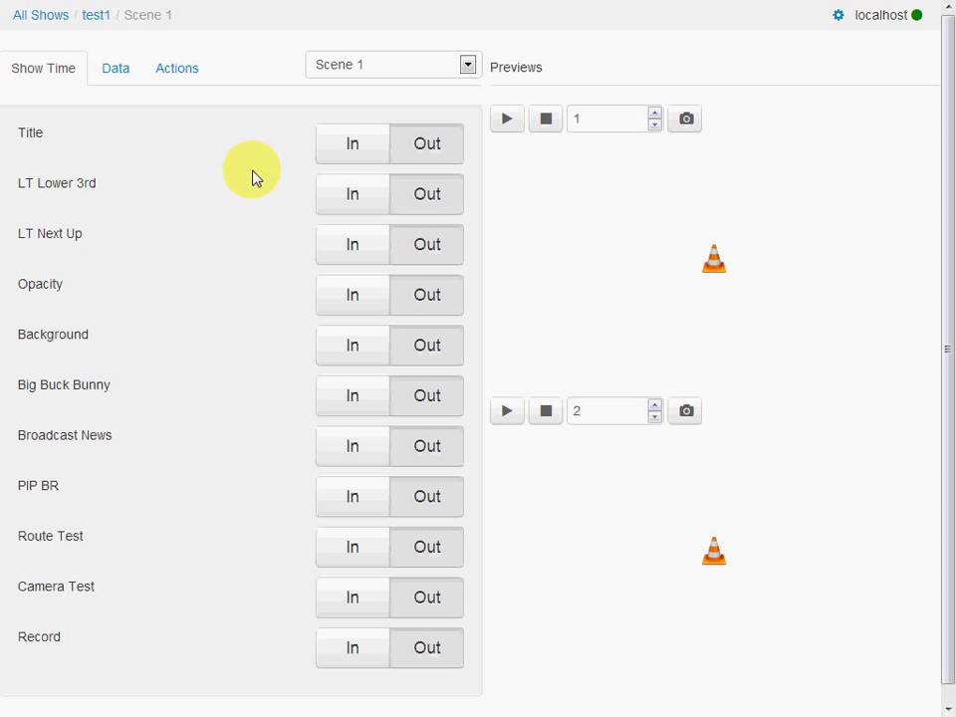
{"action": "mouse_move", "coordinate": [249, 171]}
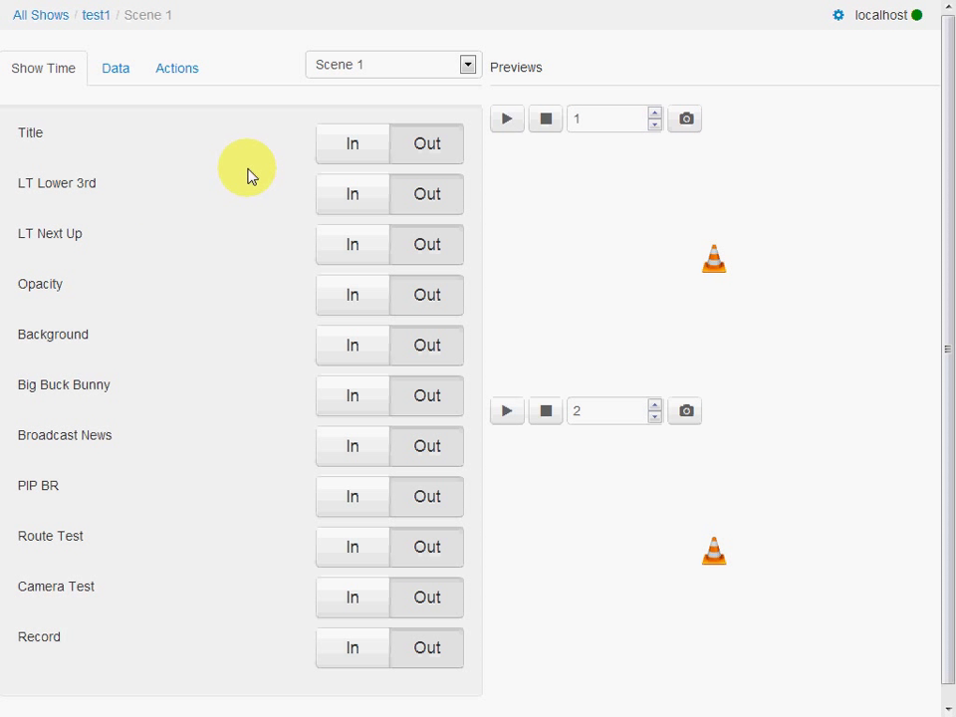
{"action": "mouse_move", "coordinate": [247, 163]}
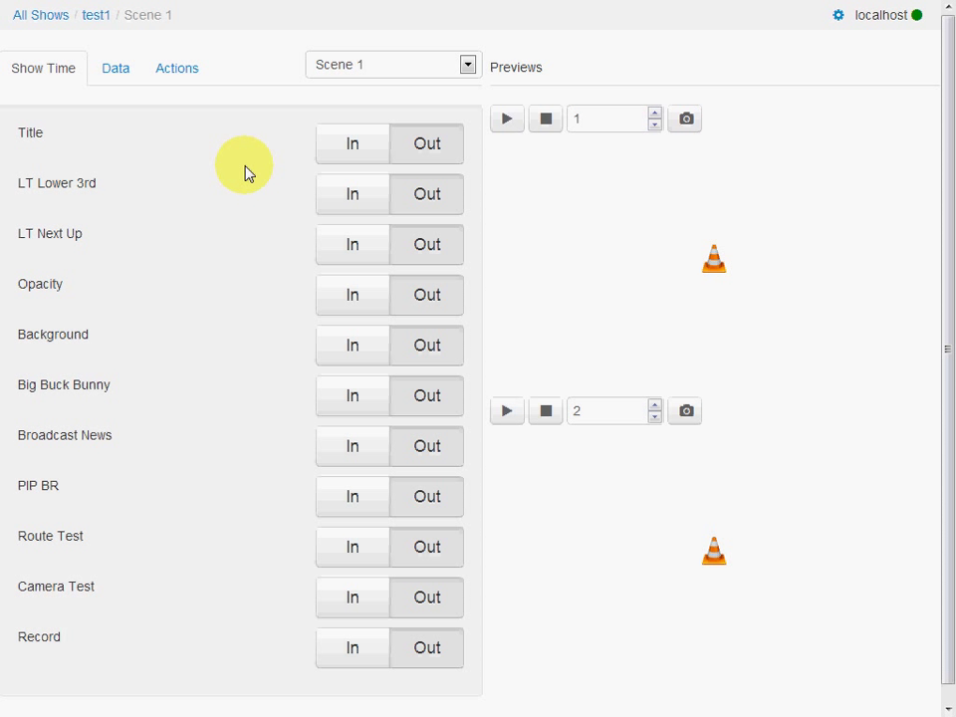
{"action": "mouse_move", "coordinate": [219, 163]}
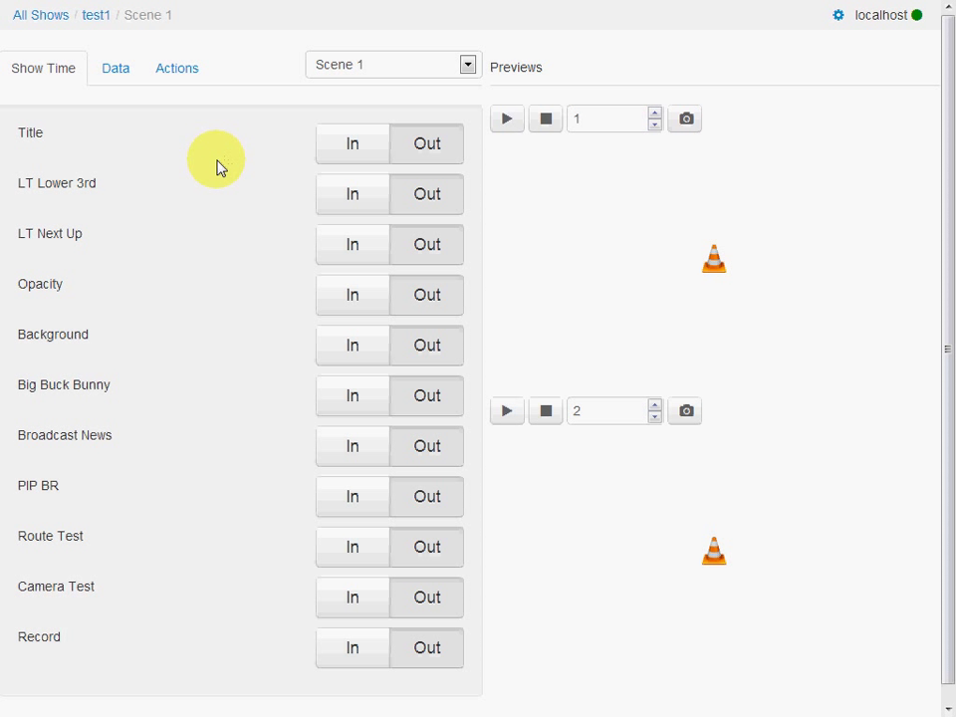
{"action": "left_click", "coordinate": [506, 120]}
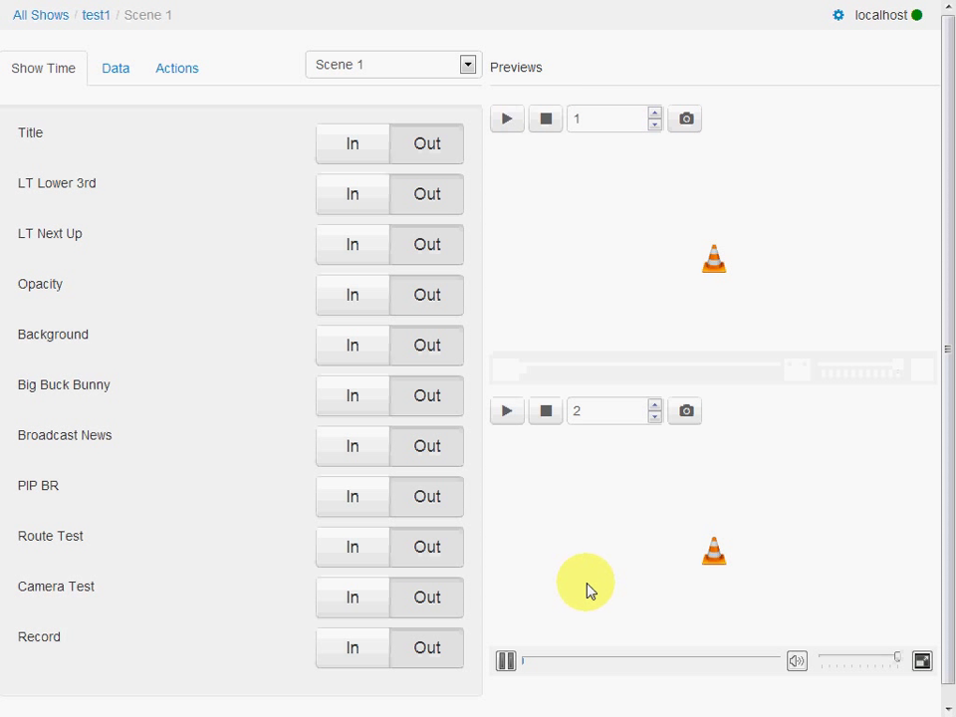
{"action": "mouse_move", "coordinate": [595, 568]}
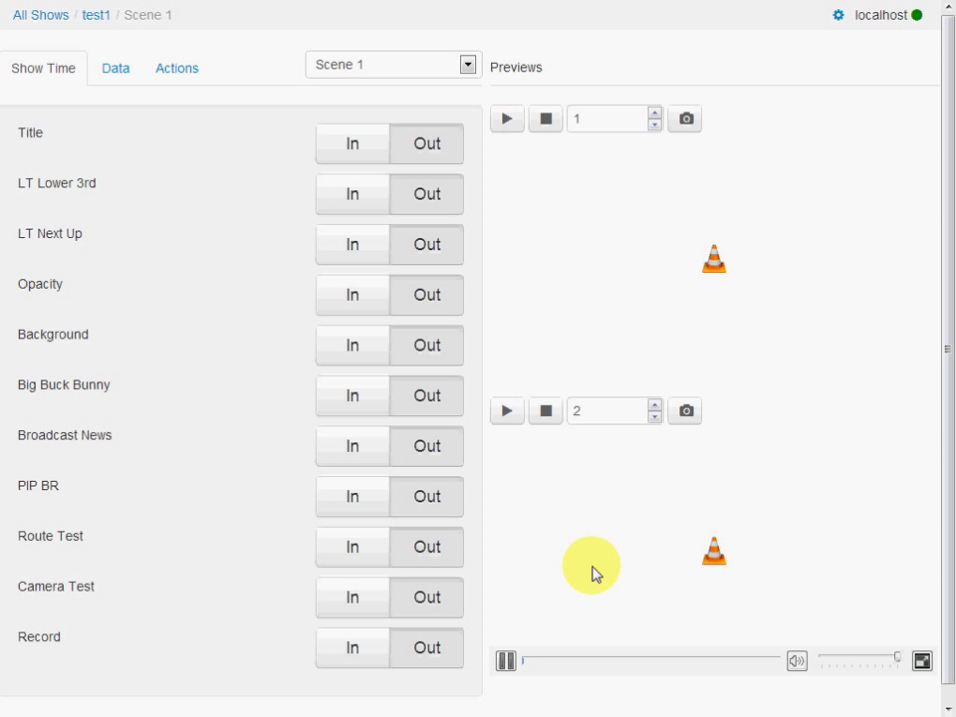
Bring the Title graphic In and start both previews playing the Studio Live Demo title
{"action": "left_click", "coordinate": [505, 119]}
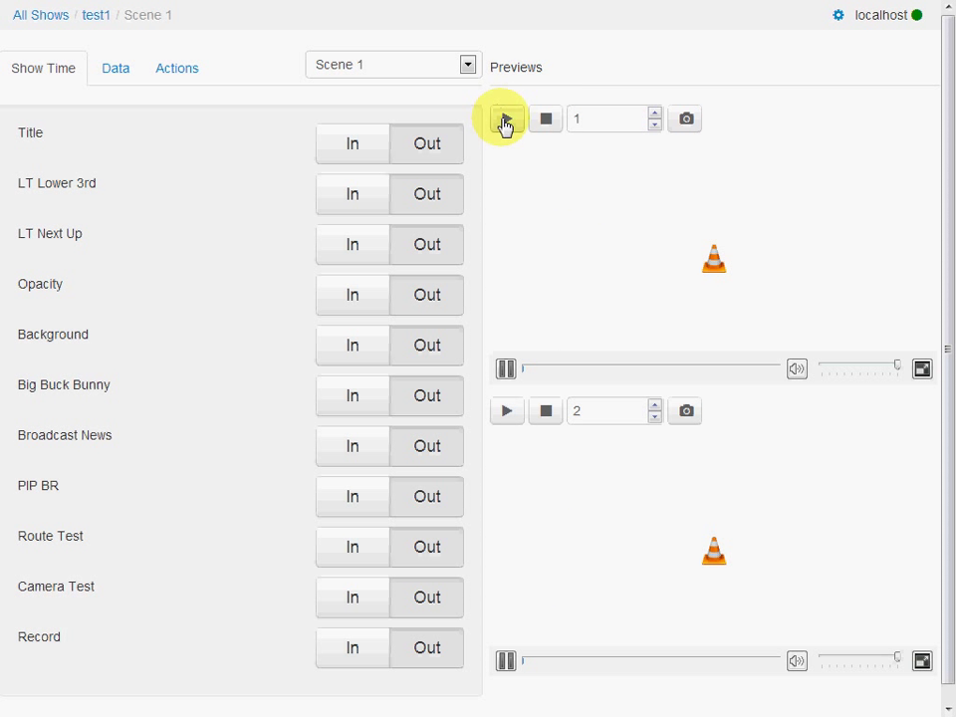
{"action": "left_click", "coordinate": [506, 119]}
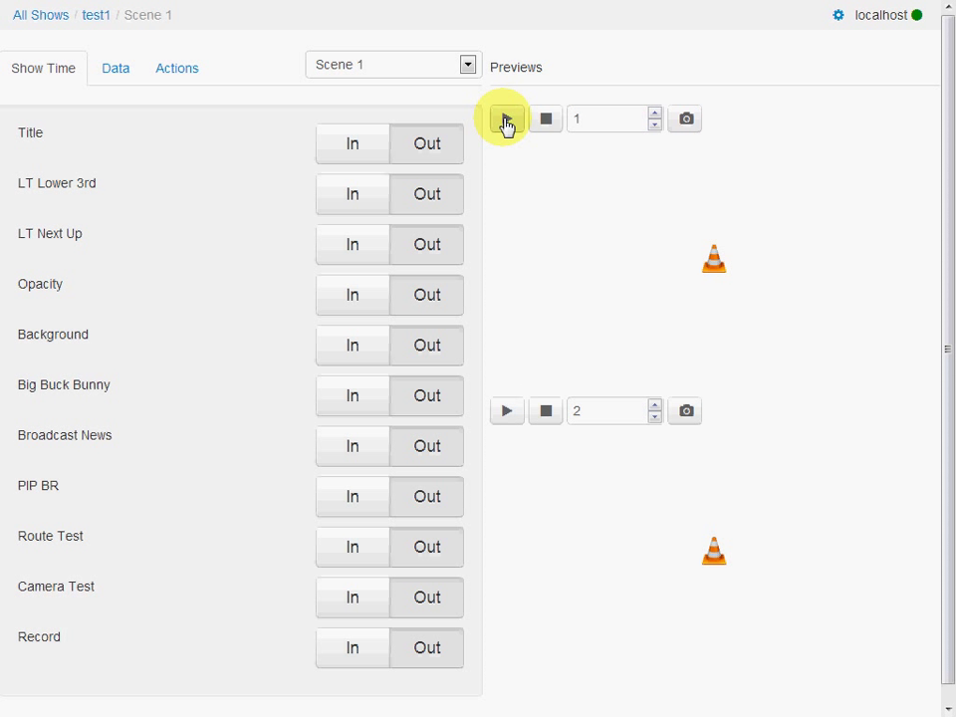
{"action": "left_click", "coordinate": [505, 120]}
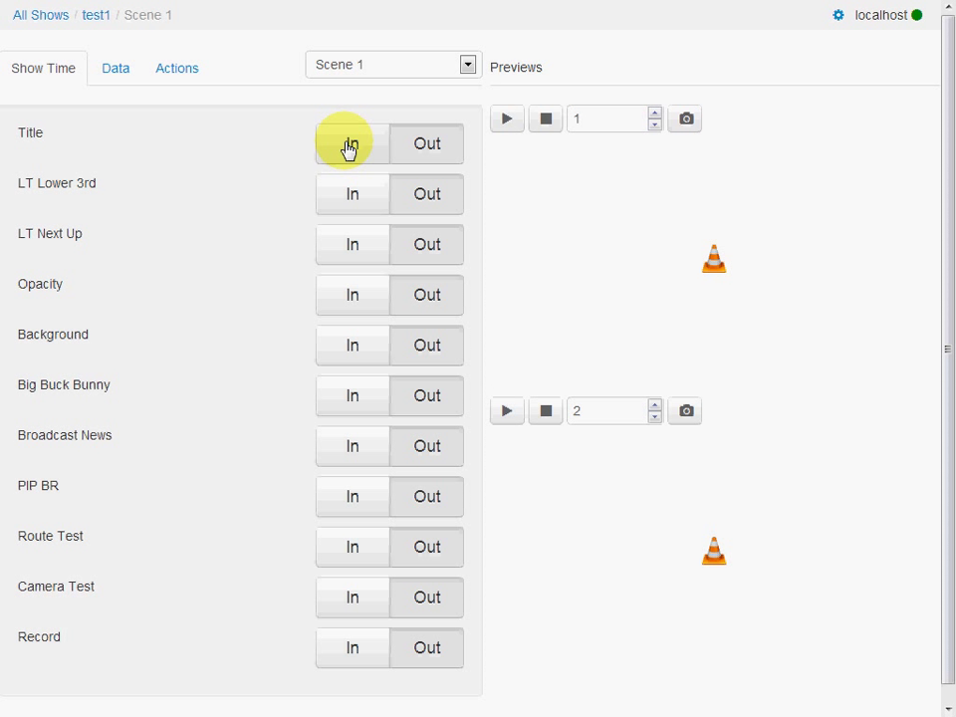
{"action": "left_click", "coordinate": [351, 143]}
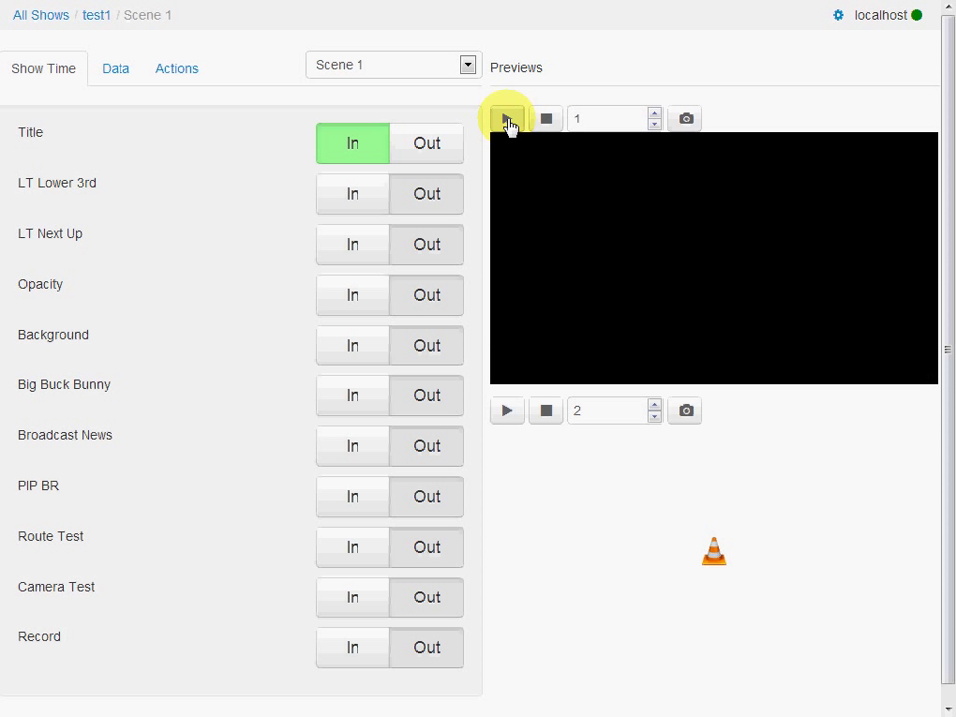
{"action": "left_click", "coordinate": [506, 119]}
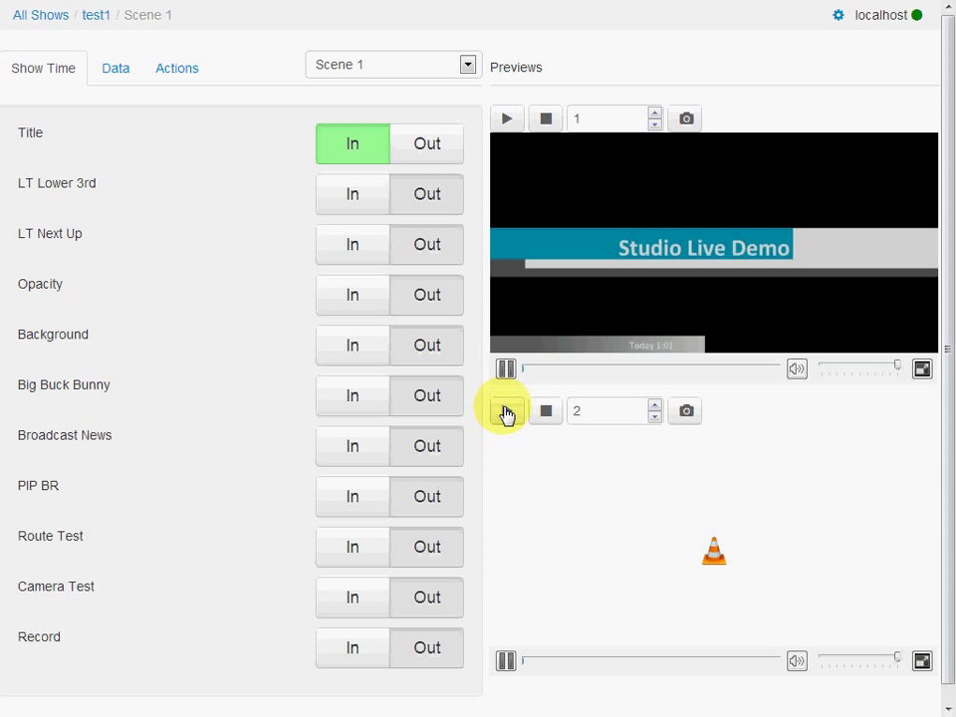
{"action": "left_click", "coordinate": [505, 410]}
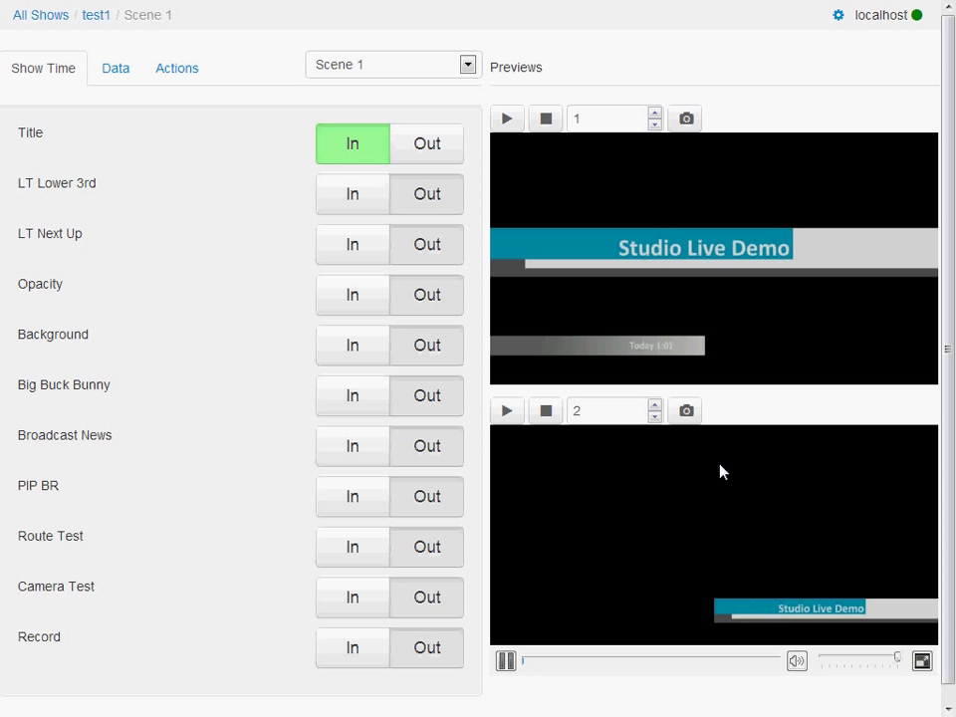
{"action": "mouse_move", "coordinate": [788, 537]}
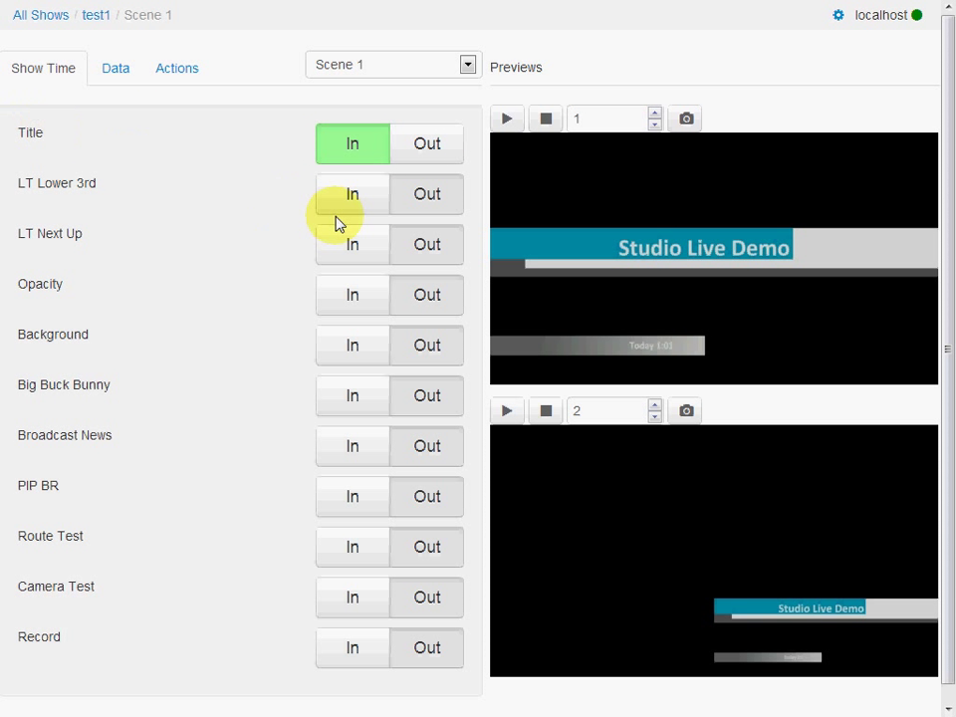
Take Title Out and put LT Lower 3rd, Background and Big Buck Bunny In on air
{"action": "left_click", "coordinate": [426, 143]}
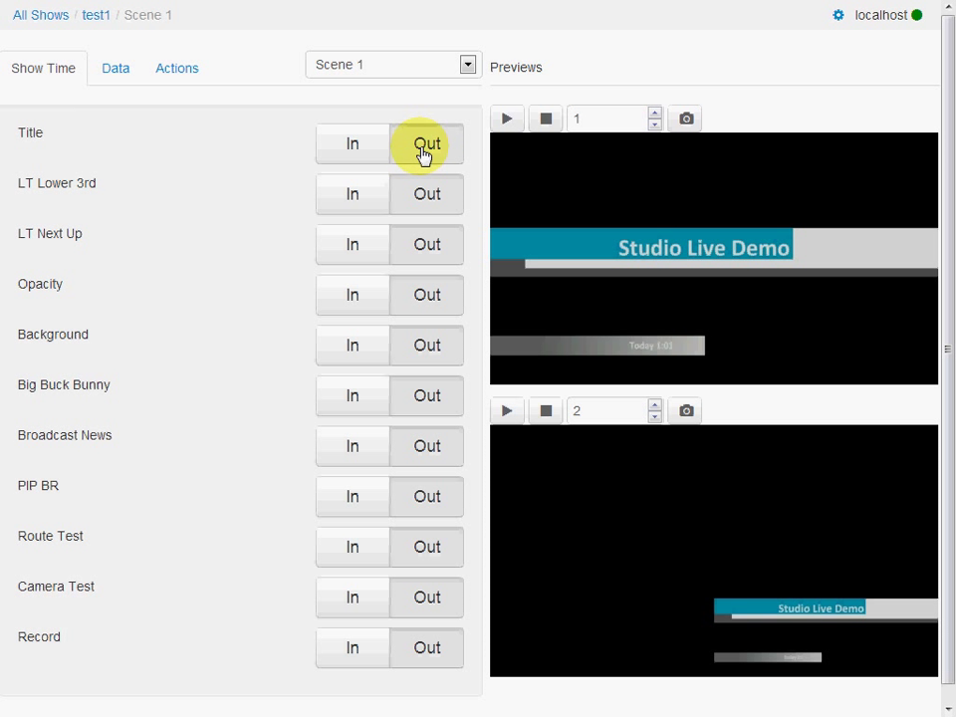
{"action": "left_click", "coordinate": [427, 143]}
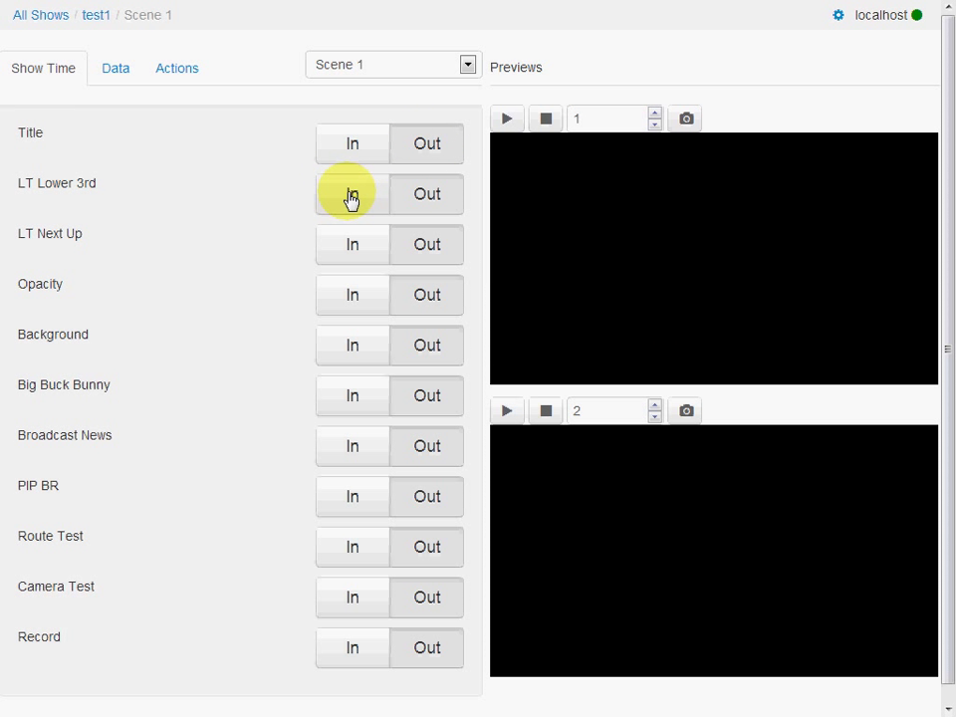
{"action": "left_click", "coordinate": [350, 193]}
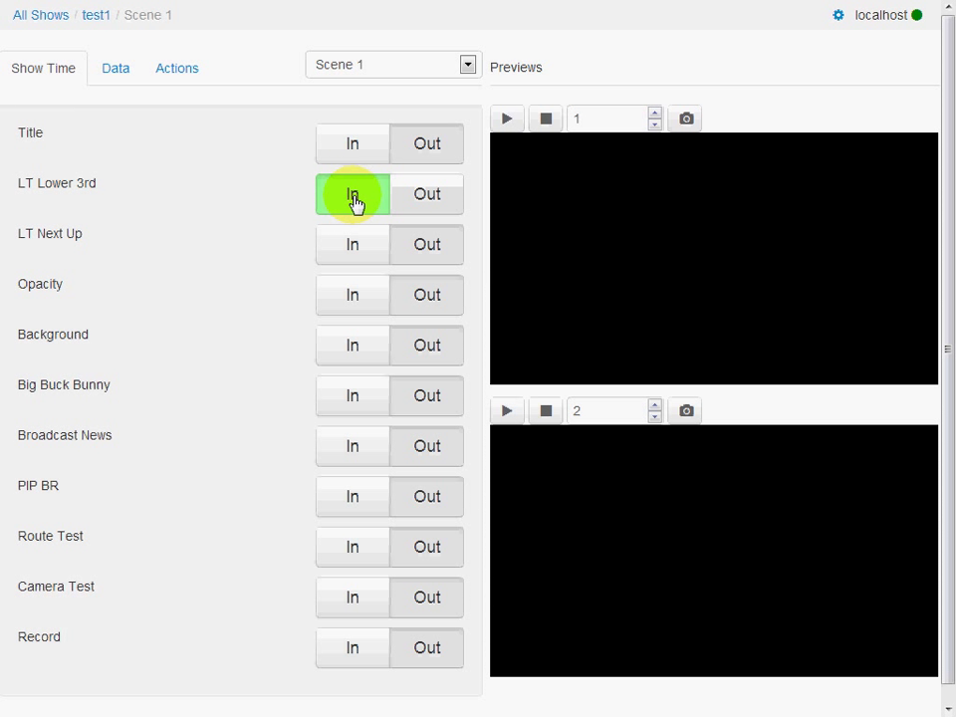
{"action": "left_click", "coordinate": [350, 196]}
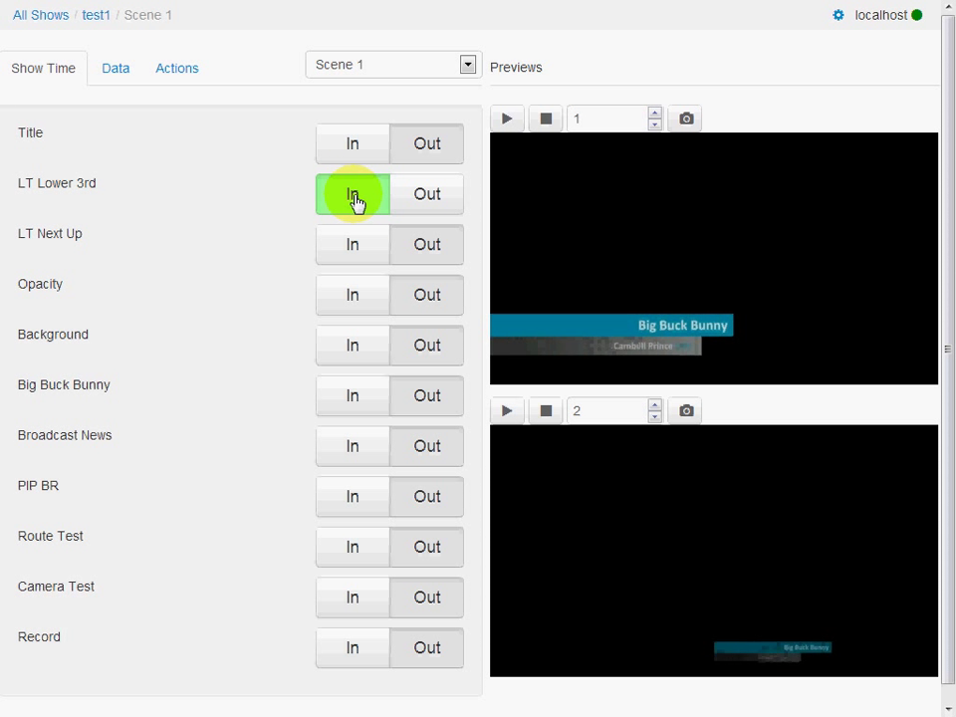
{"action": "left_click", "coordinate": [351, 195]}
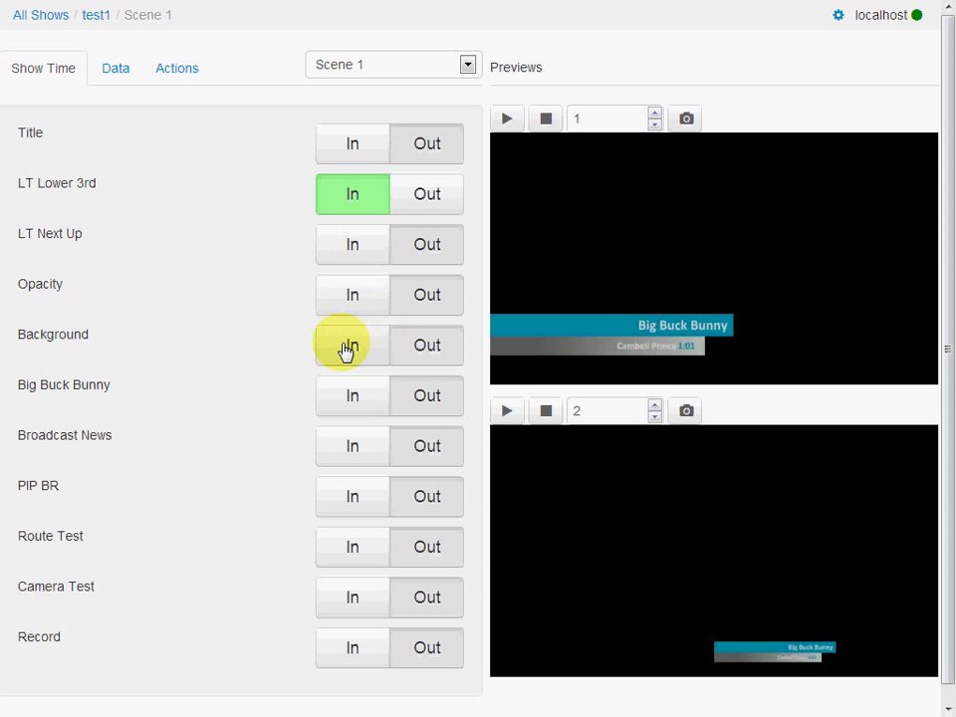
{"action": "left_click", "coordinate": [350, 344]}
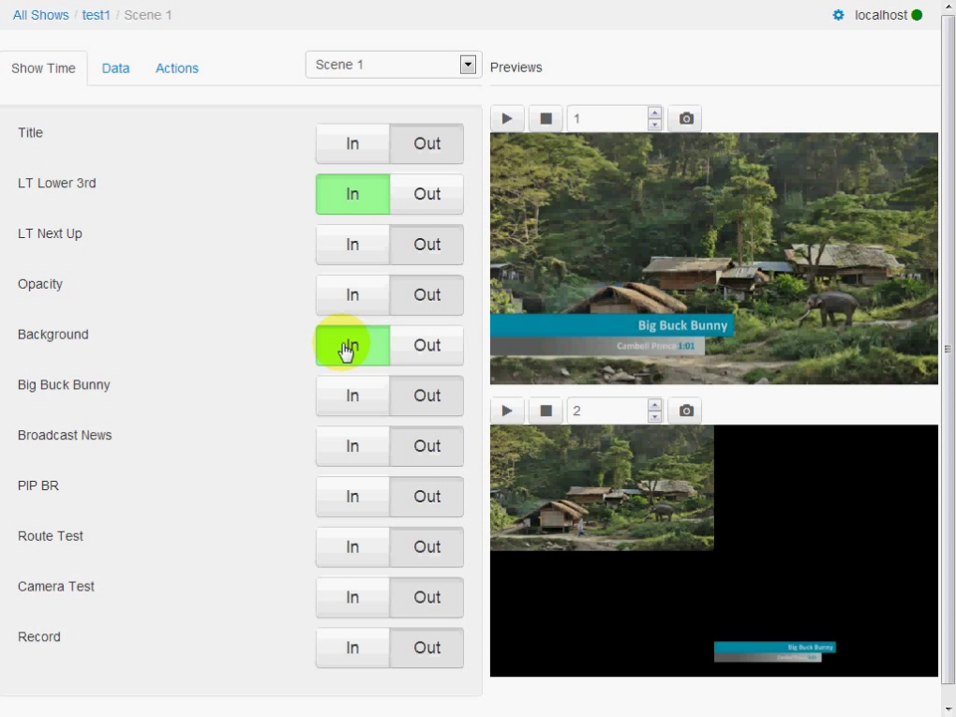
{"action": "left_click", "coordinate": [351, 345]}
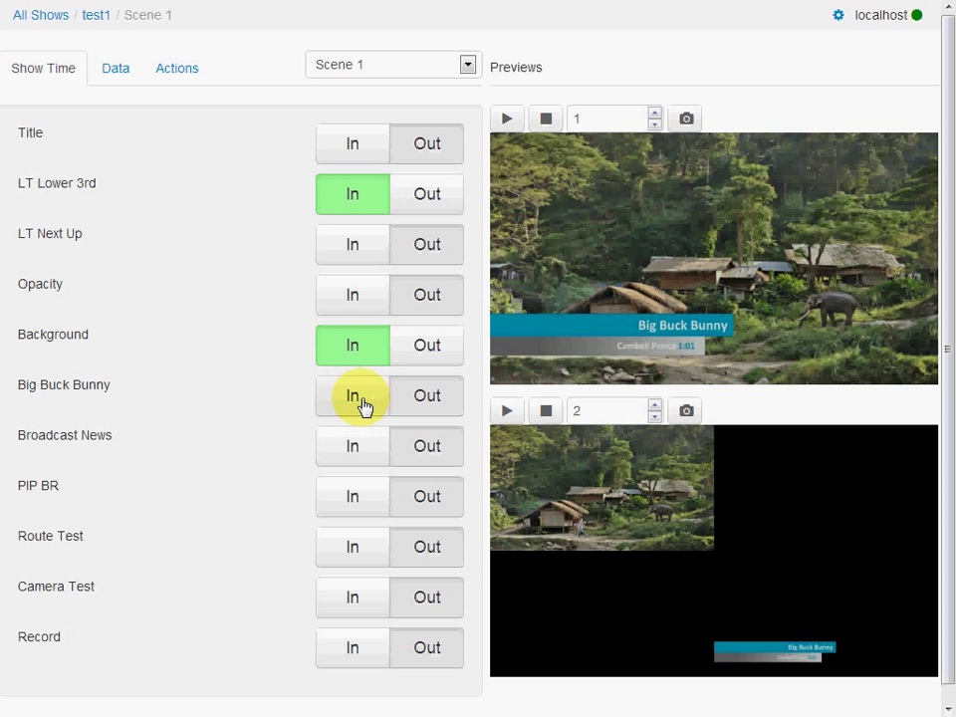
{"action": "left_click", "coordinate": [351, 394]}
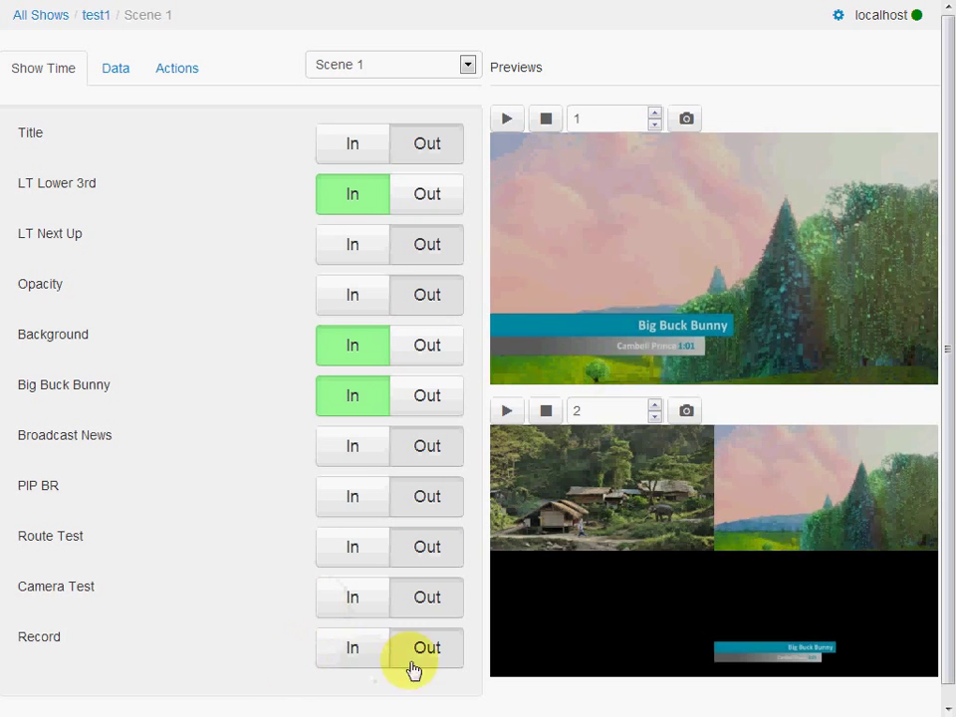
{"action": "mouse_move", "coordinate": [8, 641]}
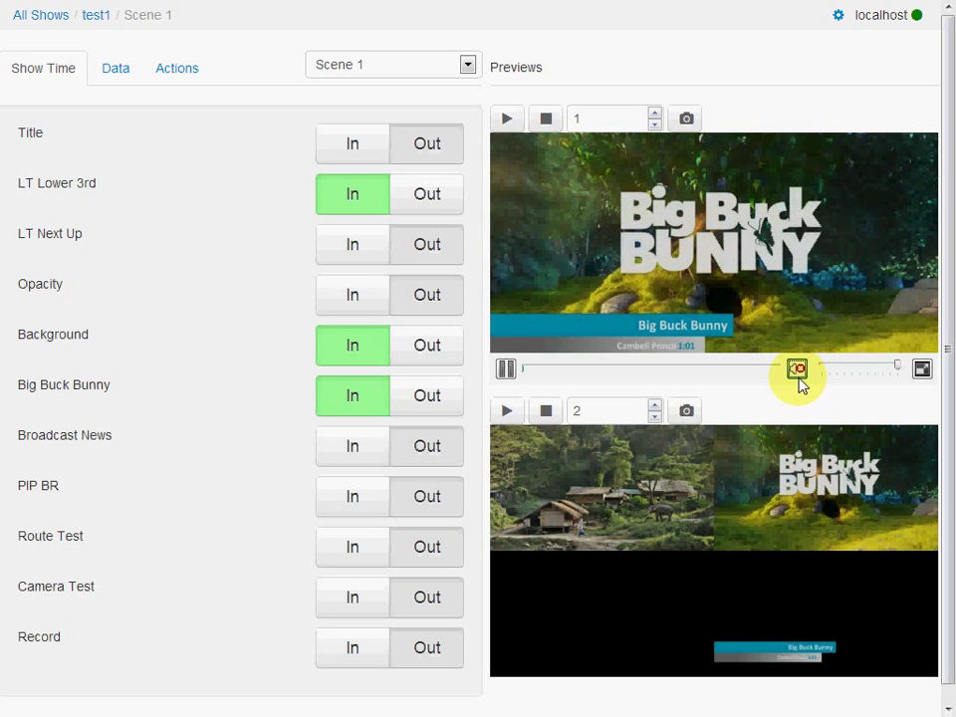
{"action": "mouse_move", "coordinate": [795, 366]}
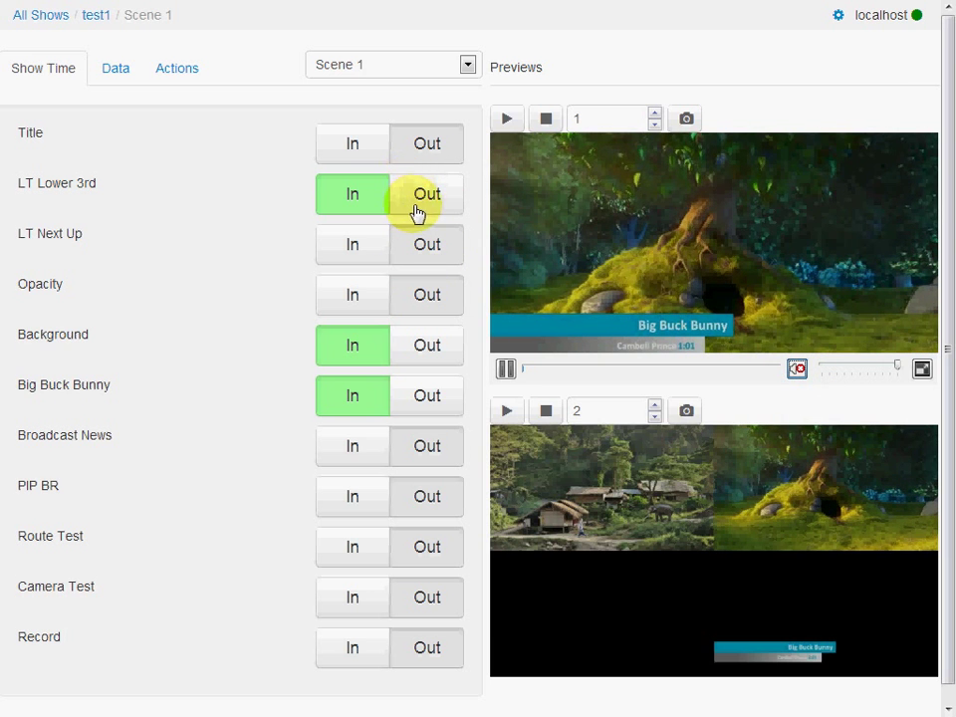
Take the lower third off air, stop the first preview, and bring the Studio Live Demo title back In
{"action": "left_click", "coordinate": [426, 195]}
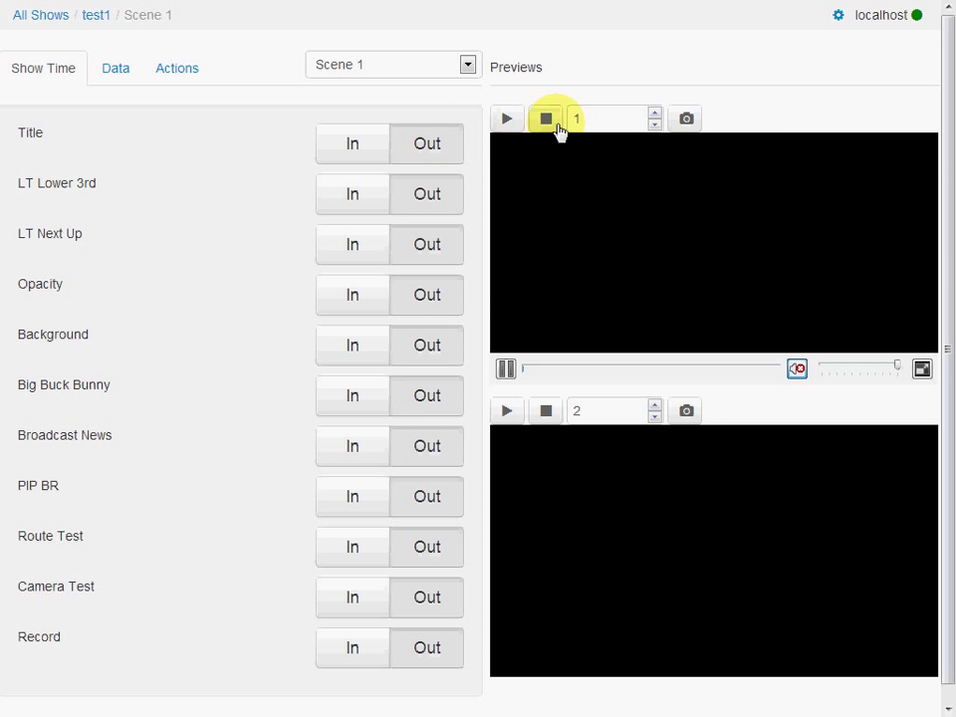
{"action": "left_click", "coordinate": [545, 117]}
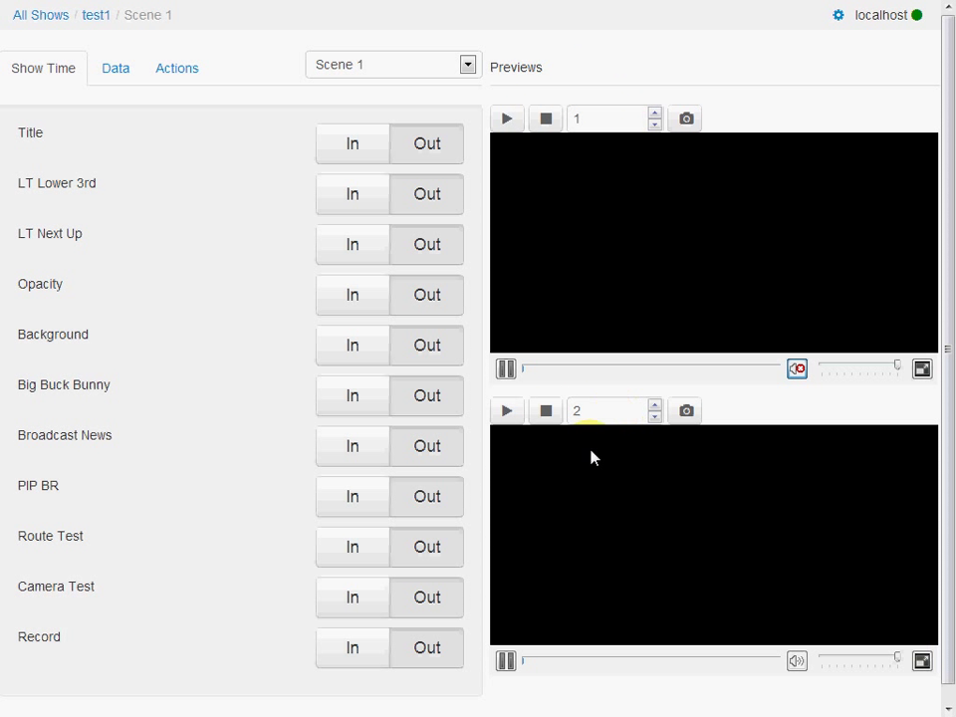
{"action": "left_click", "coordinate": [545, 120]}
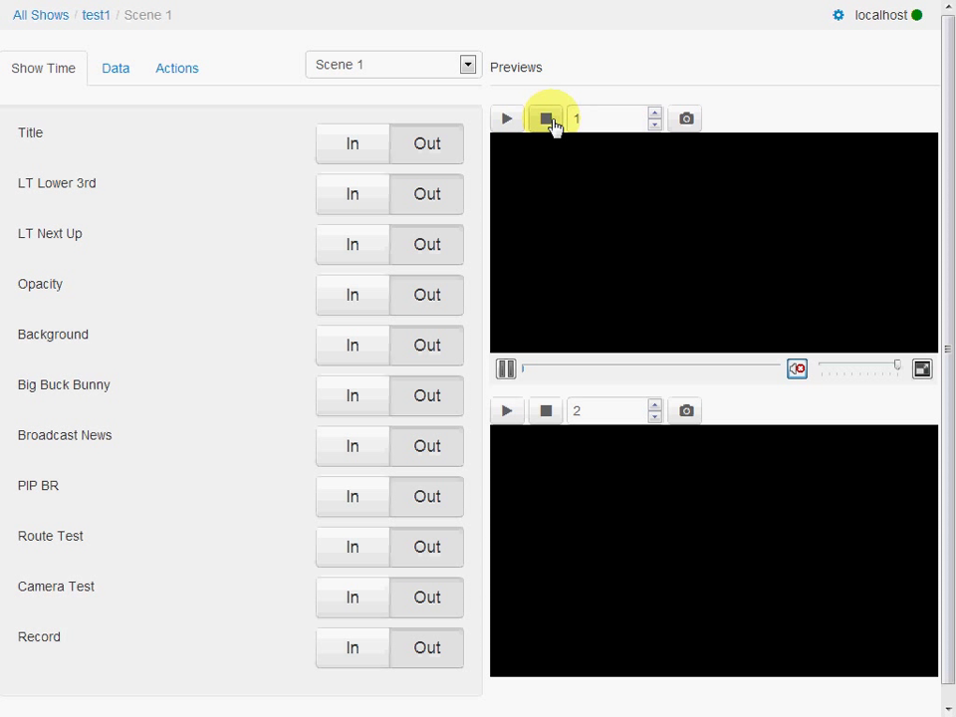
{"action": "left_click", "coordinate": [545, 119]}
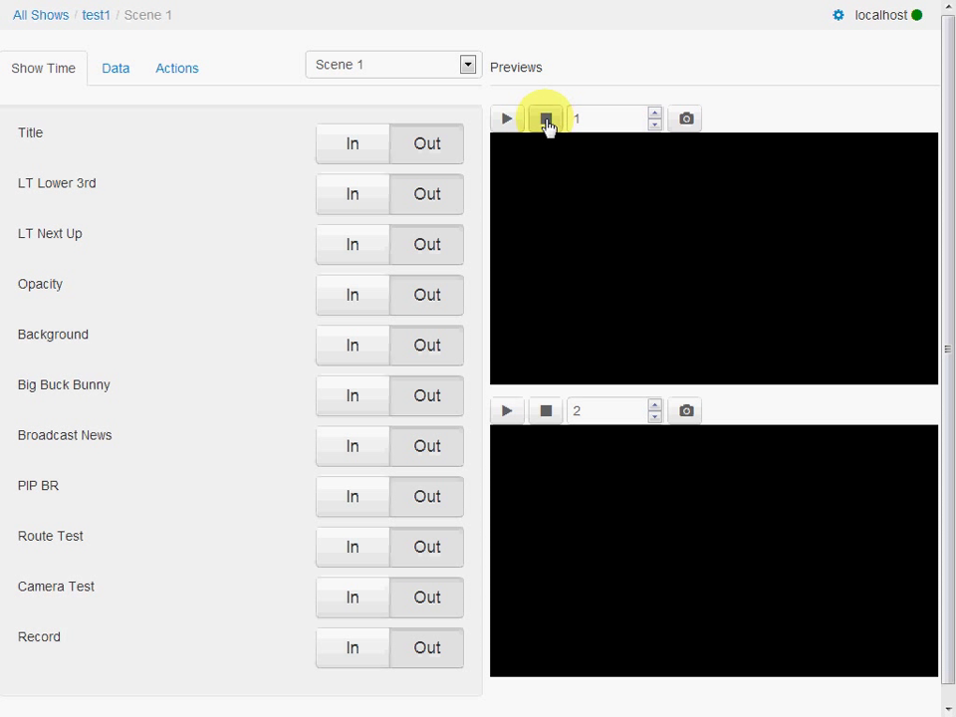
{"action": "left_click", "coordinate": [350, 144]}
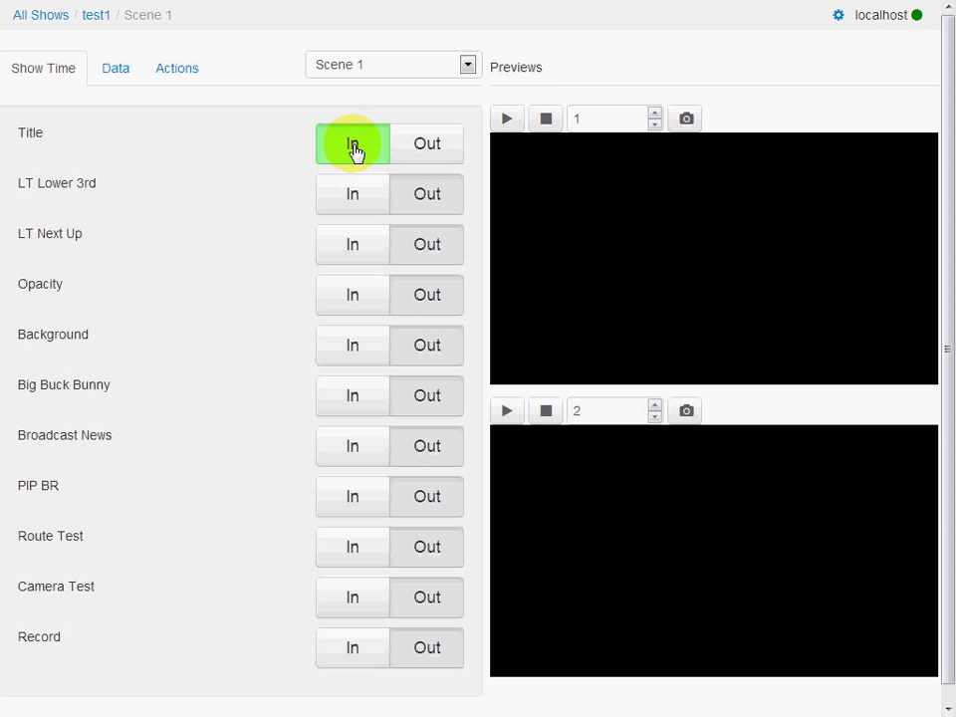
{"action": "left_click", "coordinate": [350, 143]}
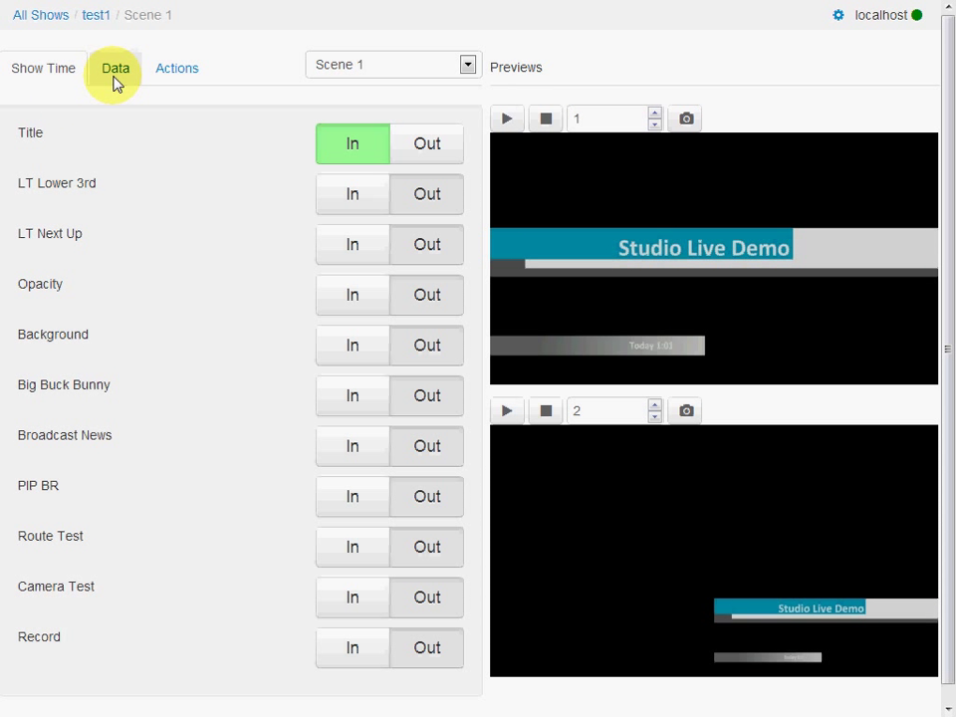
{"action": "left_click", "coordinate": [113, 68]}
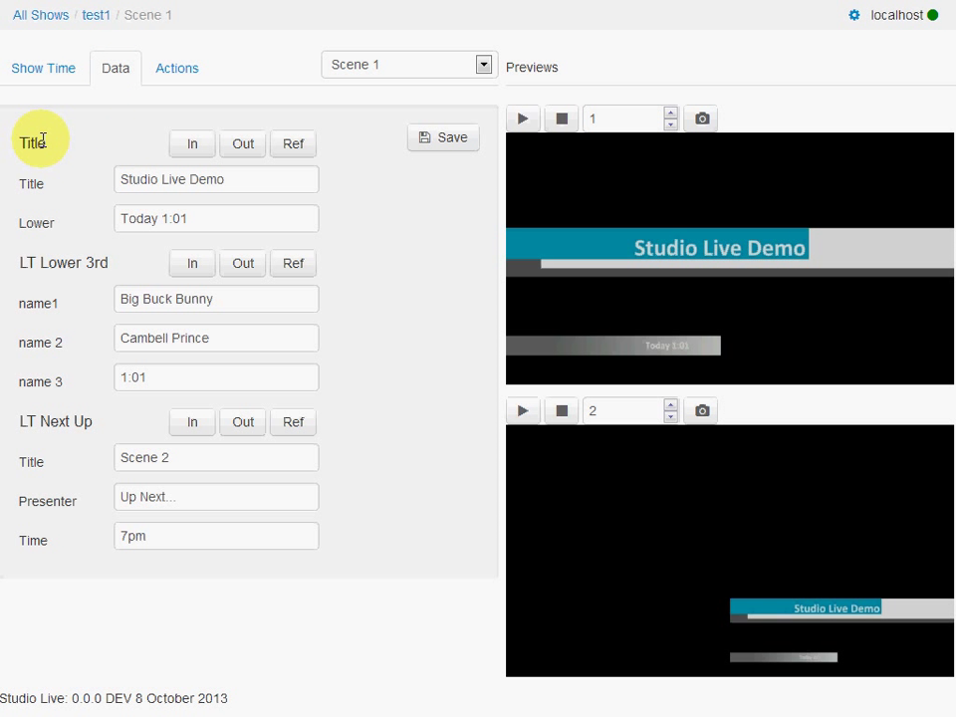
{"action": "mouse_move", "coordinate": [62, 147]}
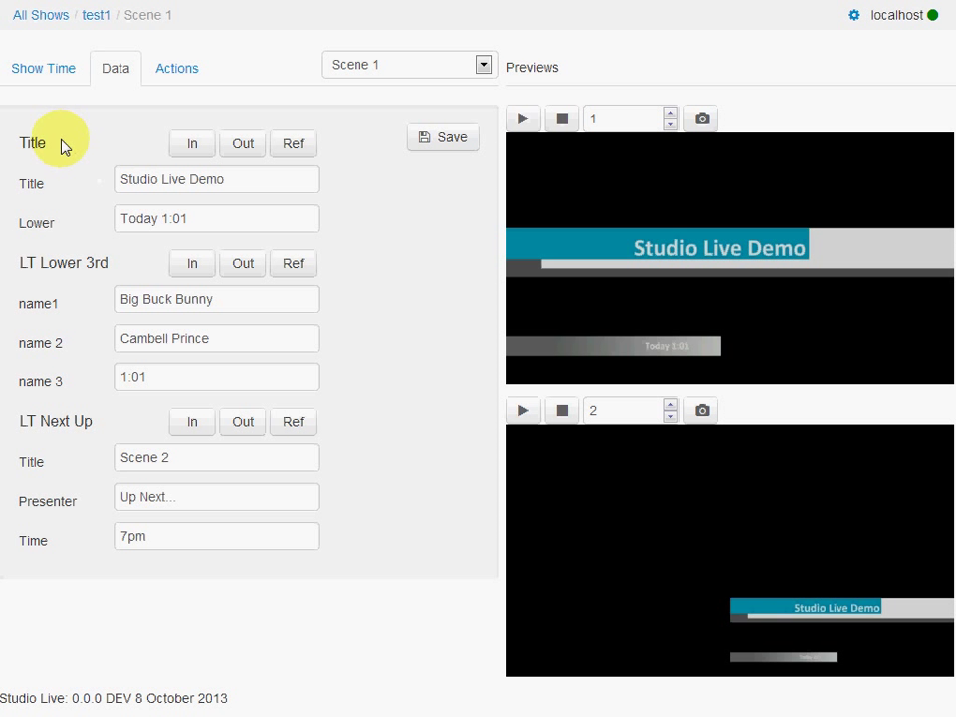
{"action": "mouse_move", "coordinate": [76, 329]}
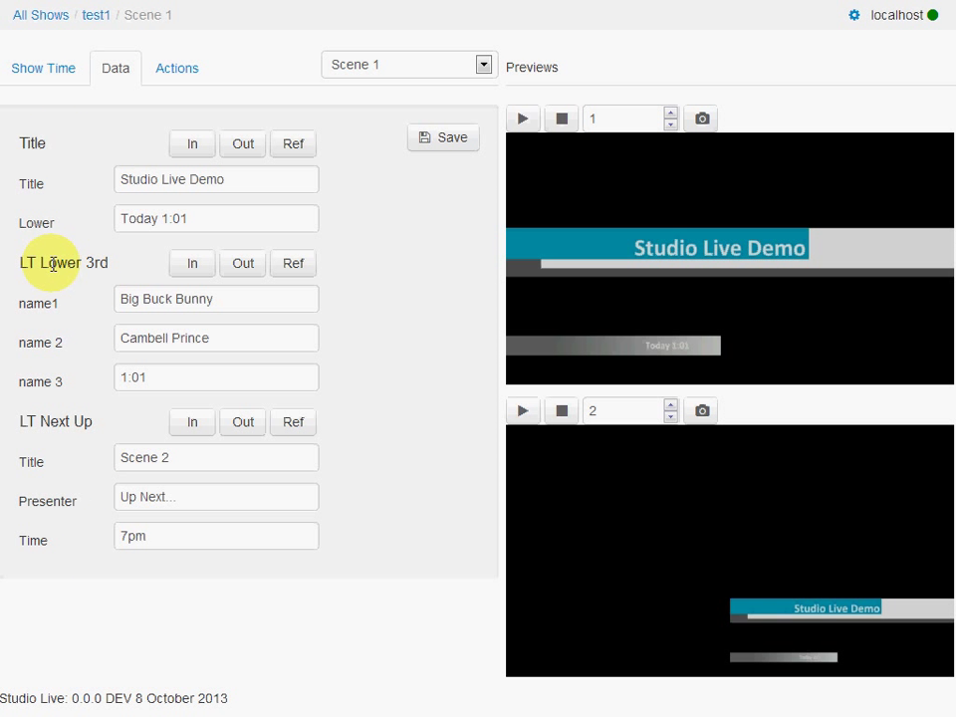
{"action": "mouse_move", "coordinate": [67, 422]}
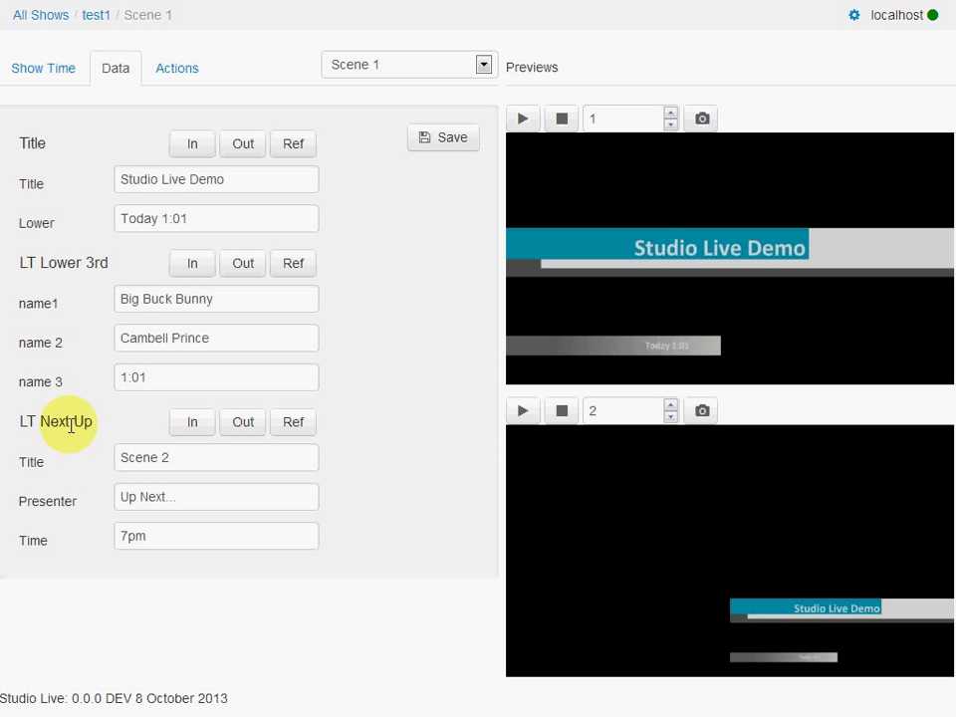
{"action": "mouse_move", "coordinate": [221, 179]}
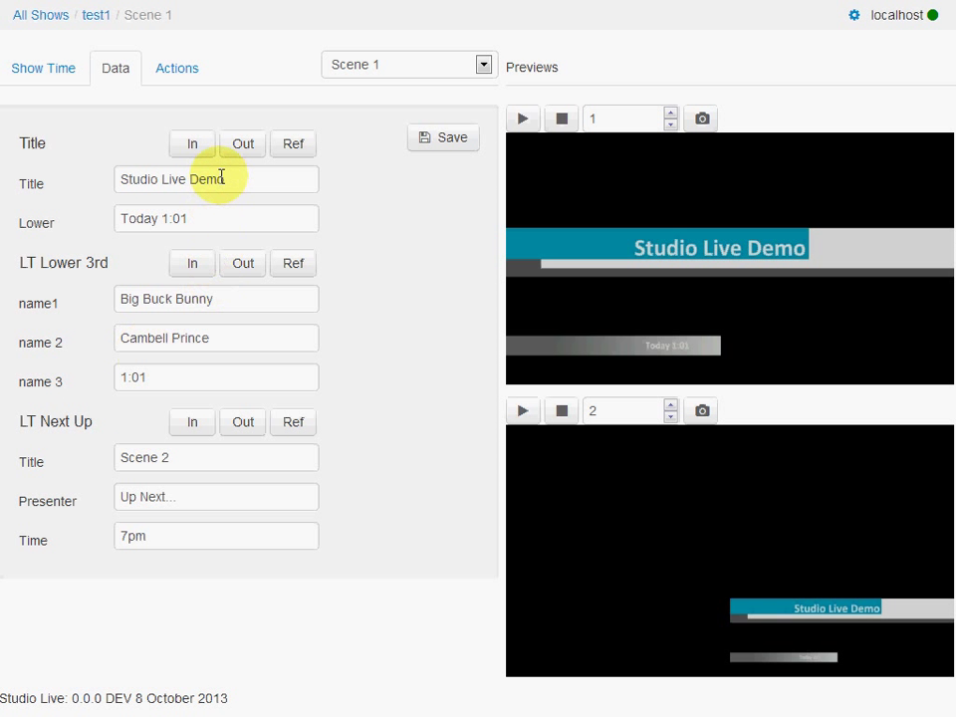
{"action": "triple_click", "coordinate": [215, 179]}
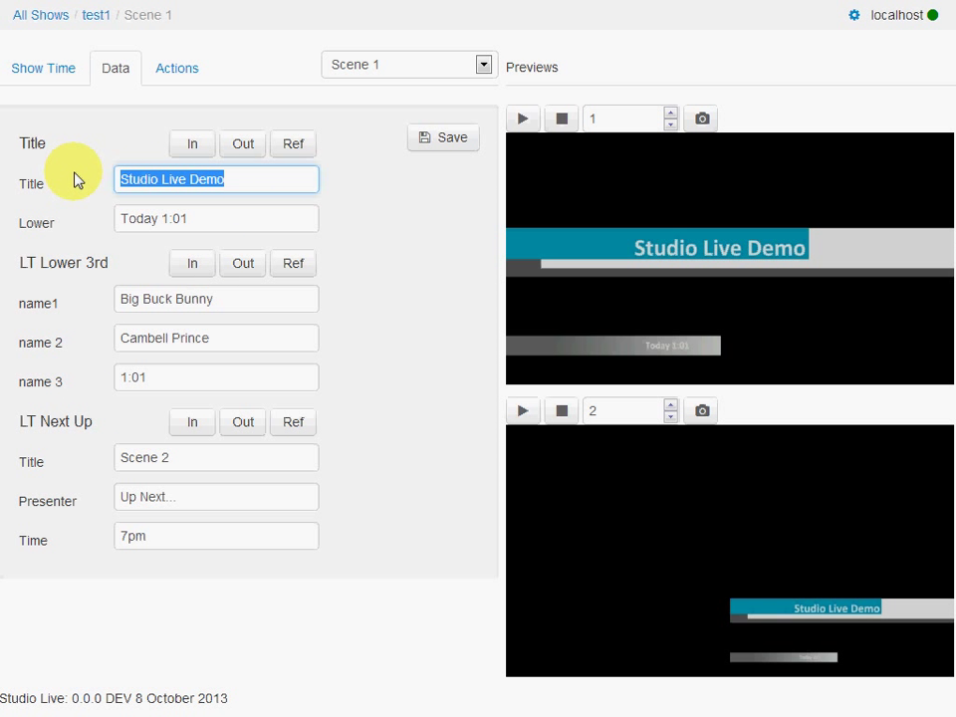
{"action": "type", "text": "Somje"}
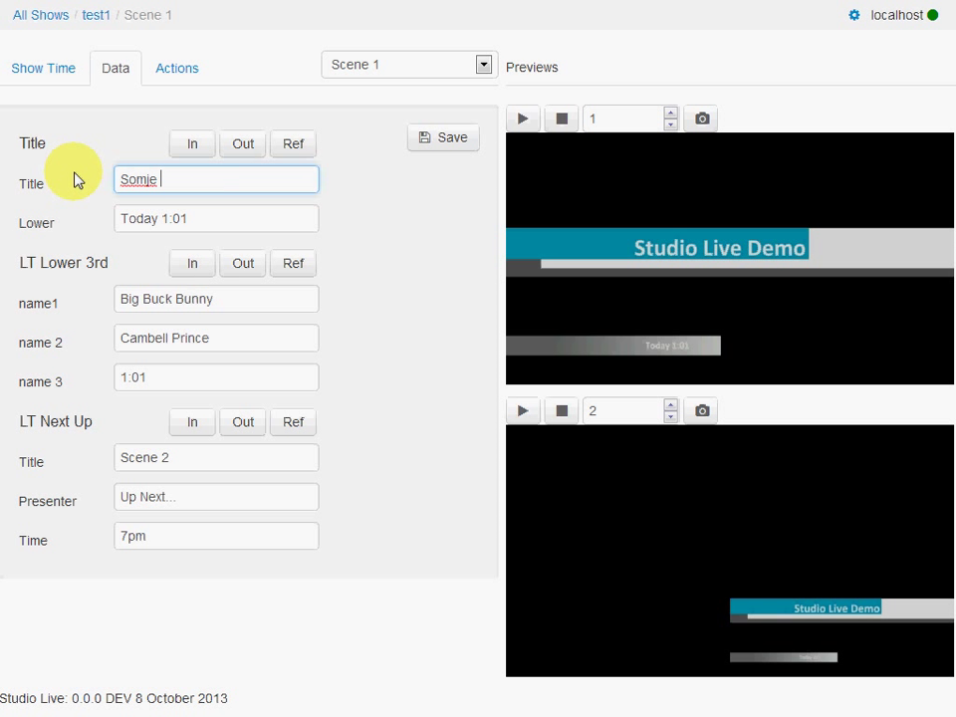
{"action": "type", "text": "Some Show"}
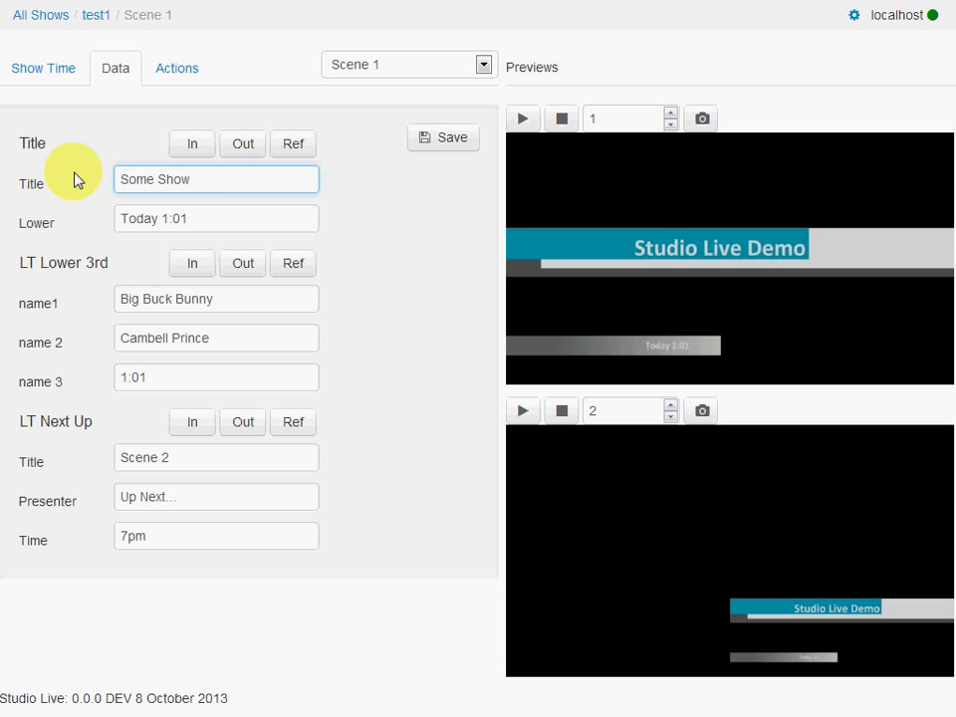
{"action": "mouse_move", "coordinate": [292, 143]}
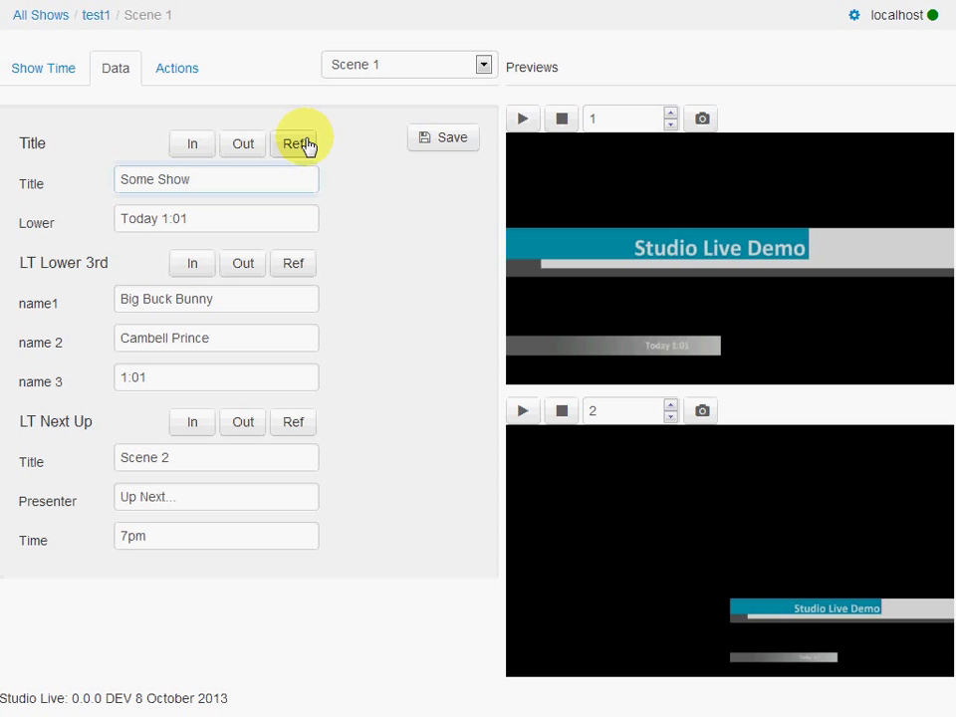
{"action": "left_click", "coordinate": [293, 143]}
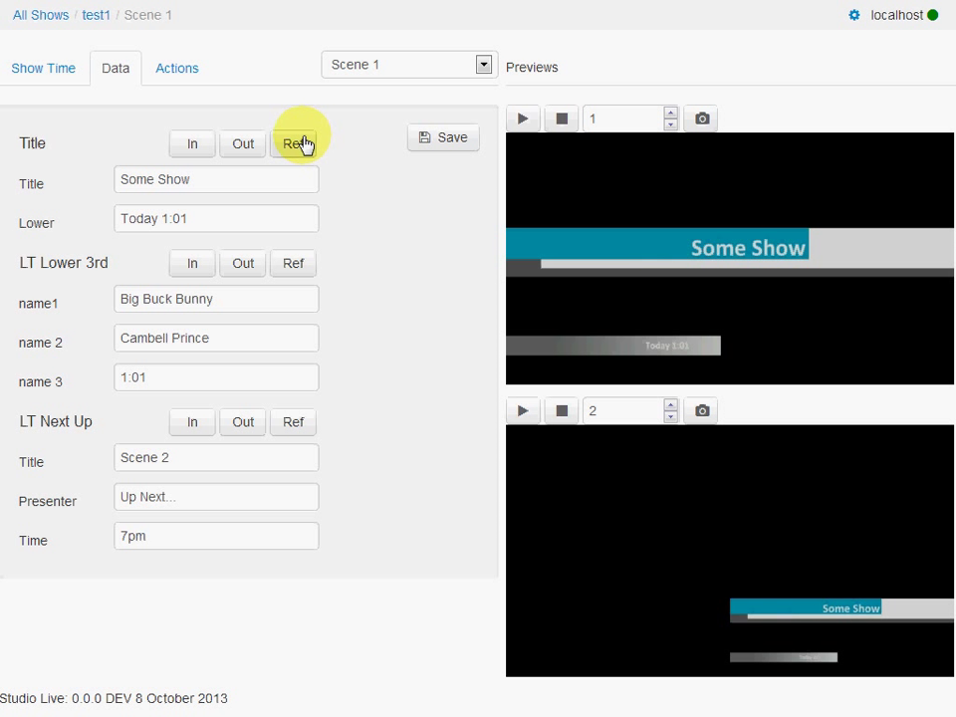
{"action": "mouse_move", "coordinate": [243, 143]}
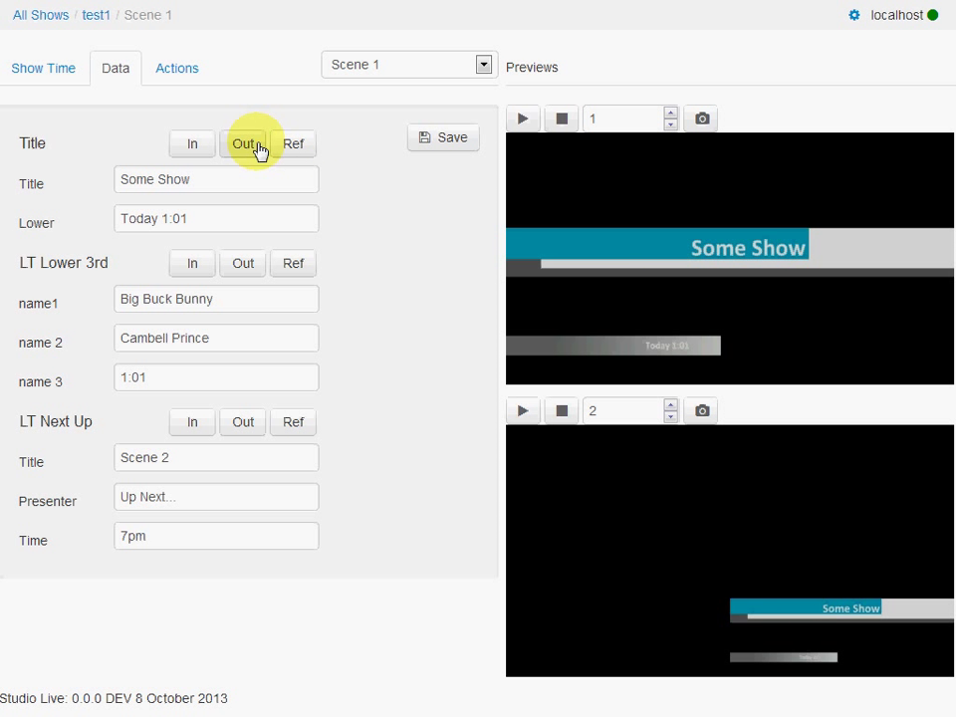
{"action": "mouse_move", "coordinate": [450, 135]}
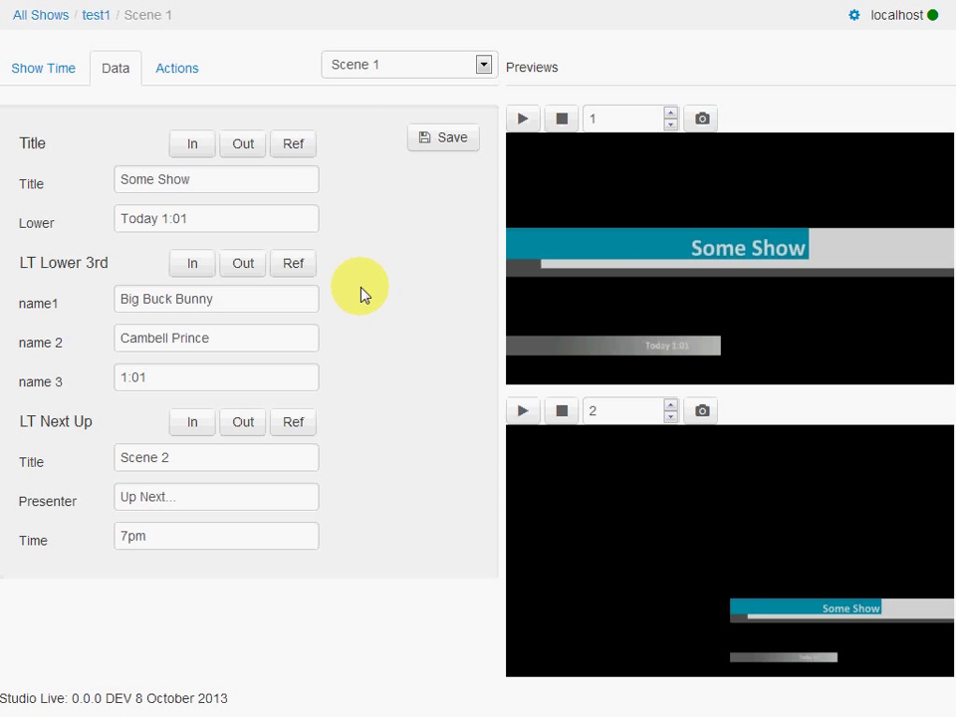
{"action": "mouse_move", "coordinate": [359, 286]}
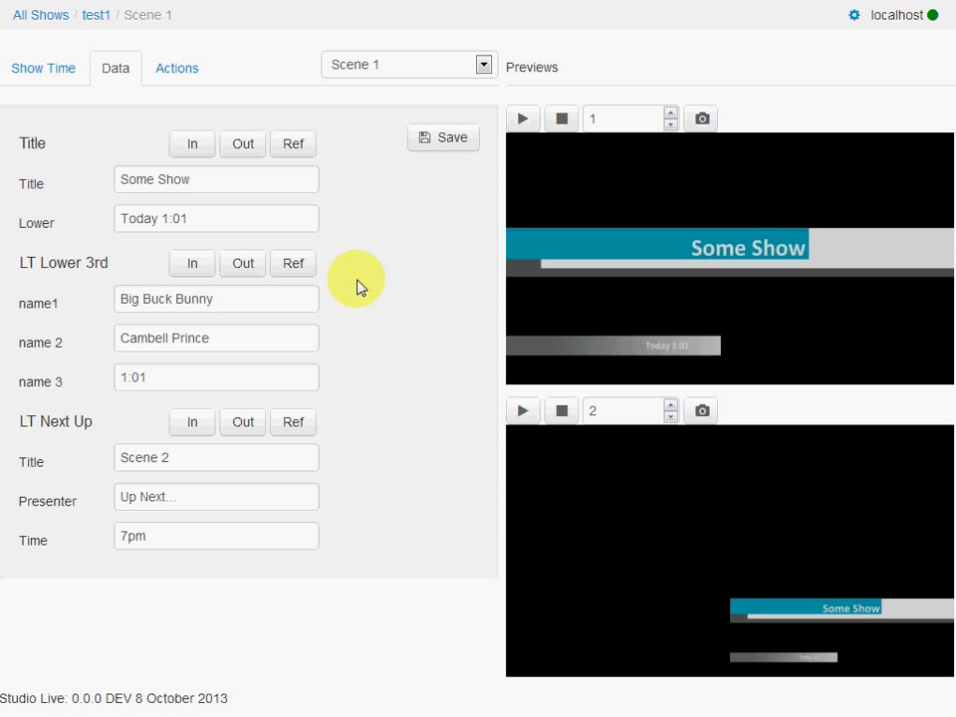
{"action": "mouse_move", "coordinate": [109, 460]}
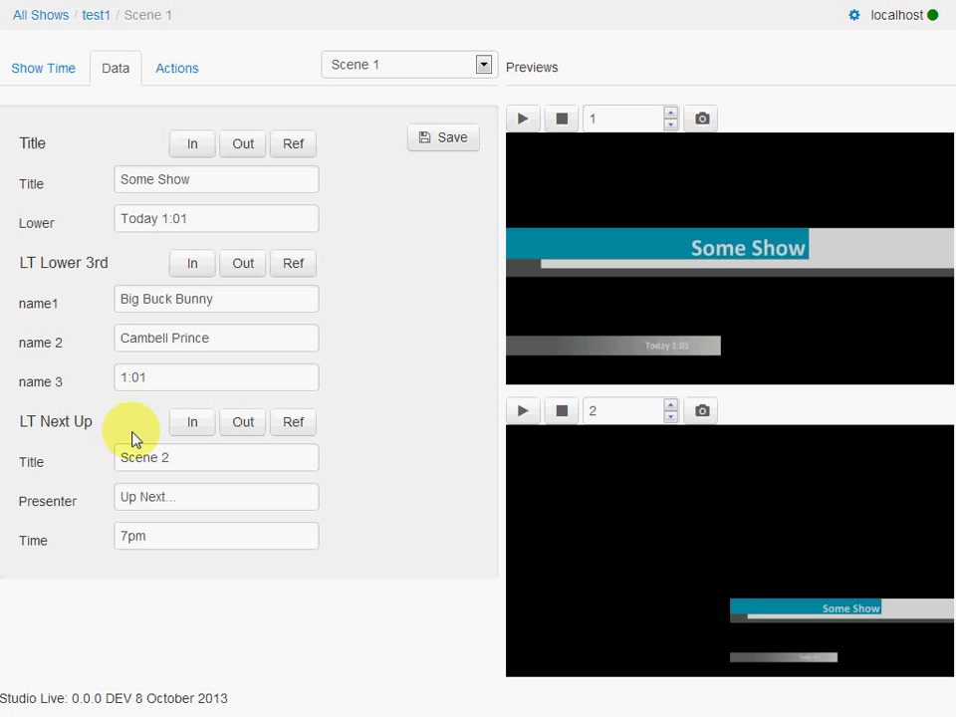
{"action": "mouse_move", "coordinate": [229, 356]}
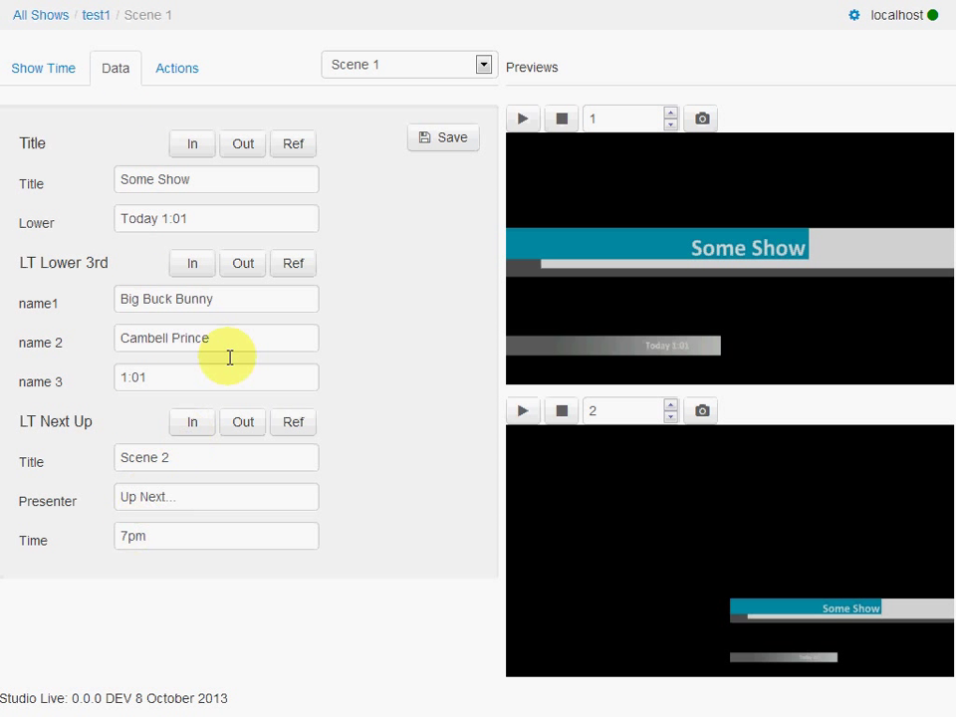
{"action": "mouse_move", "coordinate": [209, 490]}
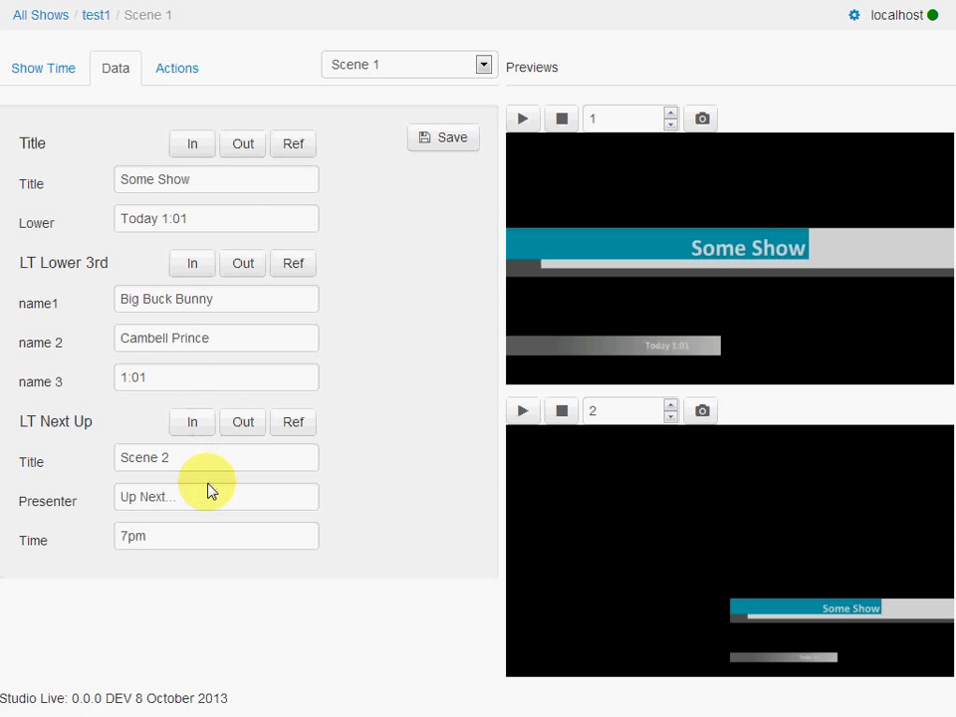
Switch to Scene 2 and bring its title and lower third on air
{"action": "left_click", "coordinate": [480, 64]}
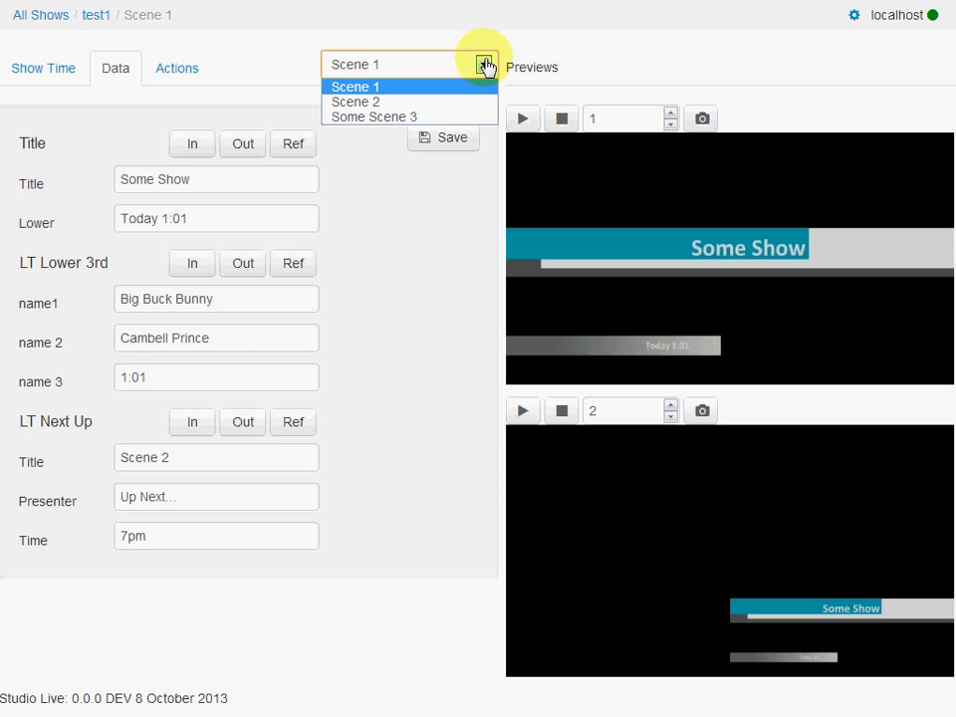
{"action": "left_click", "coordinate": [357, 99]}
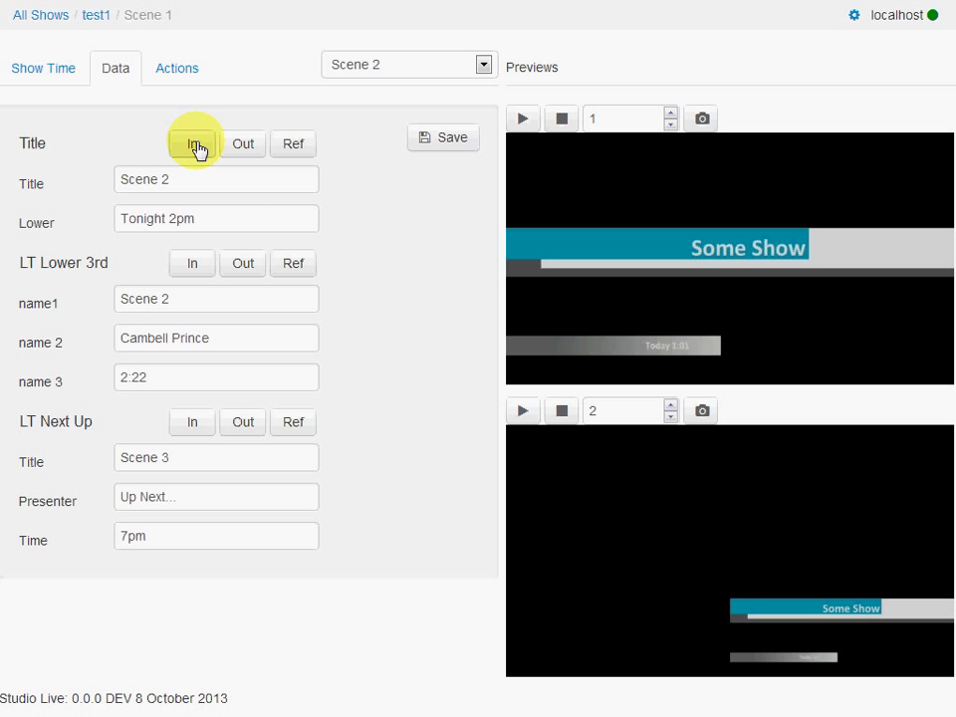
{"action": "left_click", "coordinate": [191, 144]}
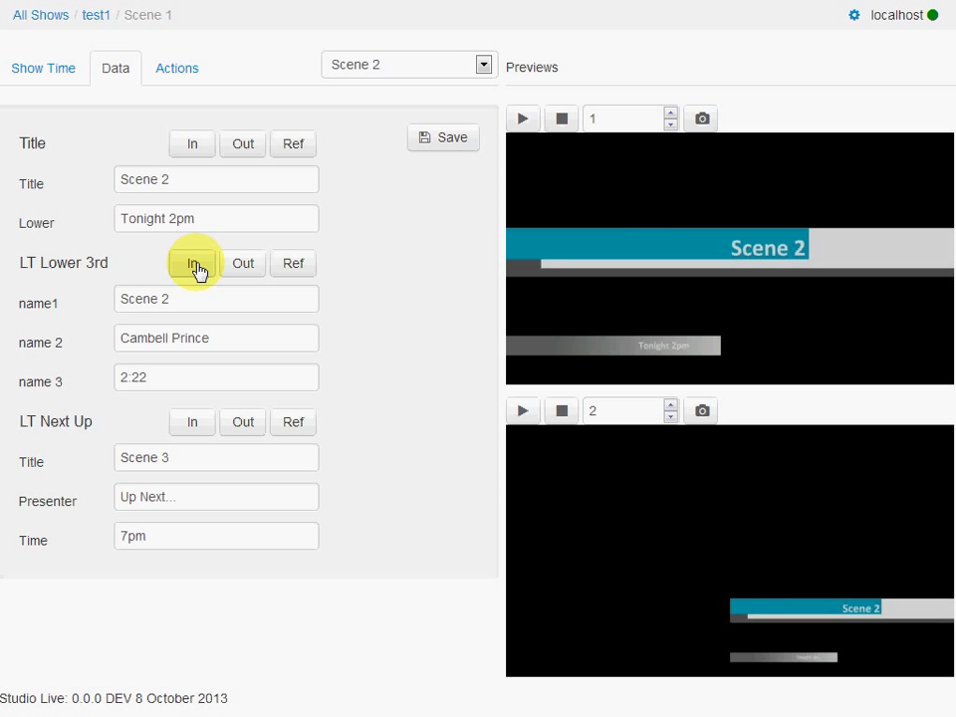
{"action": "left_click", "coordinate": [191, 263]}
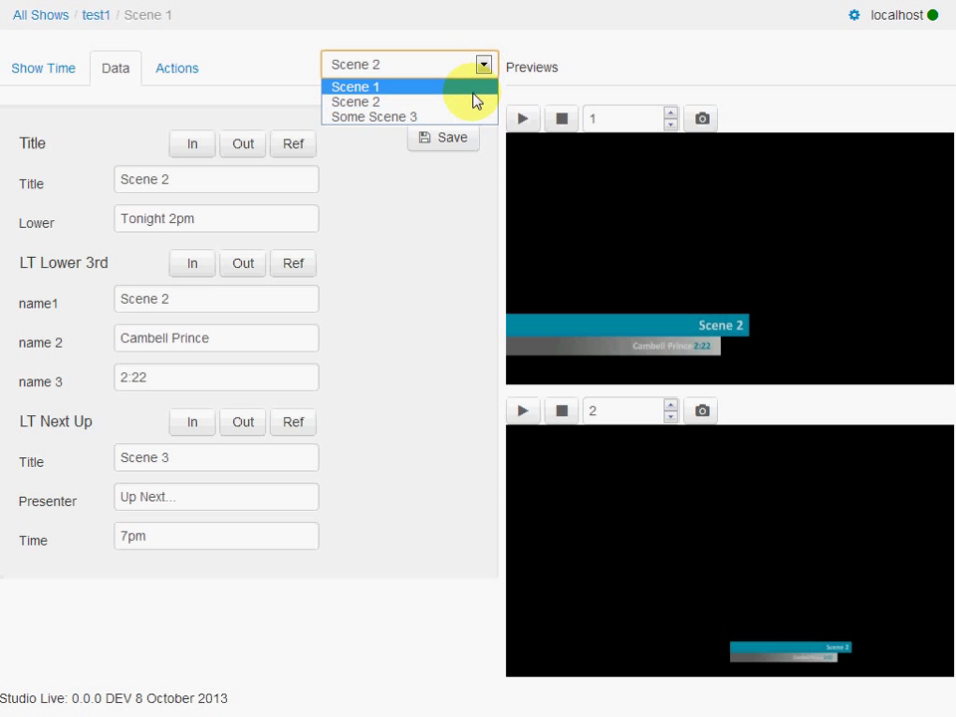
Switch back to Scene 1 and bring its Some Show title back on air
{"action": "left_click", "coordinate": [355, 88]}
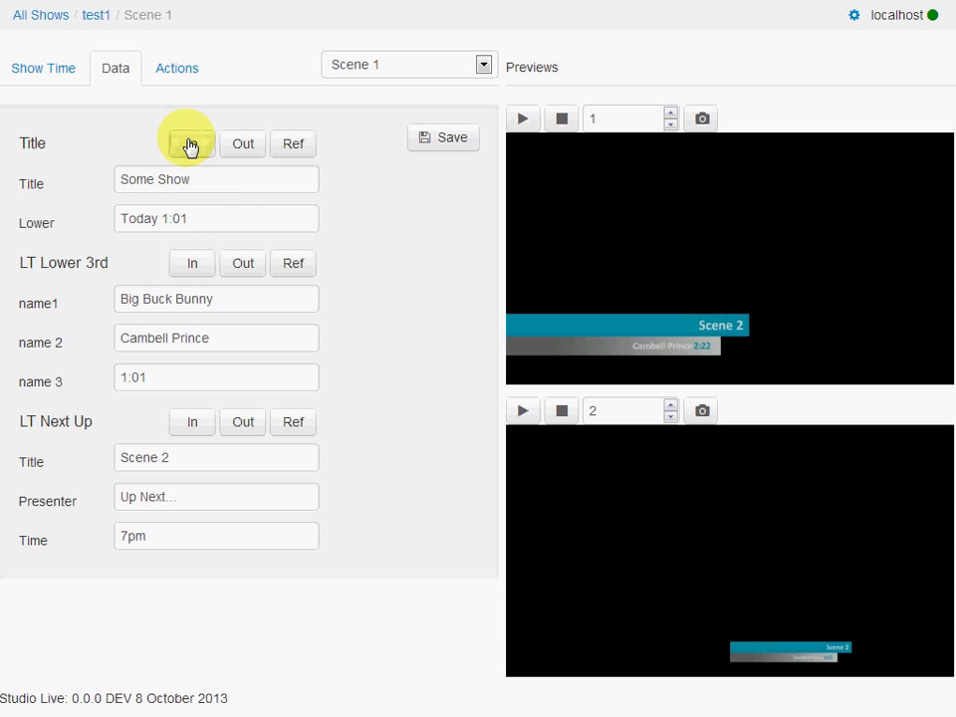
{"action": "left_click", "coordinate": [187, 143]}
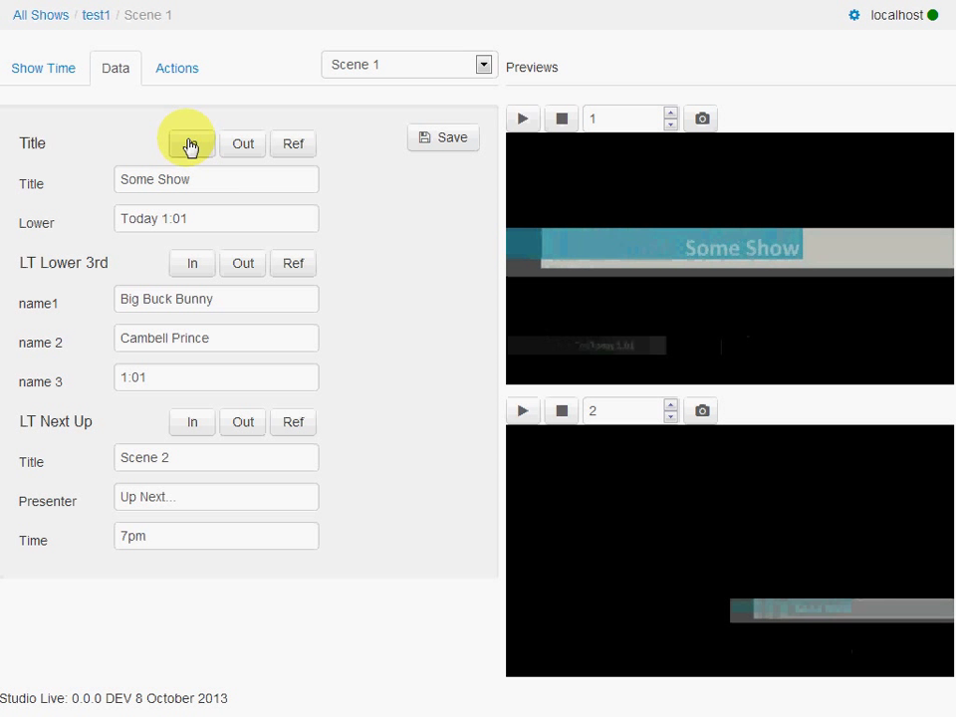
{"action": "left_click", "coordinate": [191, 144]}
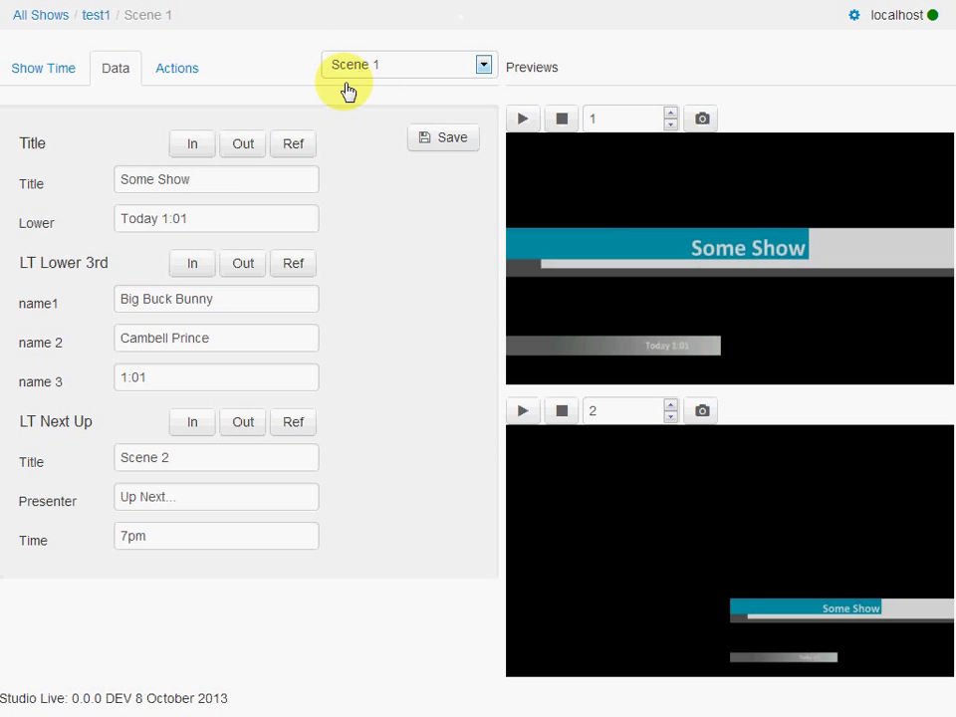
Switch to Some Scene 3 with its The Third Show data loaded
{"action": "left_click", "coordinate": [480, 64]}
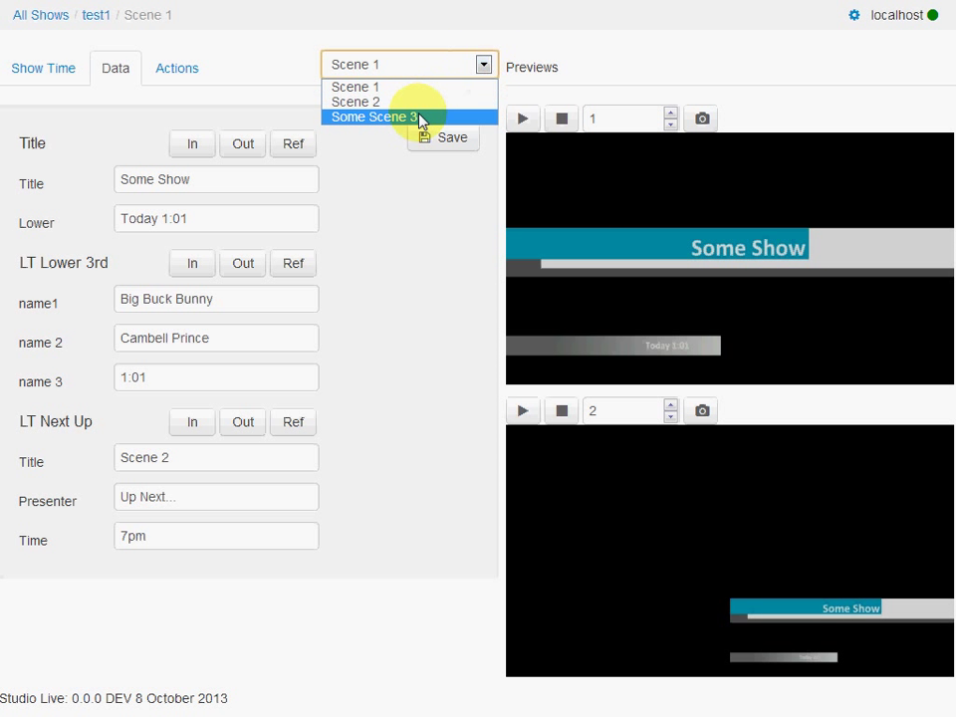
{"action": "left_click", "coordinate": [374, 115]}
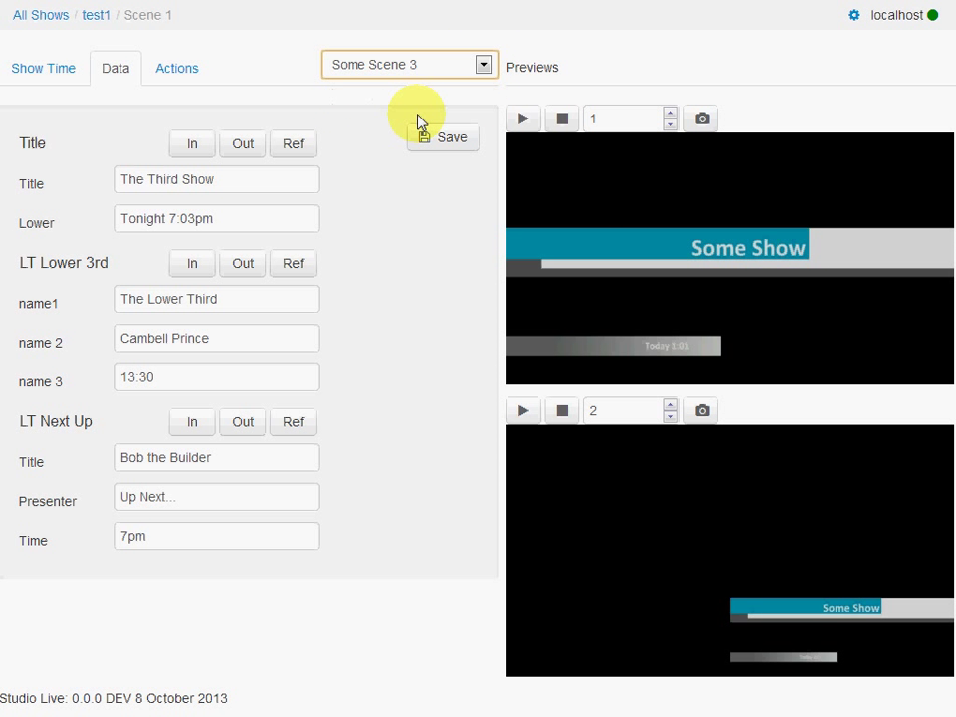
{"action": "mouse_move", "coordinate": [209, 80]}
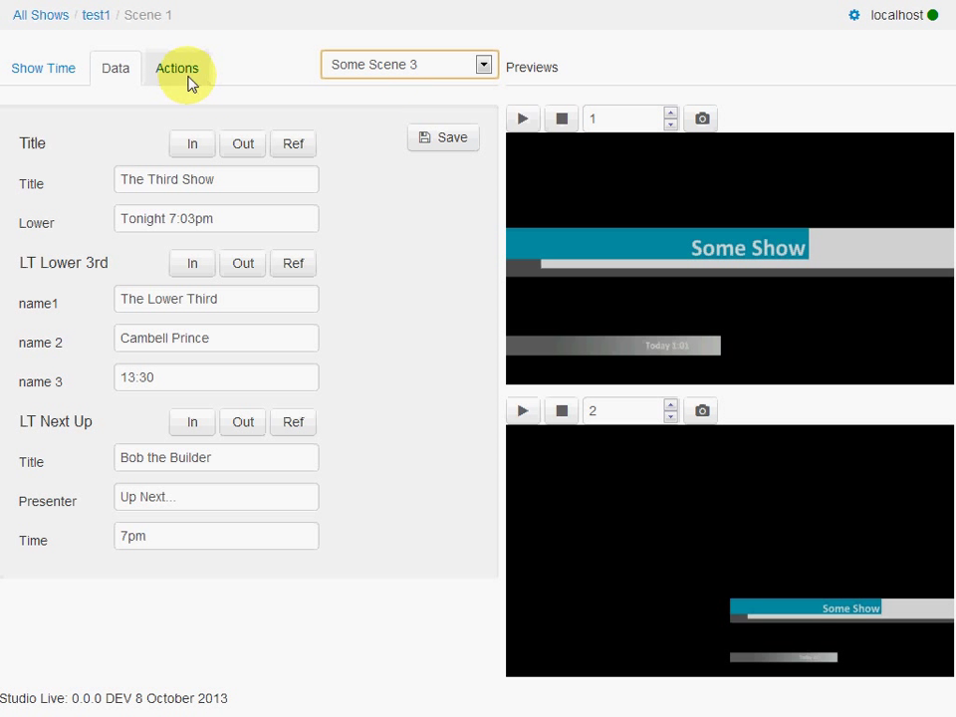
Review Some Scene 3's actions, then bring its jungle background on air from Show Time
{"action": "left_click", "coordinate": [177, 68]}
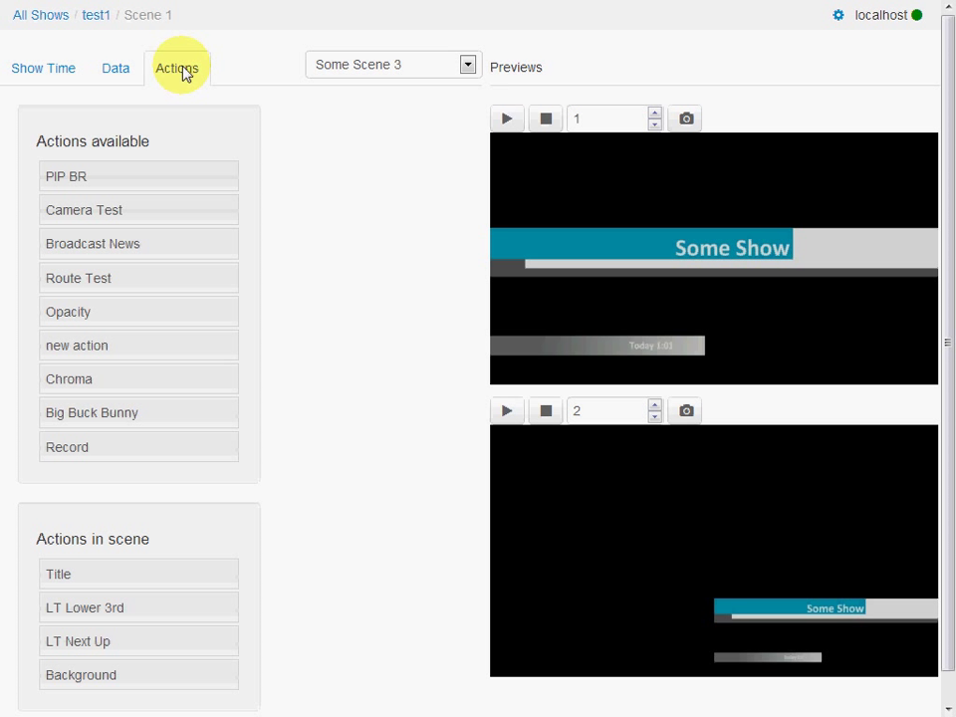
{"action": "mouse_move", "coordinate": [171, 98]}
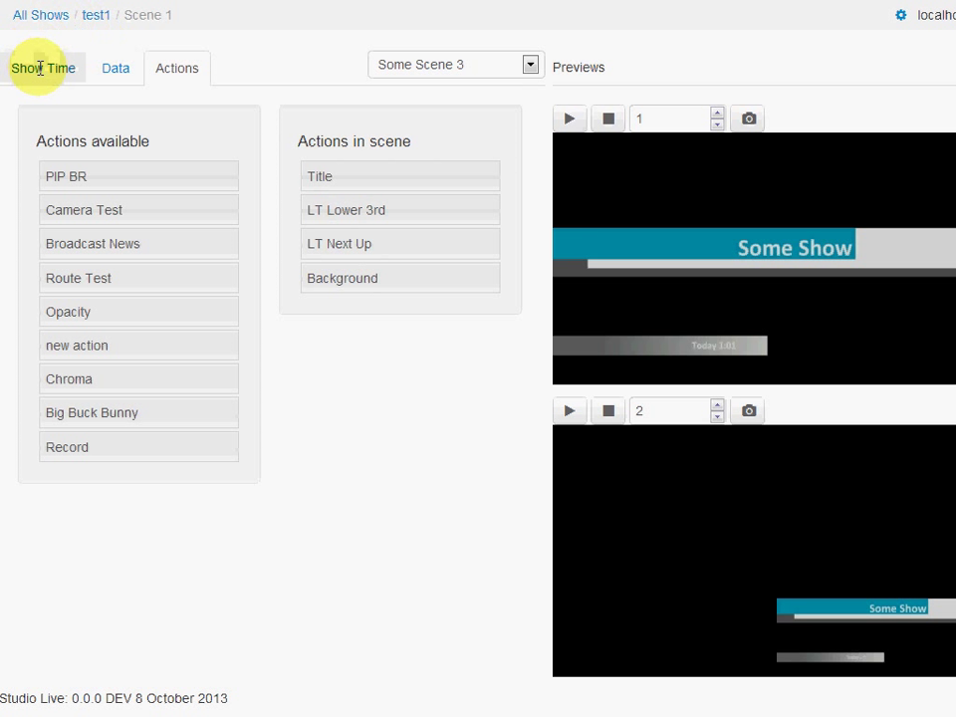
{"action": "left_click", "coordinate": [36, 68]}
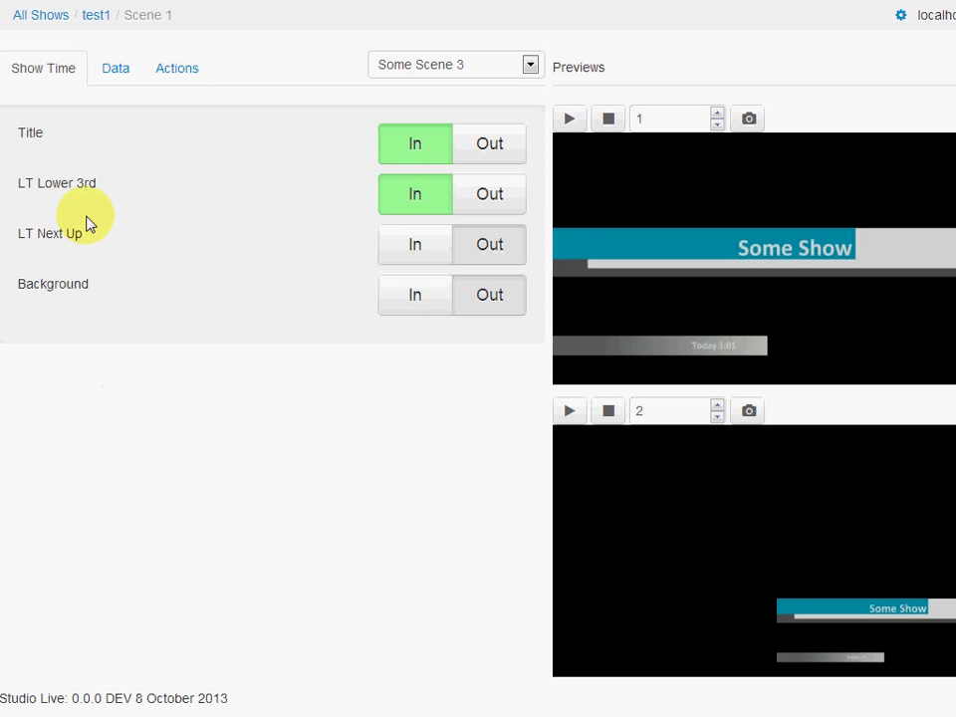
{"action": "left_click", "coordinate": [414, 294]}
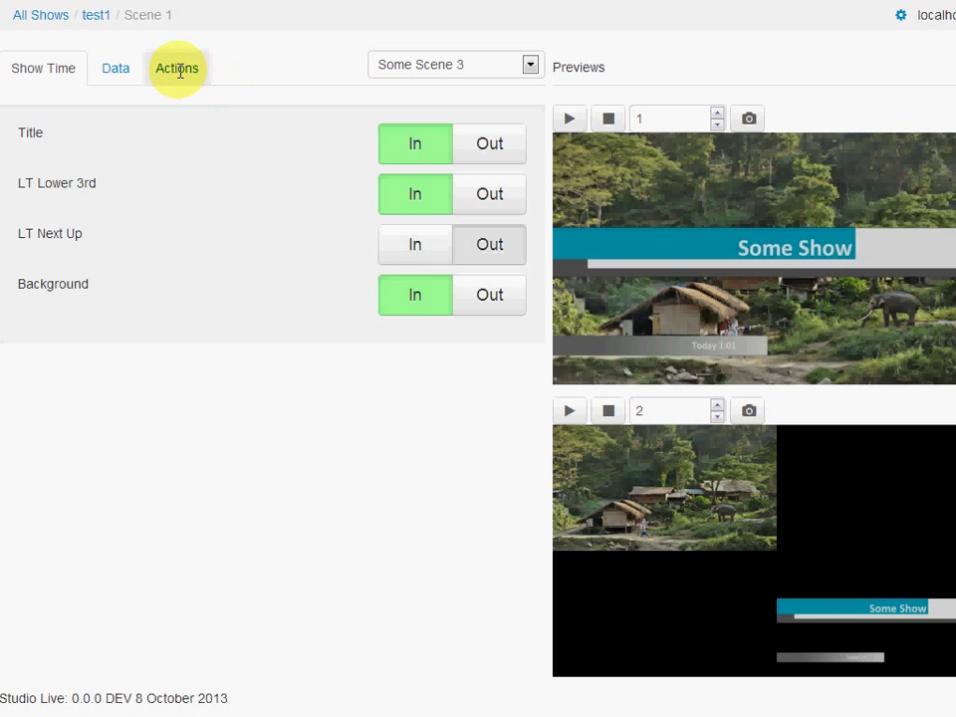
Add the Opacity action to Some Scene 3's actions in scene
{"action": "left_click", "coordinate": [177, 67]}
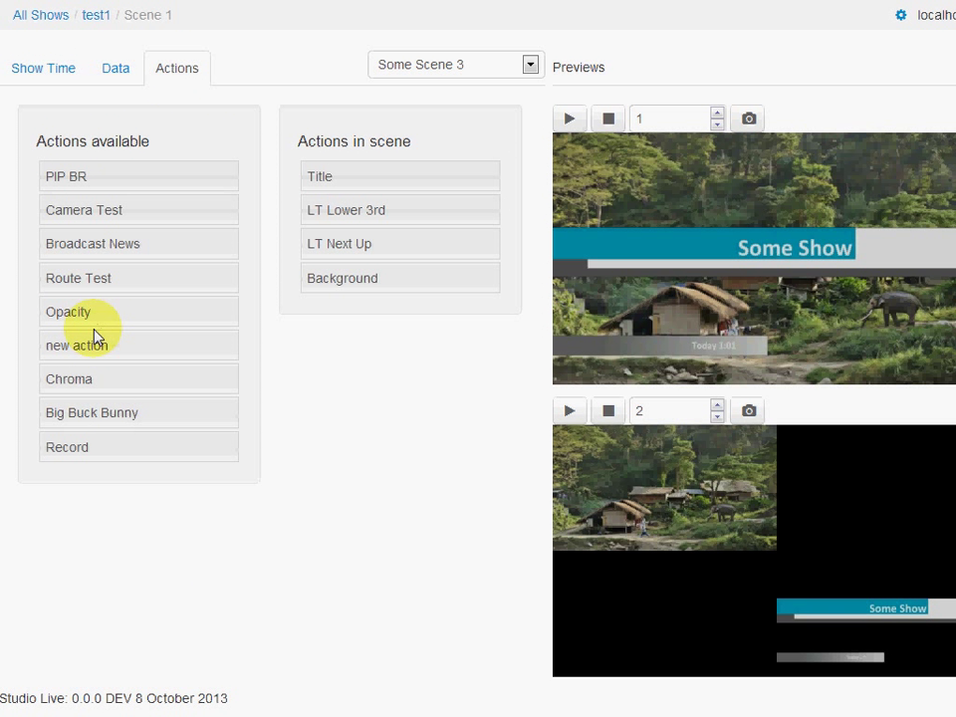
{"action": "mouse_move", "coordinate": [103, 316]}
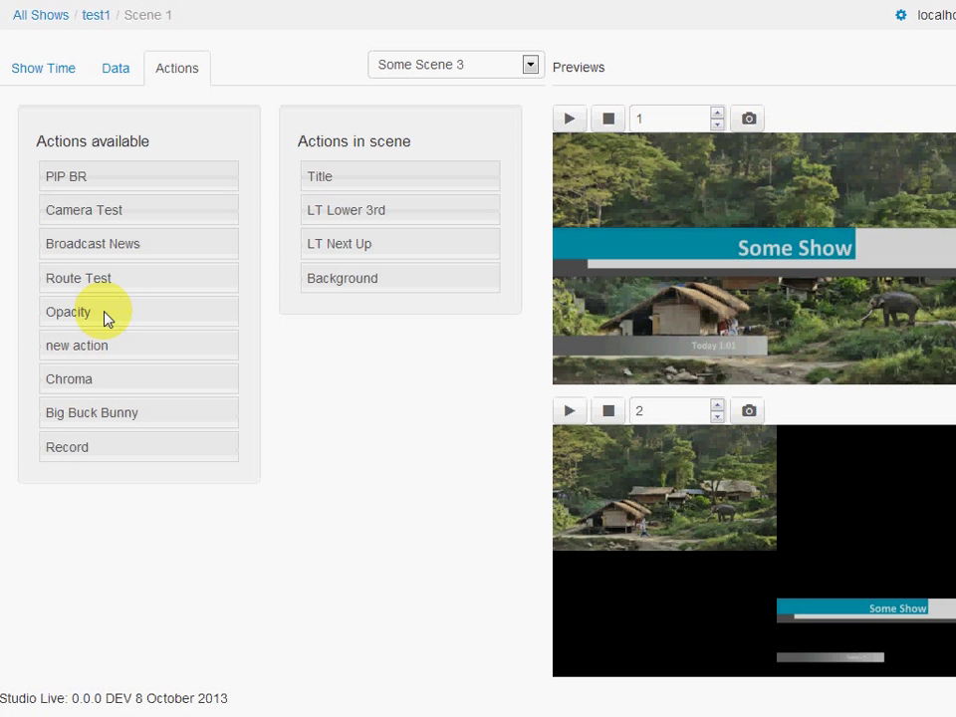
{"action": "left_click_drag", "start_coordinate": [103, 310], "coordinate": [389, 307]}
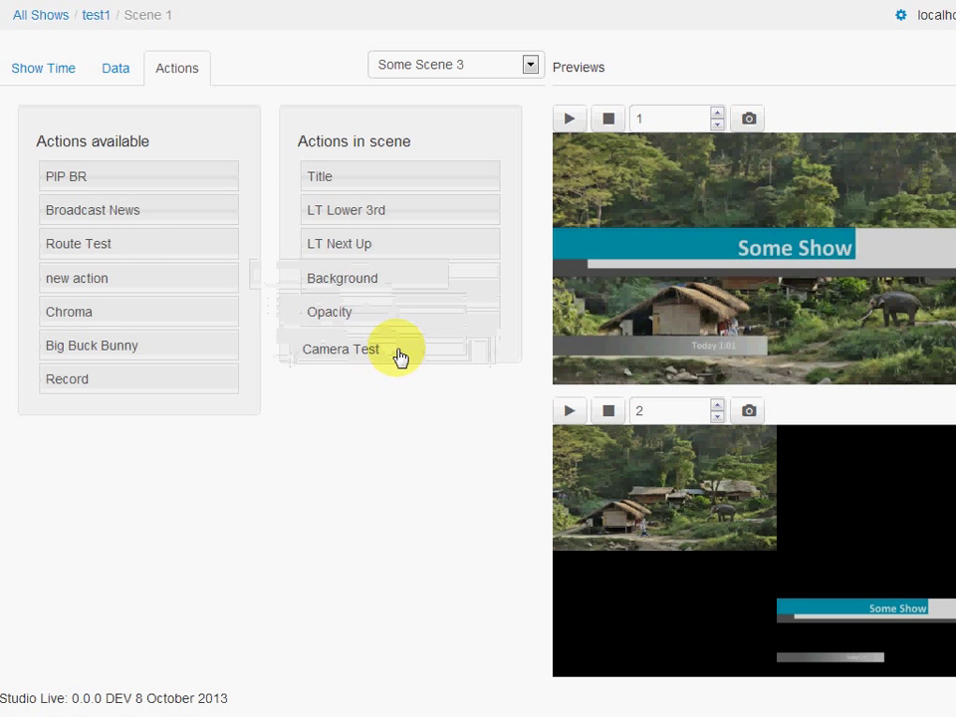
{"action": "left_click", "coordinate": [44, 68]}
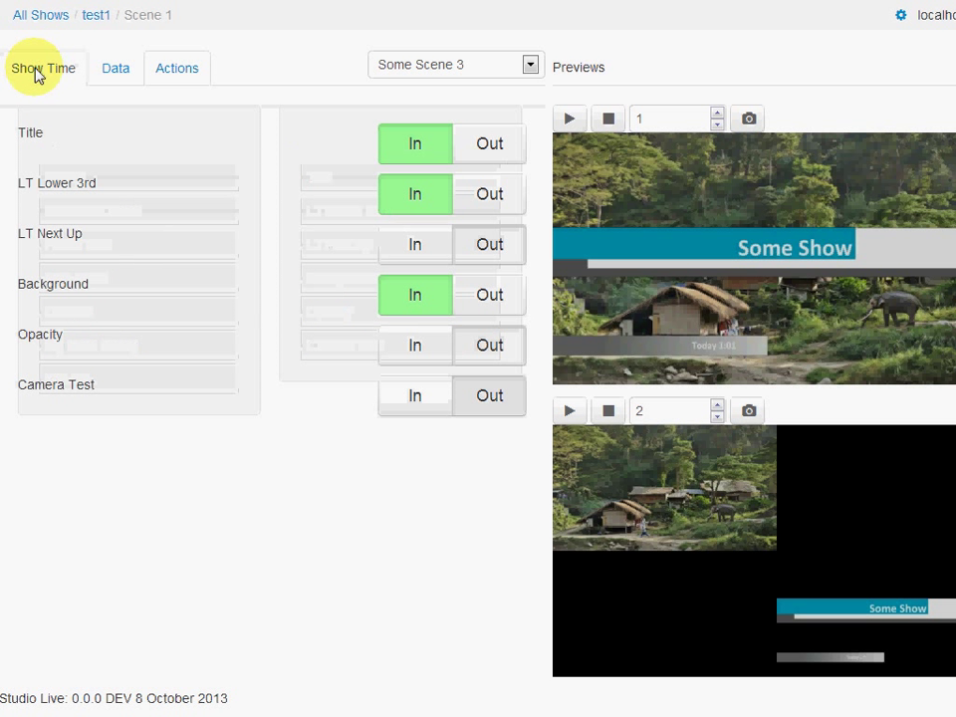
View Some Scene 3's six Show Time rows including the new Opacity and Camera Test
{"action": "left_click", "coordinate": [44, 68]}
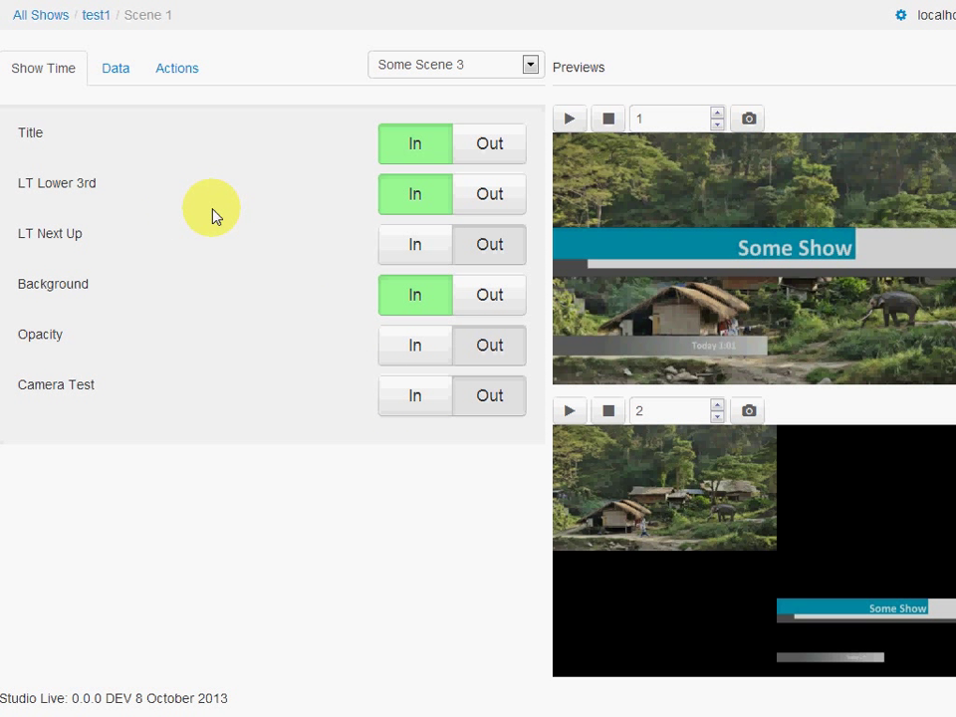
{"action": "mouse_move", "coordinate": [191, 219]}
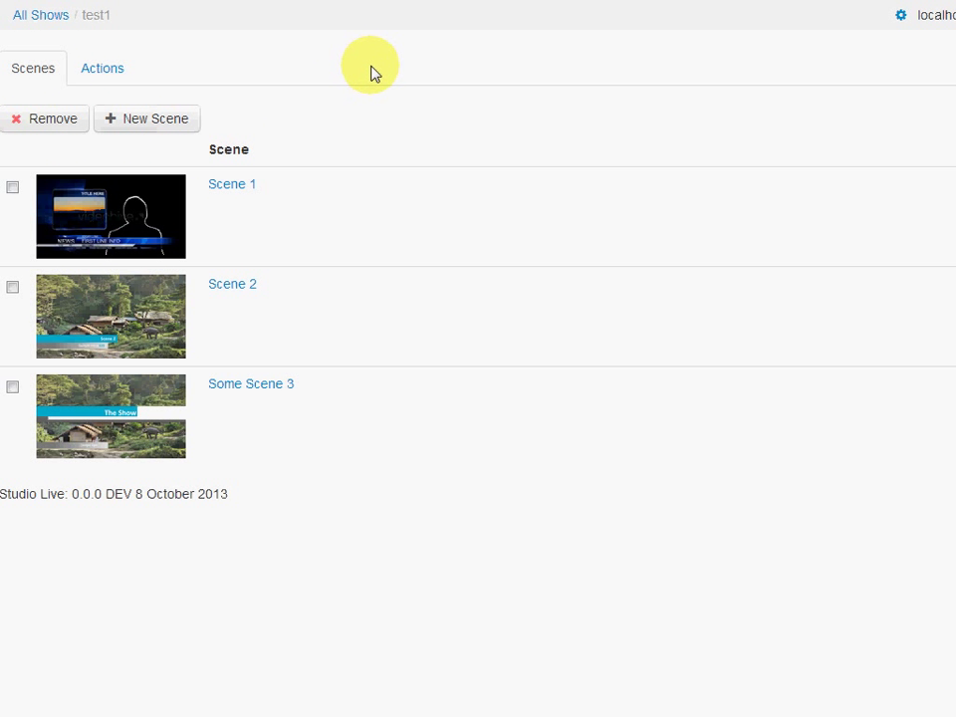
Review the show's defined actions, including PIP BR's Geometry command, then return to test1's scene list
{"action": "left_click", "coordinate": [101, 67]}
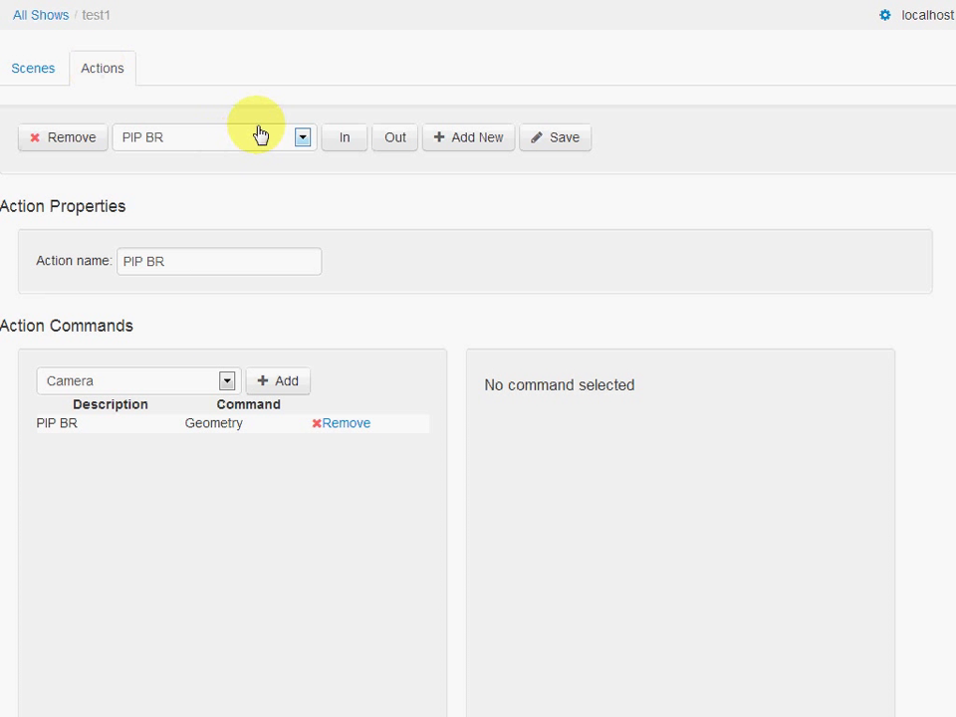
{"action": "left_click", "coordinate": [300, 137]}
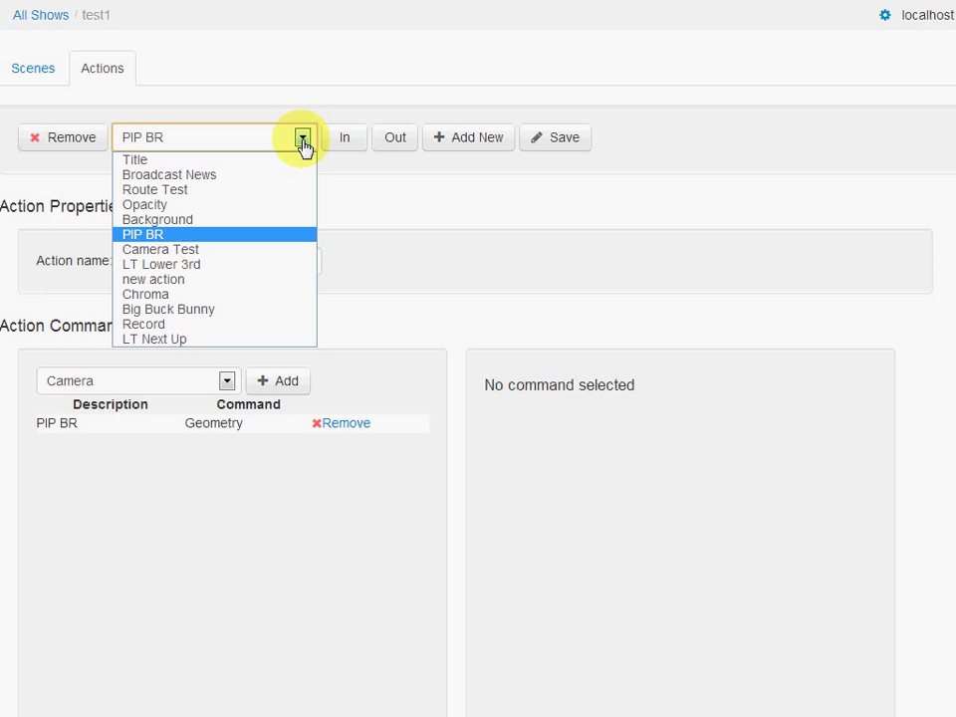
{"action": "mouse_move", "coordinate": [283, 219]}
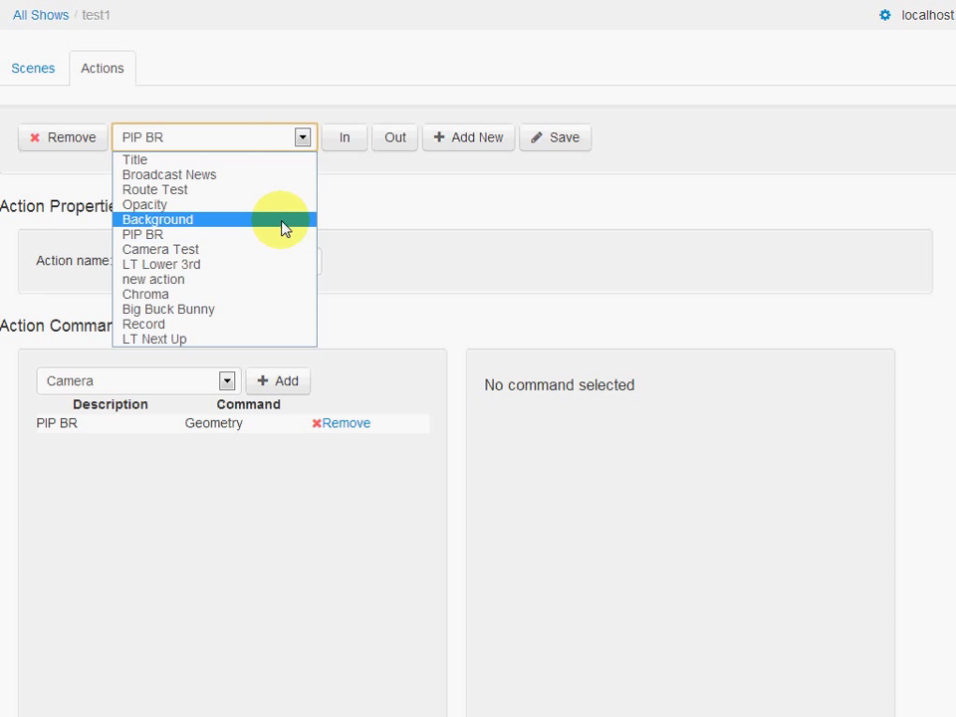
{"action": "mouse_move", "coordinate": [258, 189]}
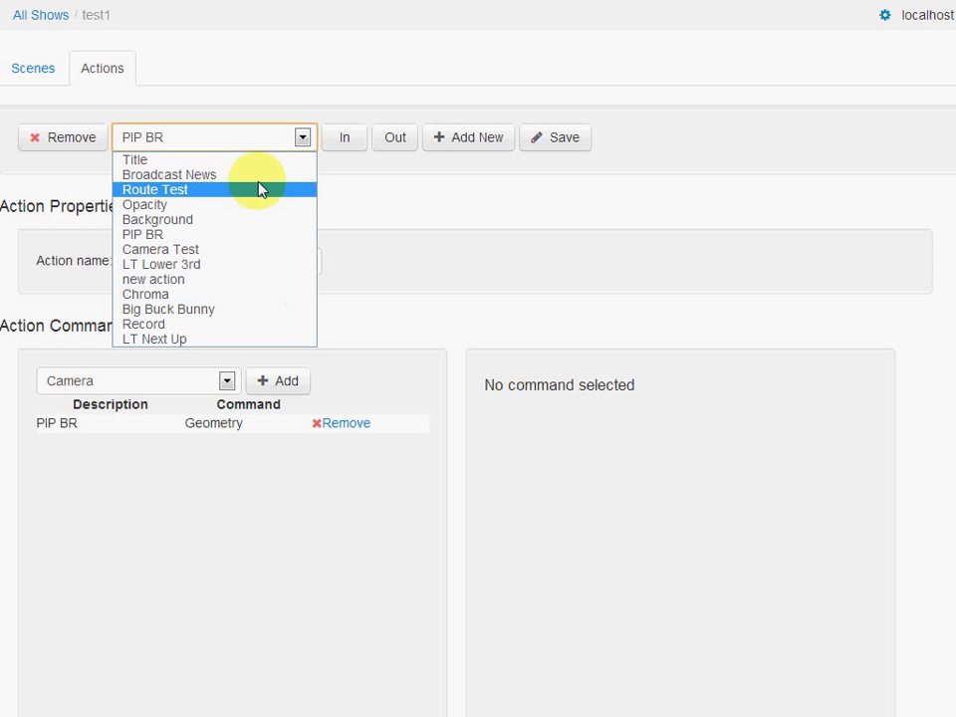
{"action": "mouse_move", "coordinate": [283, 195]}
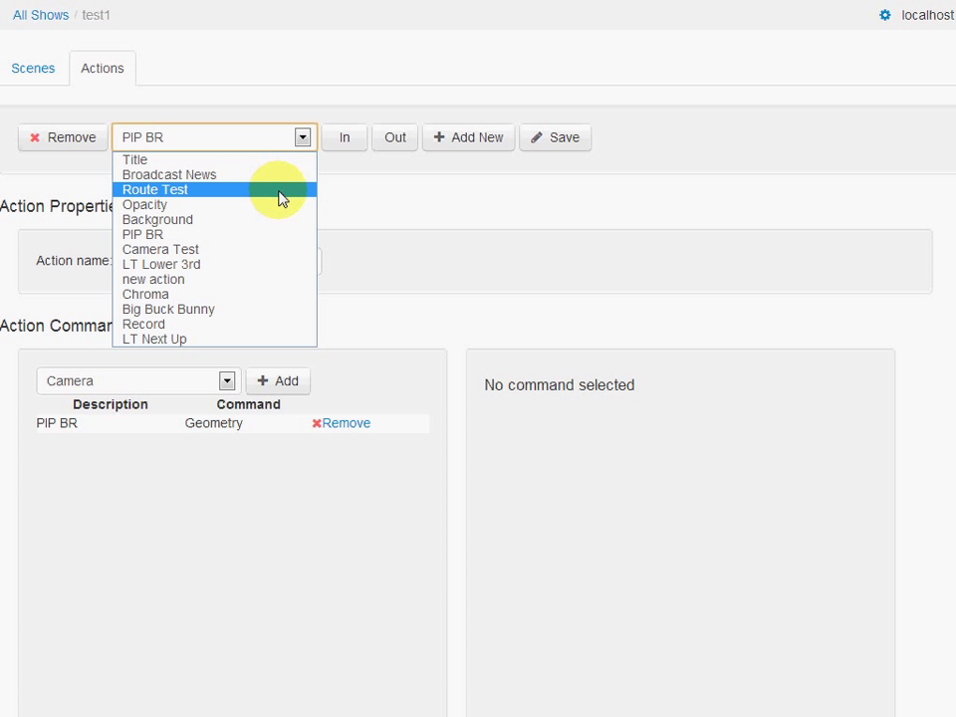
{"action": "mouse_move", "coordinate": [404, 183]}
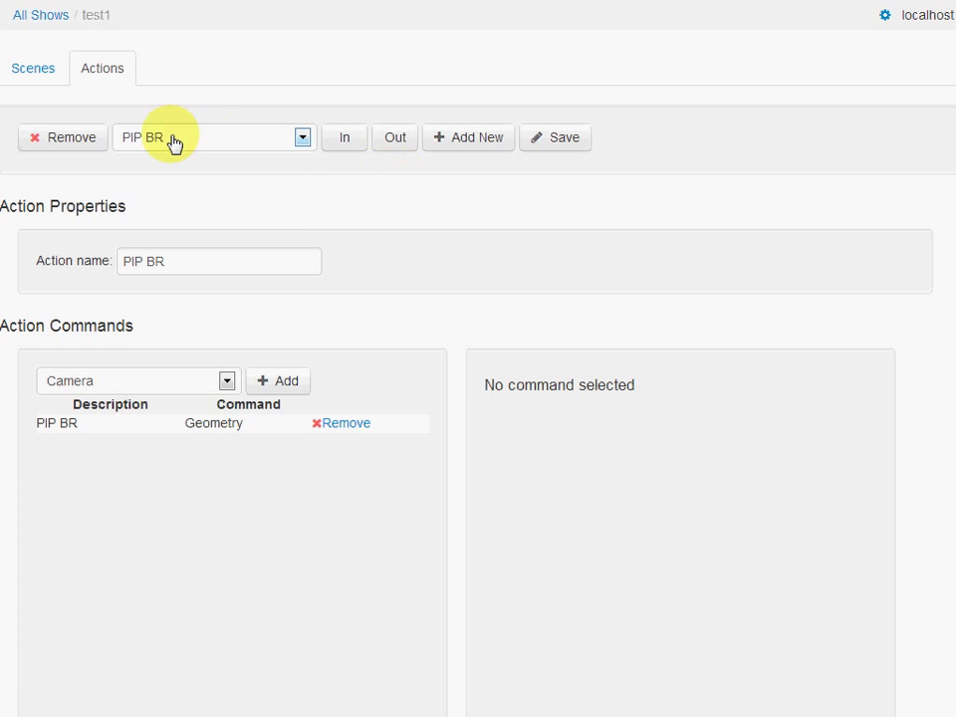
{"action": "left_click", "coordinate": [32, 68]}
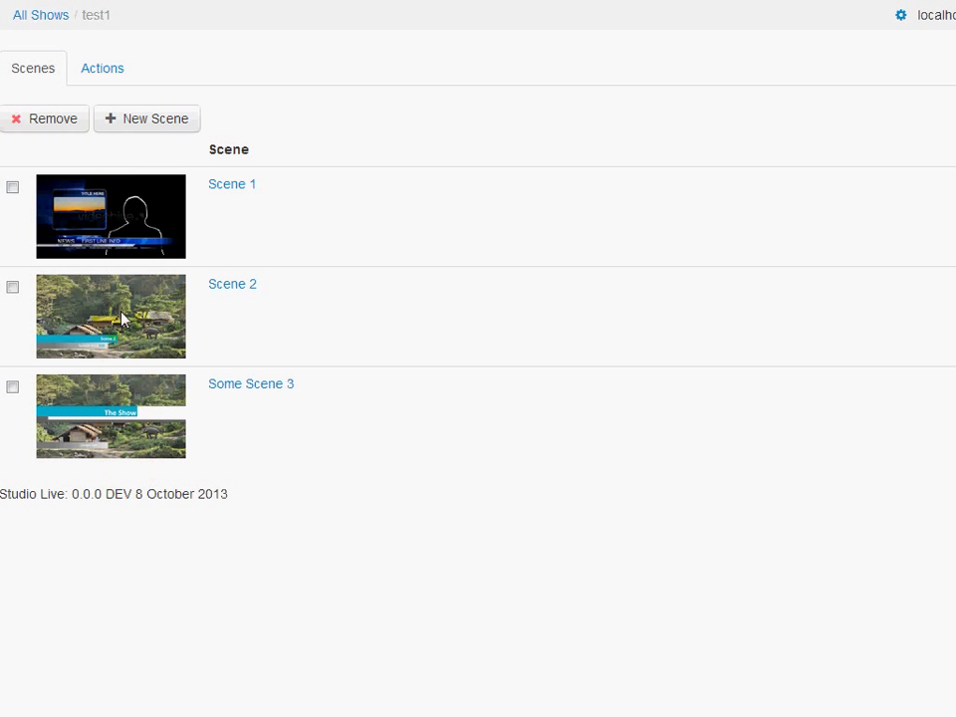
{"action": "mouse_move", "coordinate": [165, 195]}
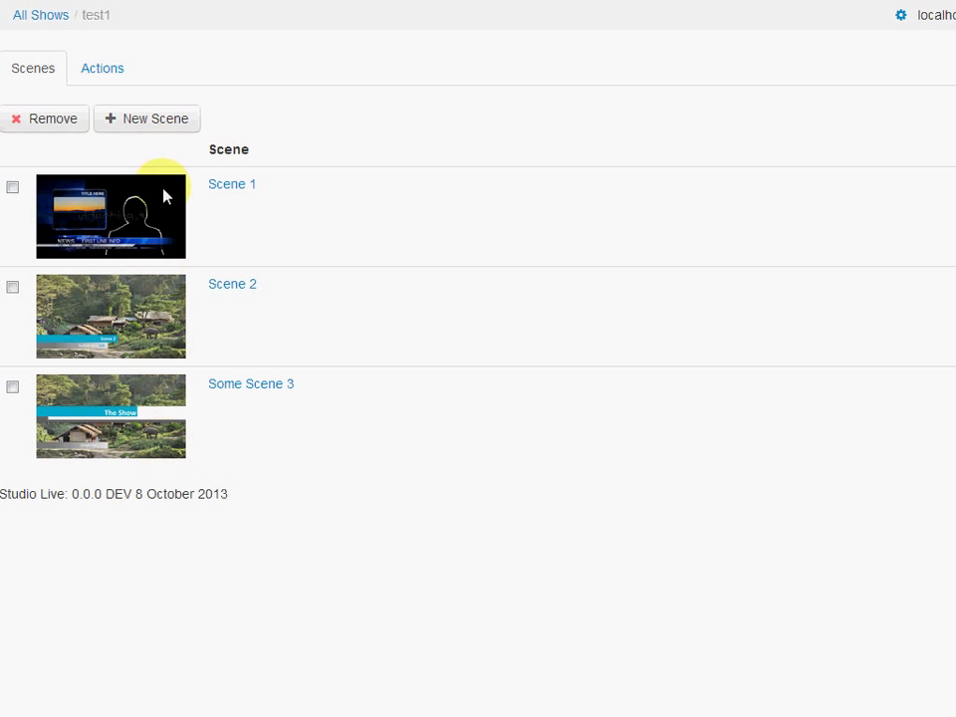
{"action": "mouse_move", "coordinate": [175, 211]}
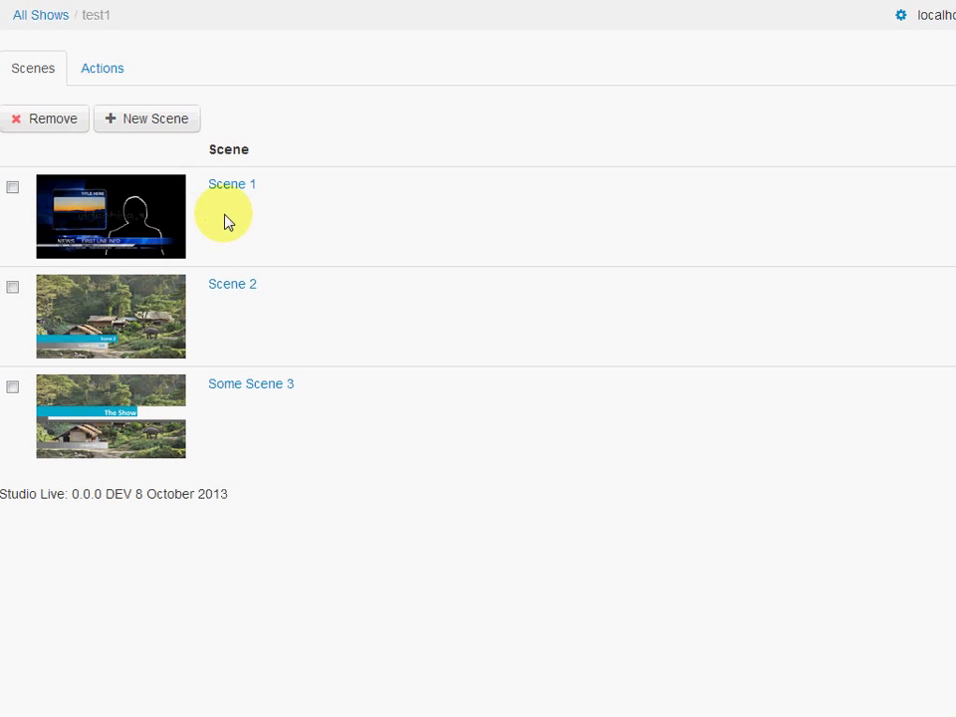
{"action": "mouse_move", "coordinate": [231, 183]}
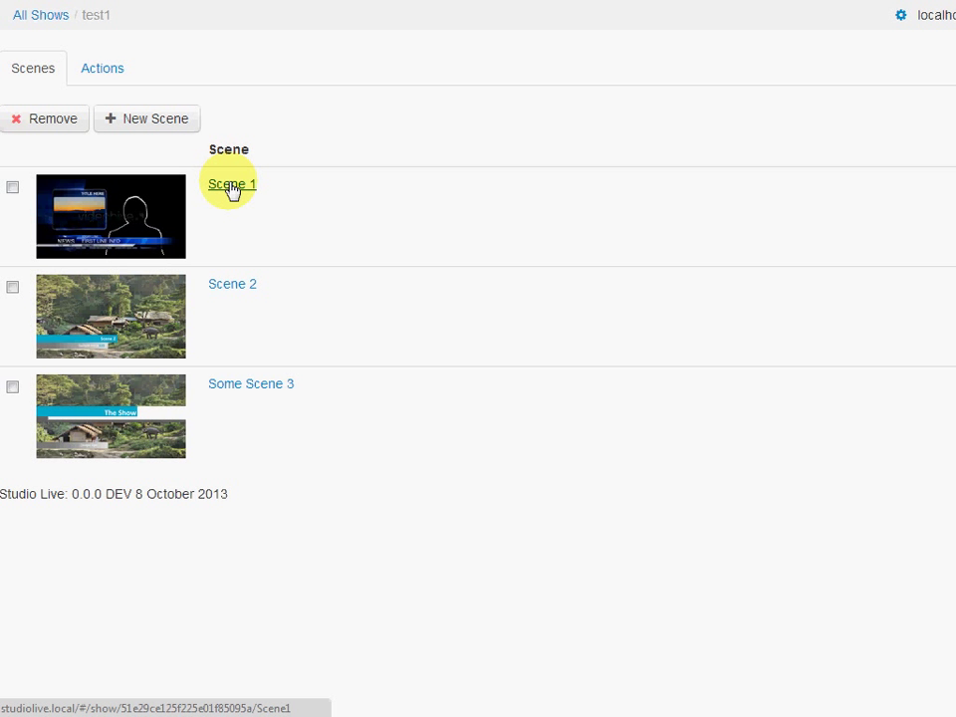
Open Scene 1 of test1 with its eleven live in/out controls and two previews
{"action": "left_click", "coordinate": [230, 183]}
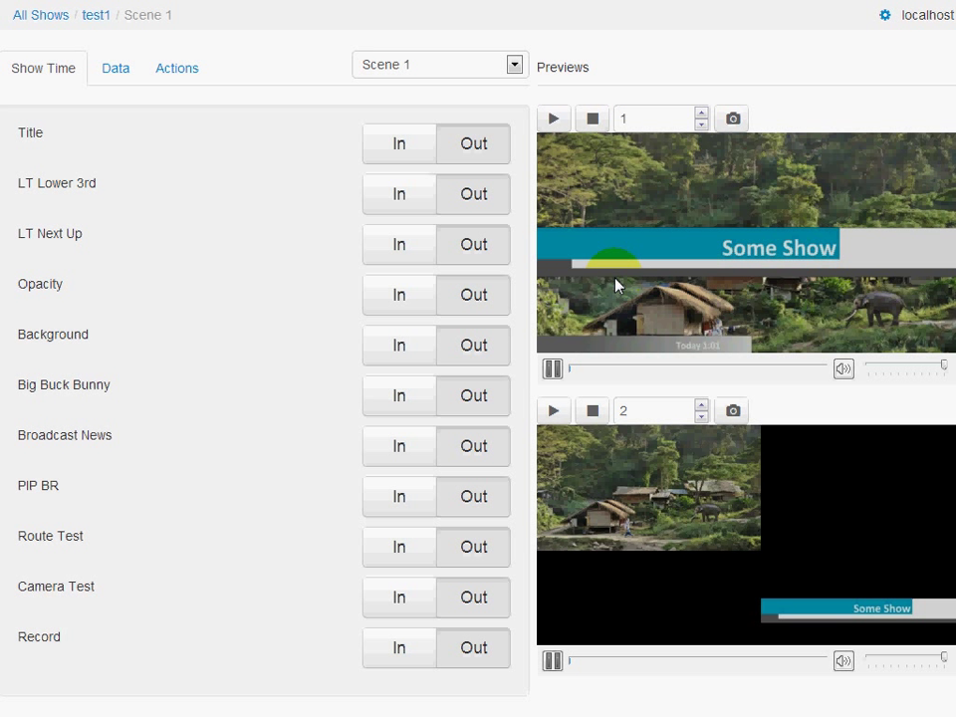
Bring Big Buck Bunny In so it plays in both previews, then start a snapshot of preview 1
{"action": "left_click", "coordinate": [473, 144]}
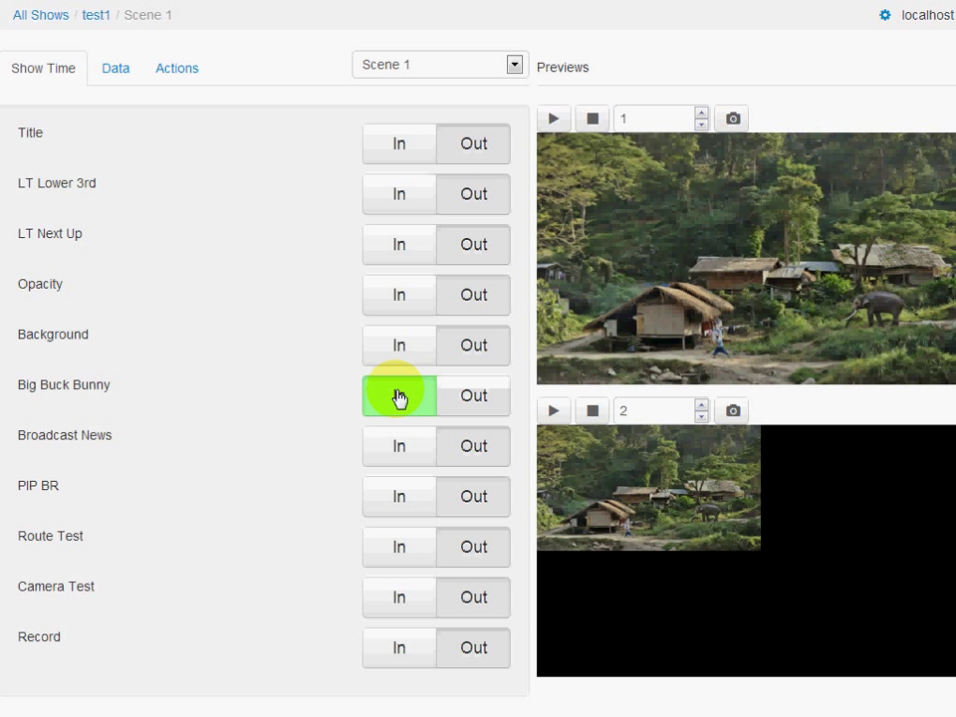
{"action": "left_click", "coordinate": [398, 395]}
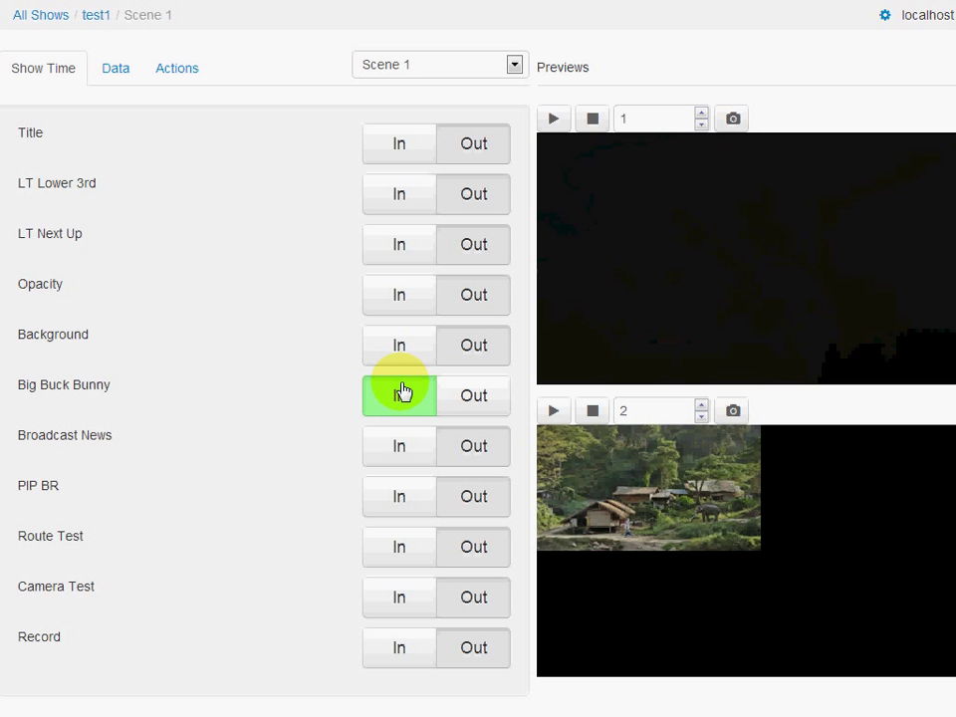
{"action": "left_click", "coordinate": [398, 395]}
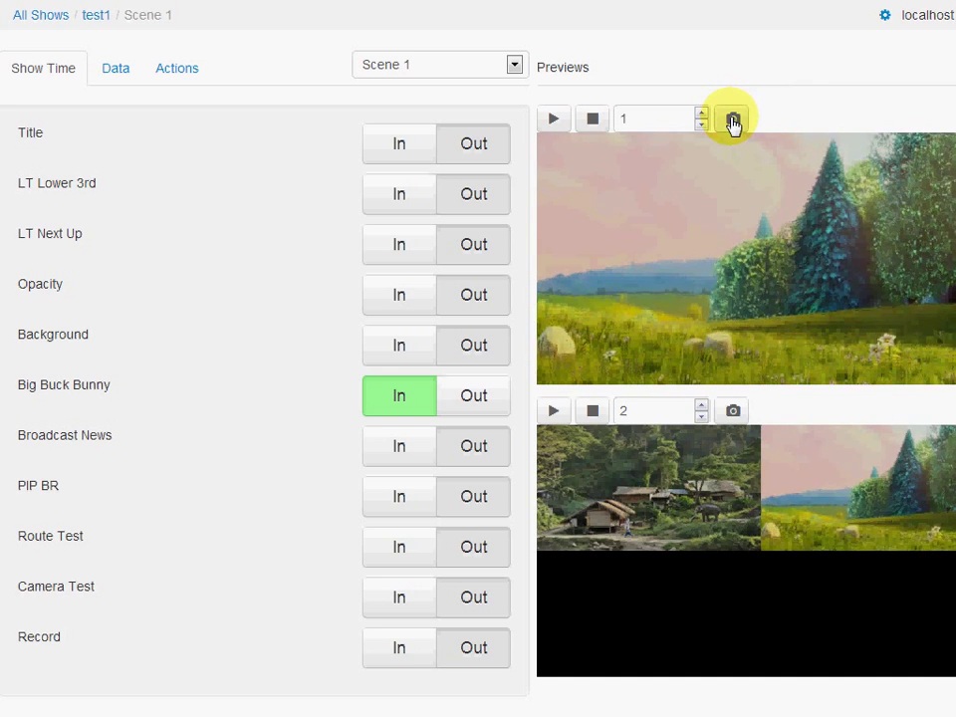
{"action": "left_click", "coordinate": [733, 118]}
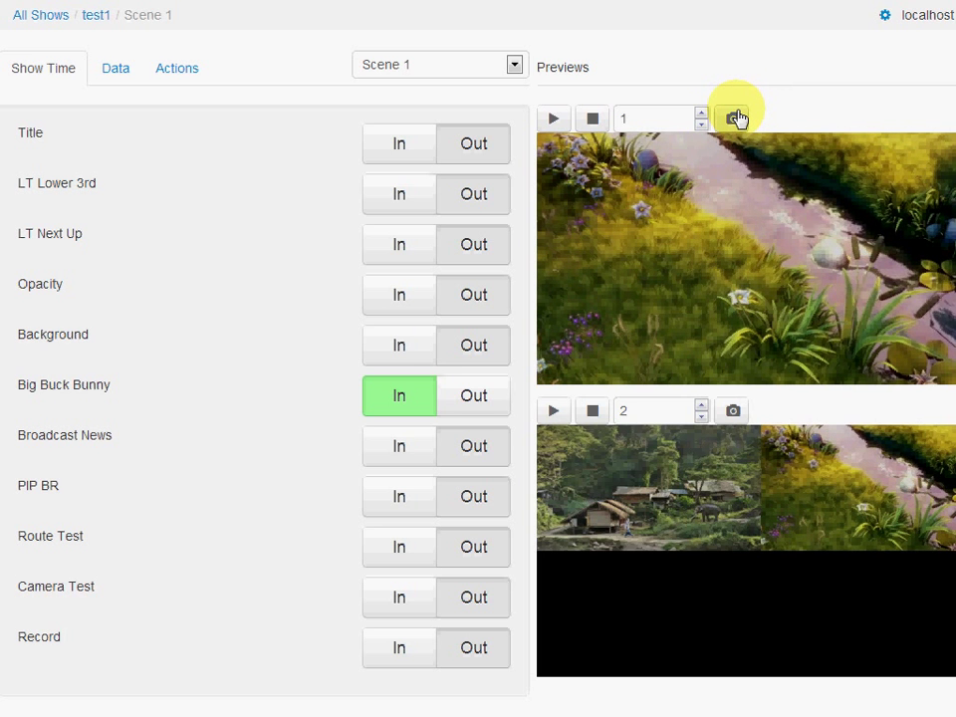
{"action": "left_click", "coordinate": [733, 118]}
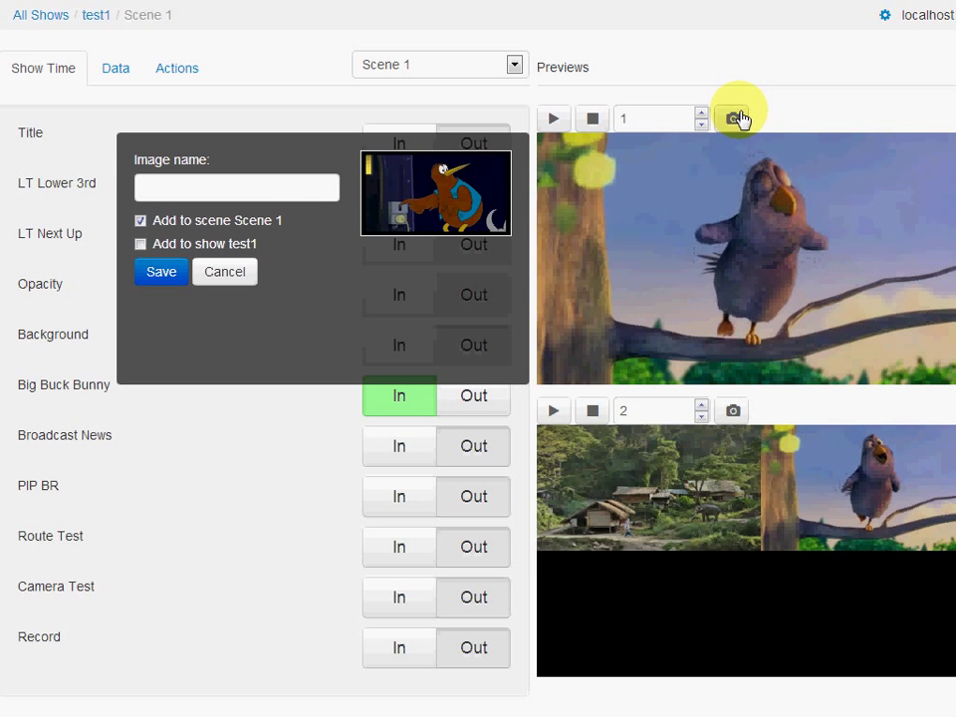
Save the captured frame as the snapshot for Scene 1 and also for show test1
{"action": "left_click", "coordinate": [737, 118]}
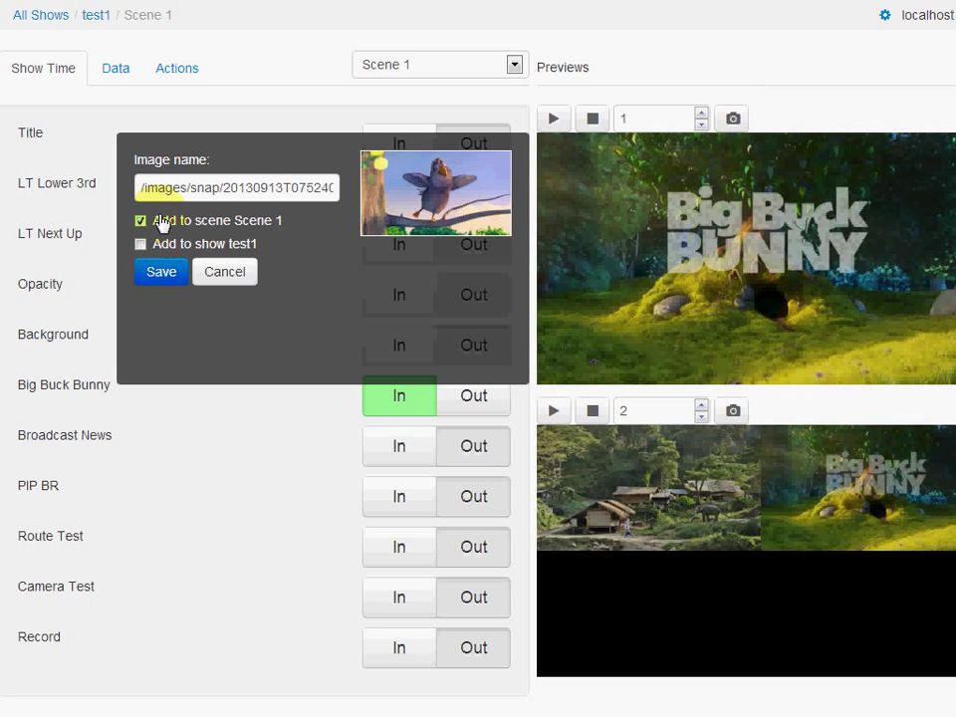
{"action": "mouse_move", "coordinate": [139, 242]}
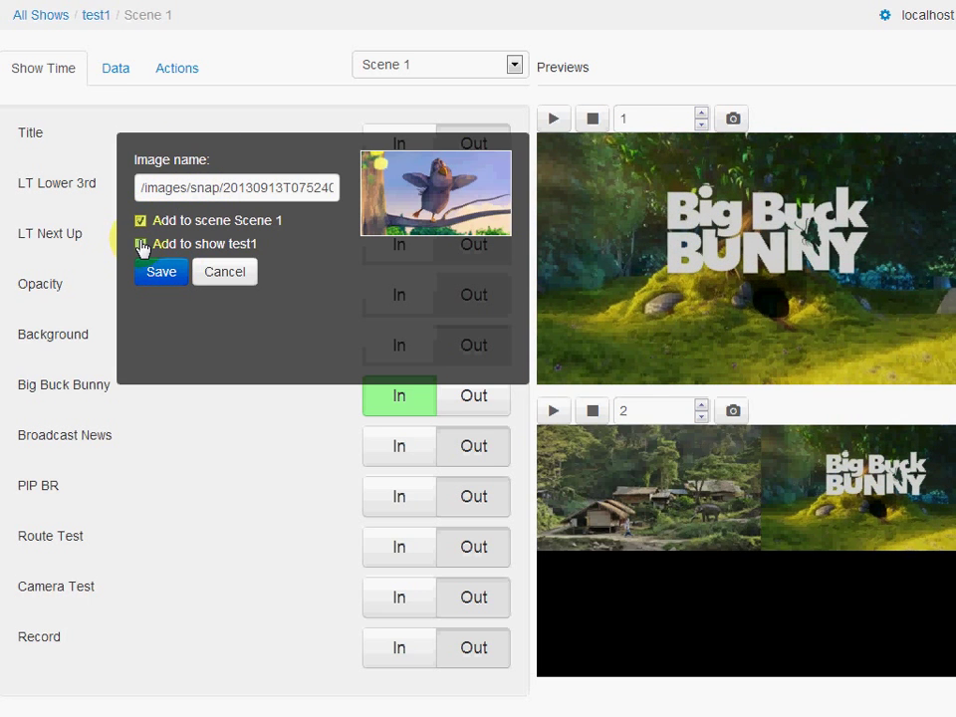
{"action": "left_click", "coordinate": [139, 243]}
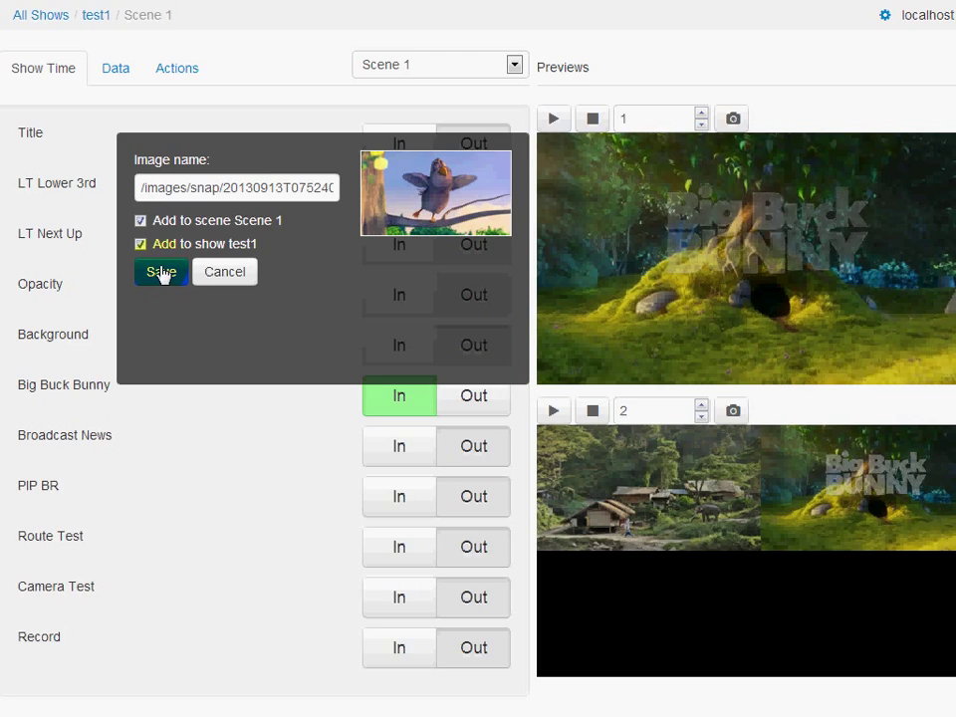
{"action": "left_click", "coordinate": [160, 271]}
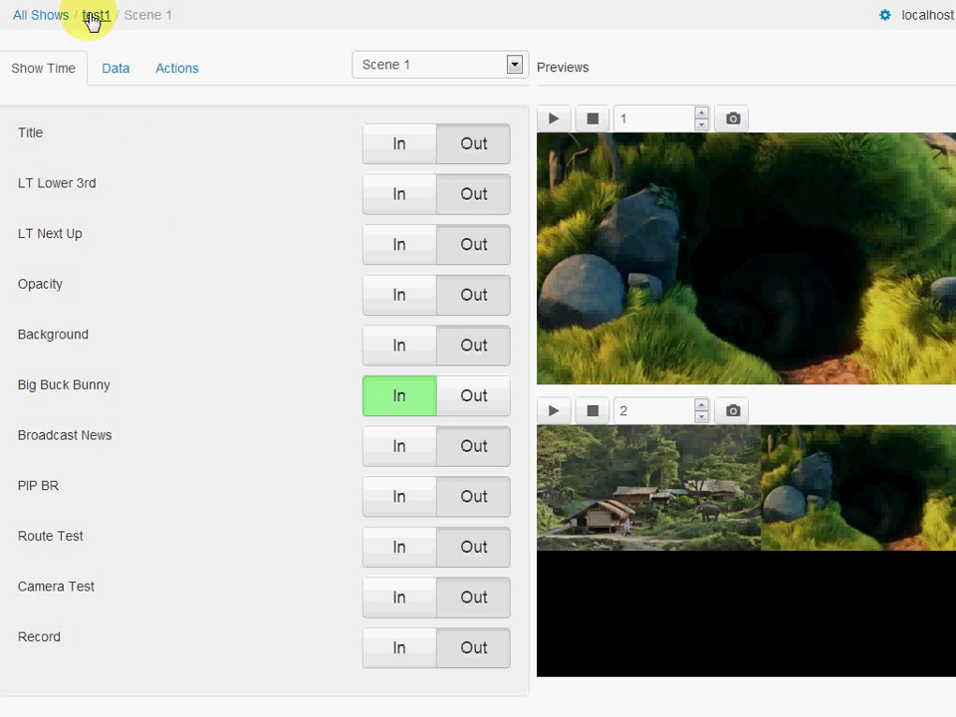
Return via test1 to the all-shows list, where test1 shows the new Big Buck Bunny thumbnail
{"action": "left_click", "coordinate": [94, 12]}
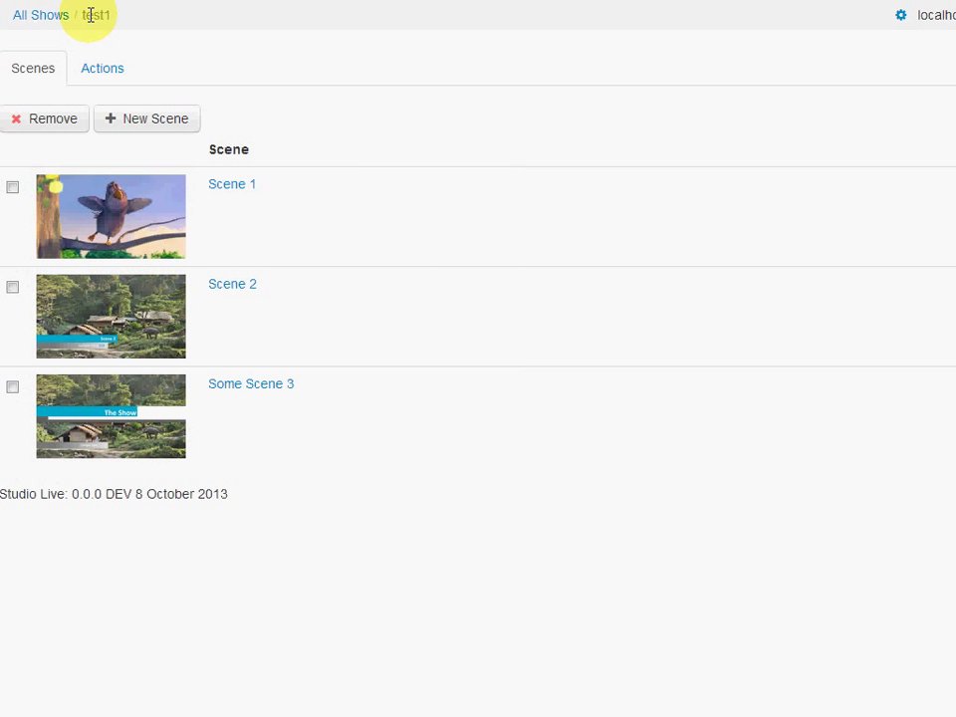
{"action": "mouse_move", "coordinate": [149, 221]}
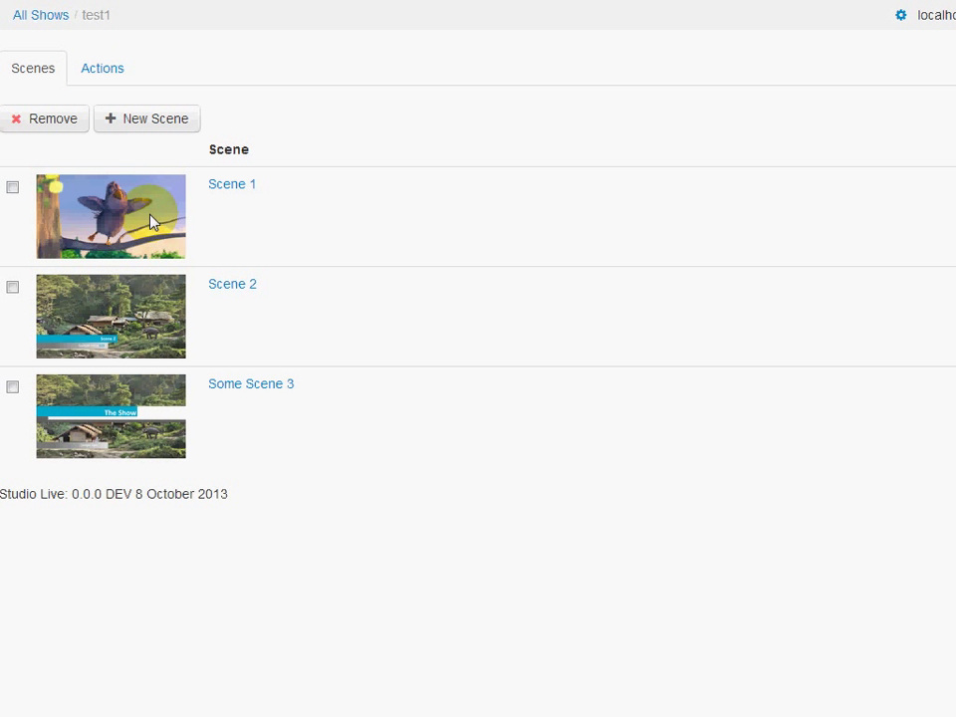
{"action": "left_click", "coordinate": [40, 16]}
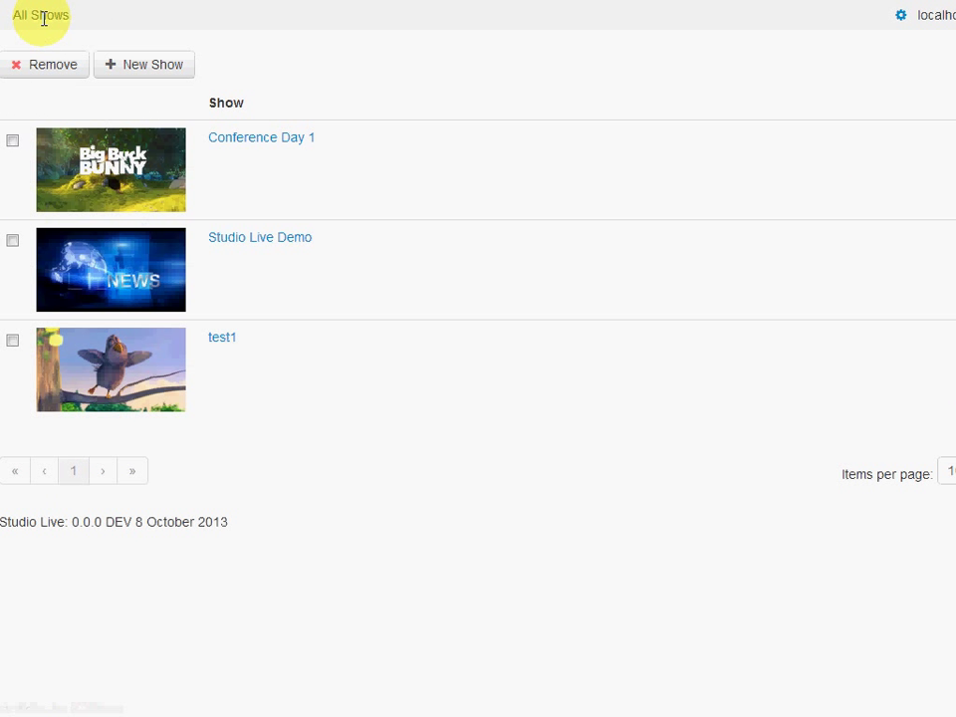
{"action": "mouse_move", "coordinate": [179, 412]}
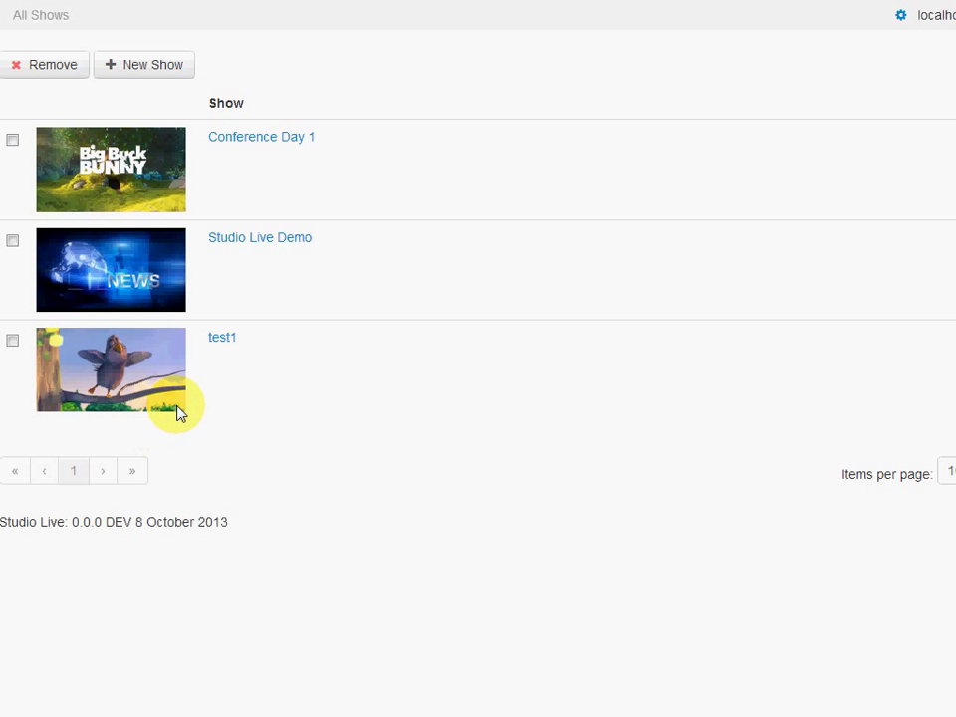
{"action": "mouse_move", "coordinate": [167, 392]}
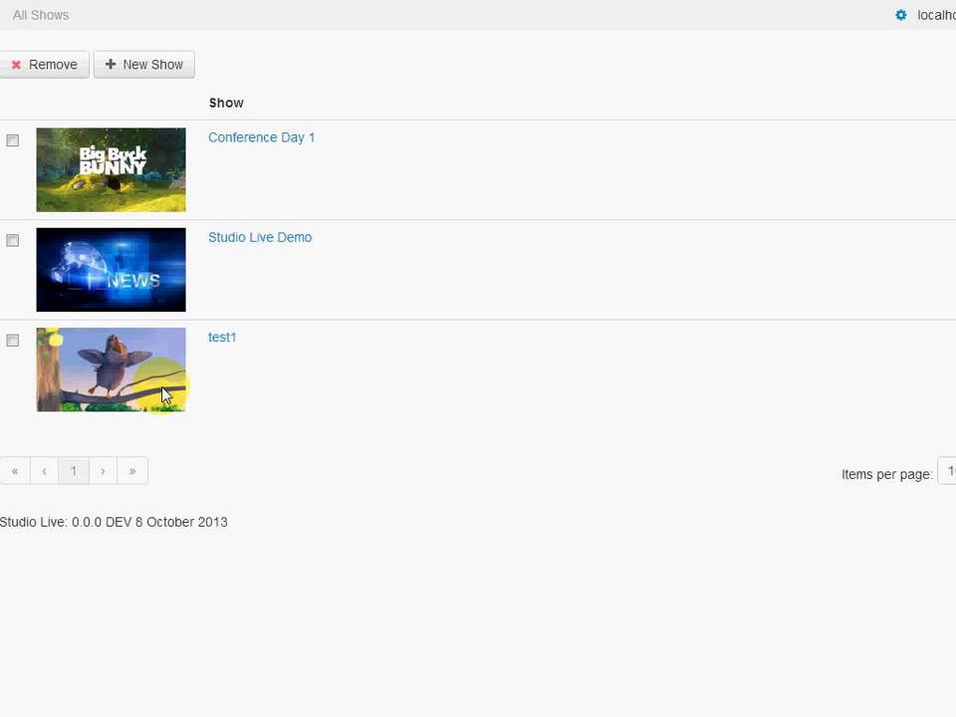
{"action": "mouse_move", "coordinate": [305, 343]}
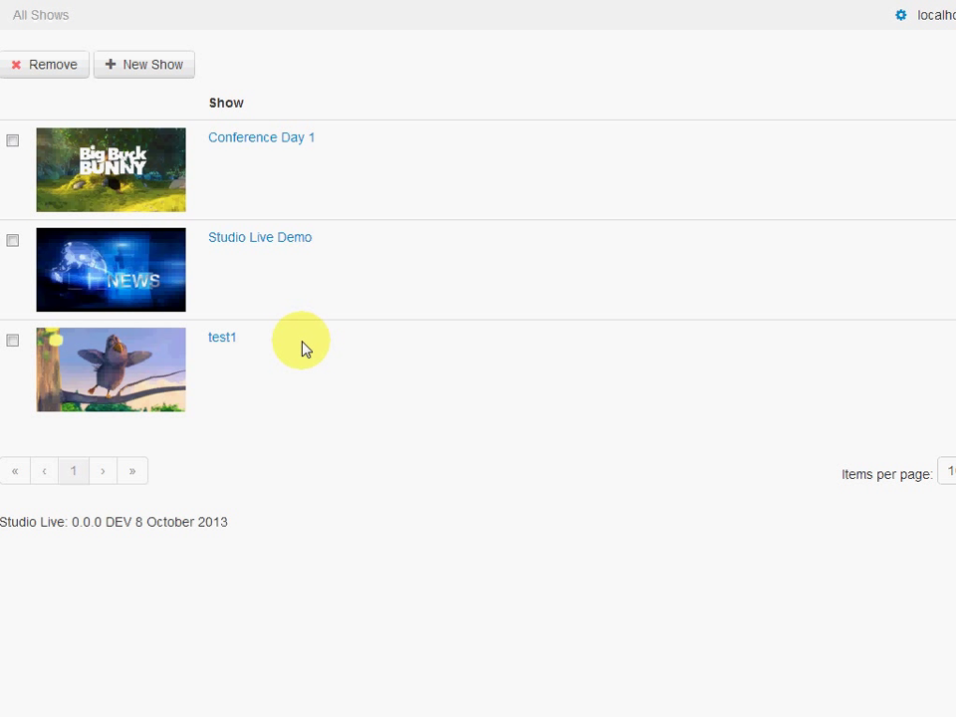